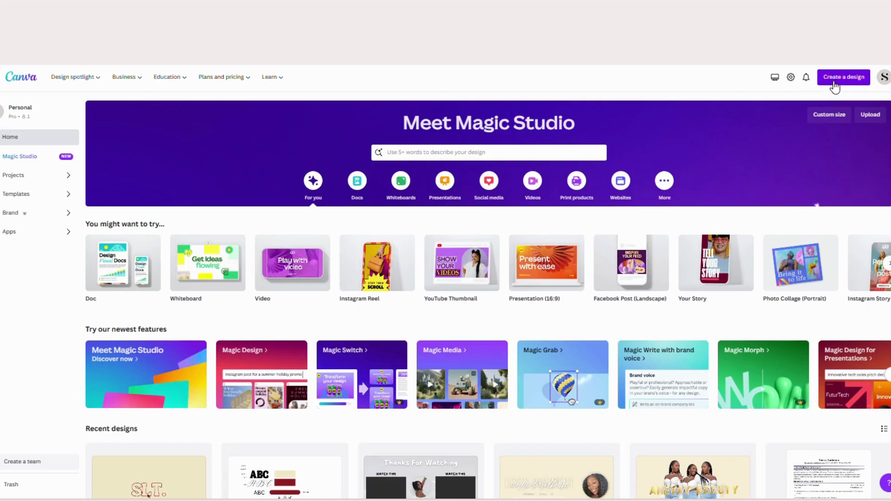
# Search the create-a-design menu for 'youtube intro' to find the 1920 × 1080 YouTube Intro format
pyautogui.click(843, 77)
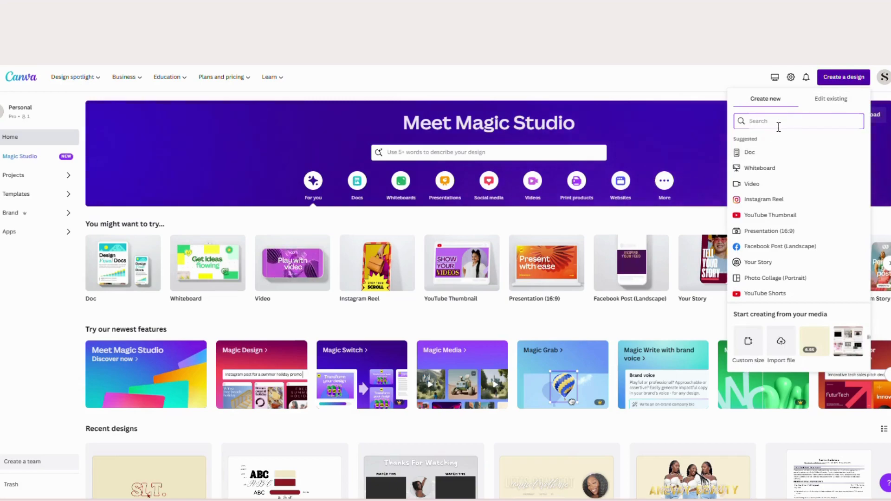
pyautogui.write('youtube')
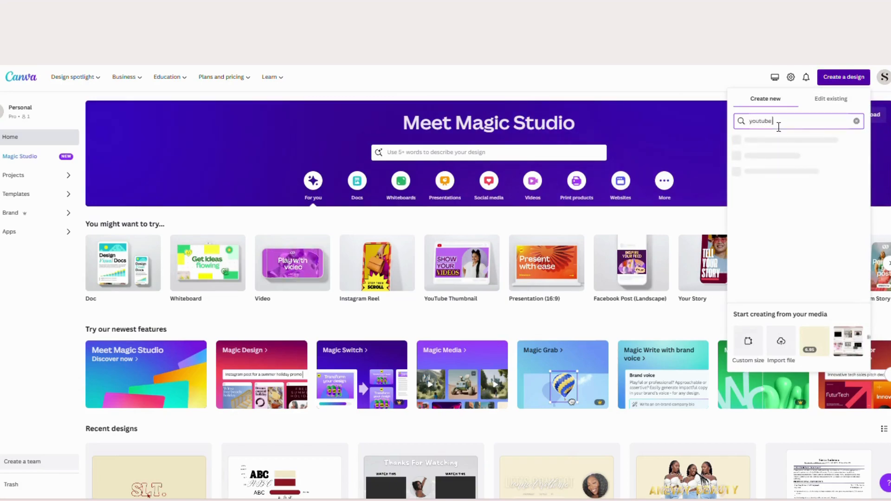
pyautogui.write('intro')
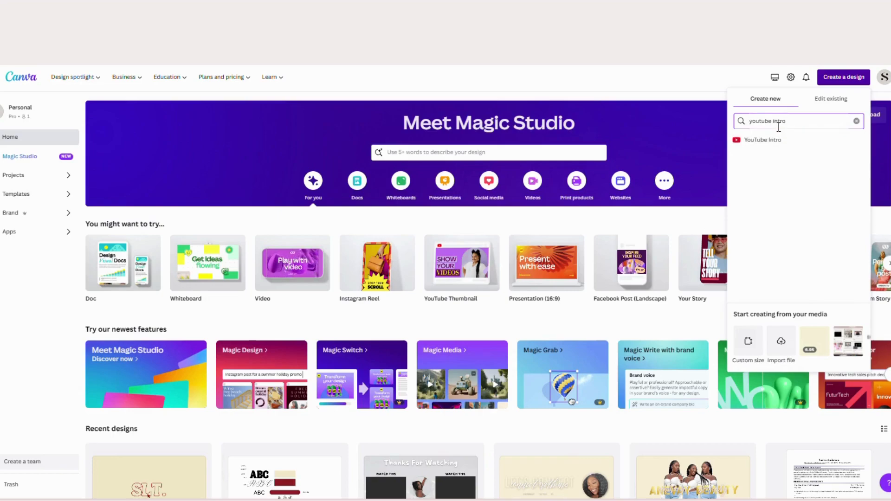
pyautogui.moveTo(767, 142)
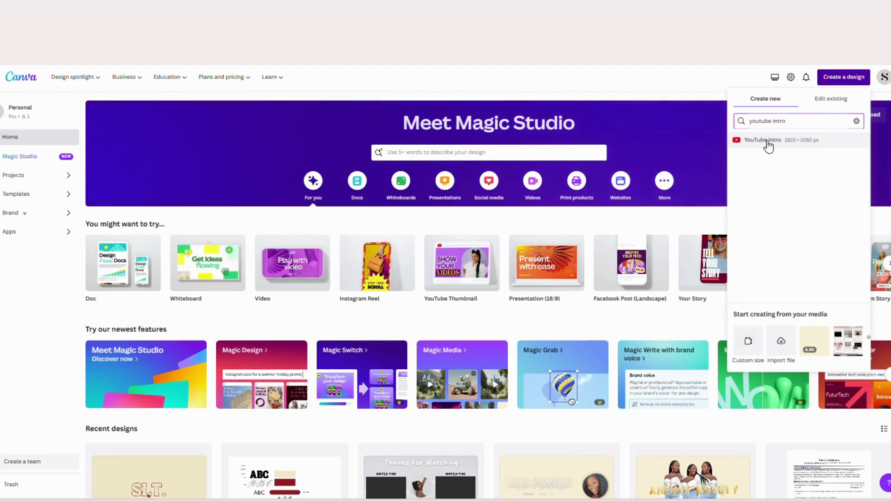
pyautogui.moveTo(776, 143)
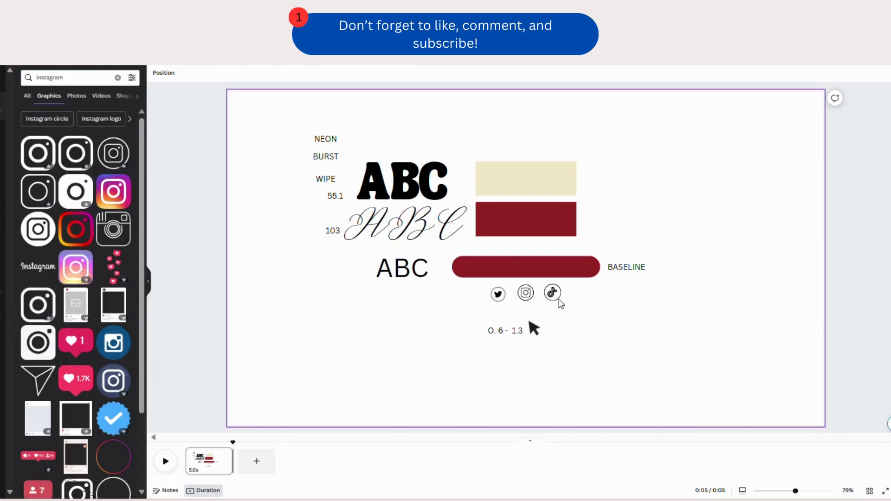
# Inspect the reference page's cursive ABC sample and NEON label, then deselect everything
pyautogui.click(402, 221)
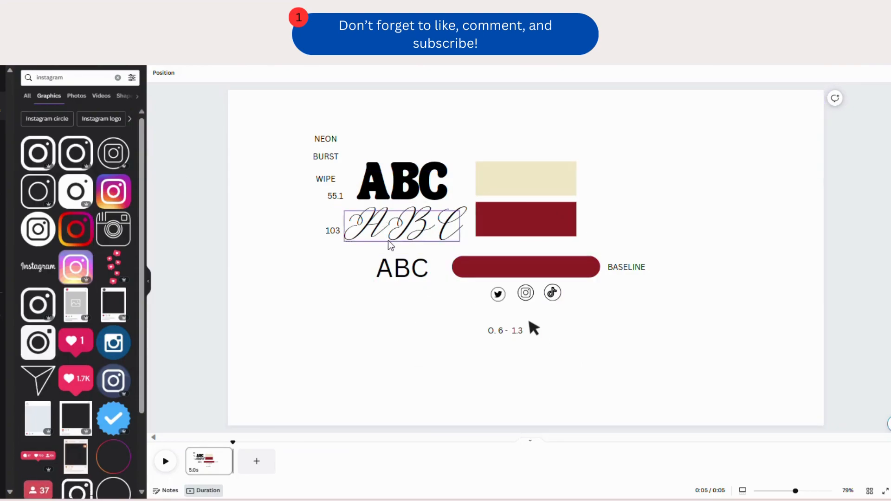
pyautogui.click(324, 138)
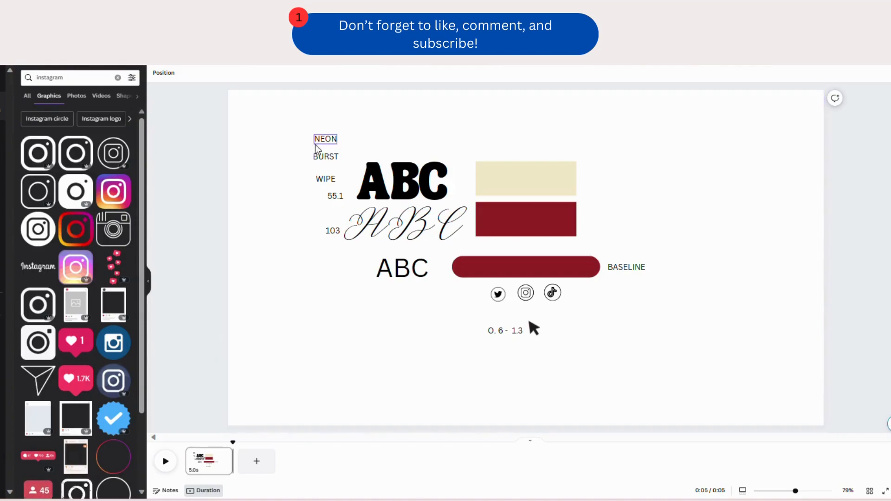
pyautogui.click(336, 302)
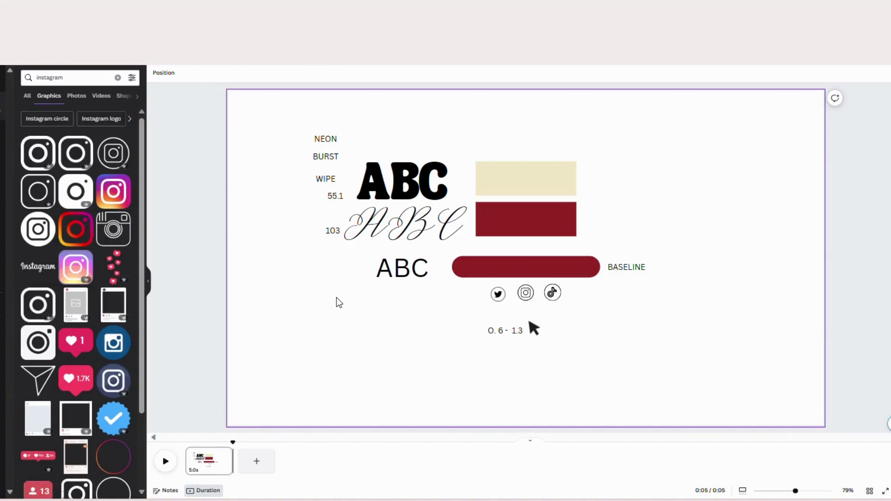
pyautogui.moveTo(264, 421)
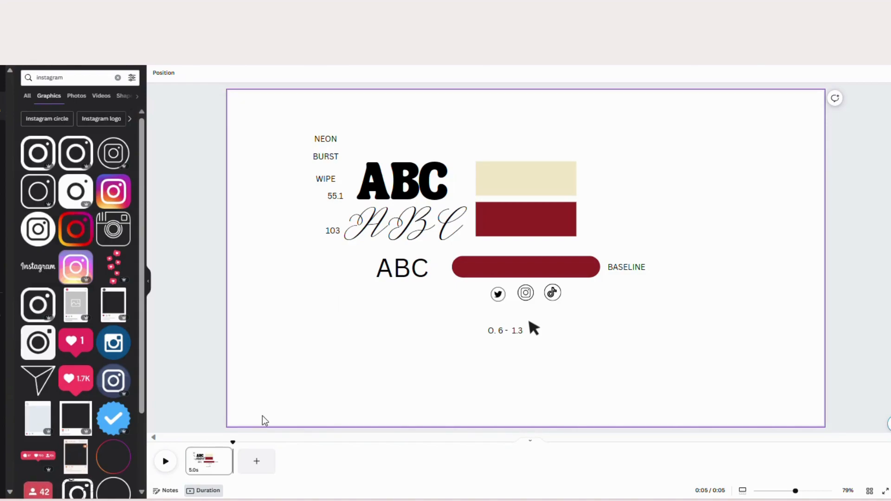
pyautogui.moveTo(256, 461)
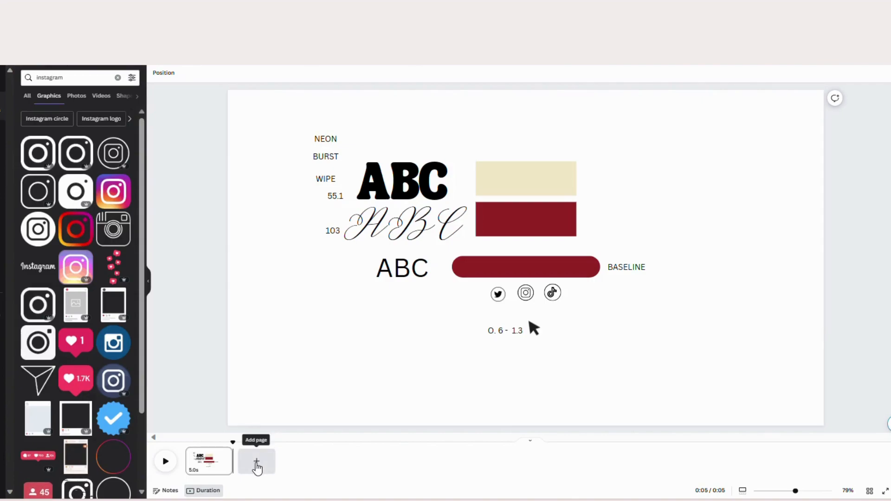
# Add a second page and fill its background with the cream document colour
pyautogui.click(256, 461)
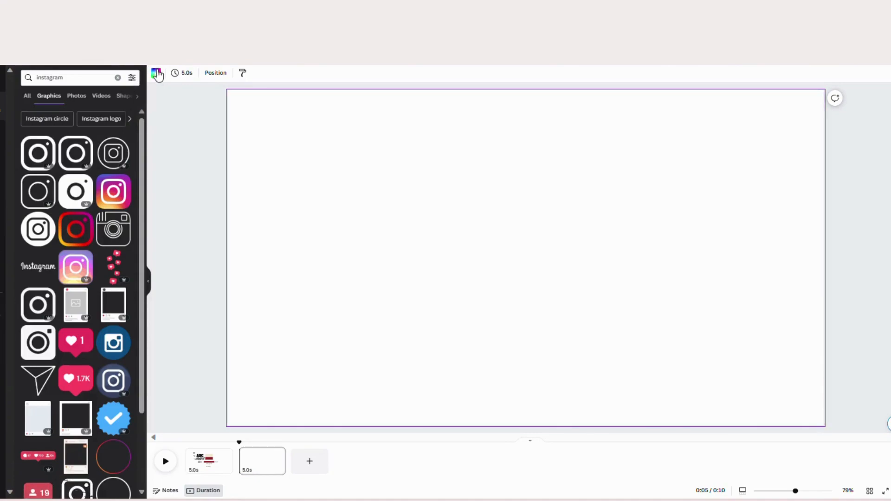
pyautogui.click(156, 72)
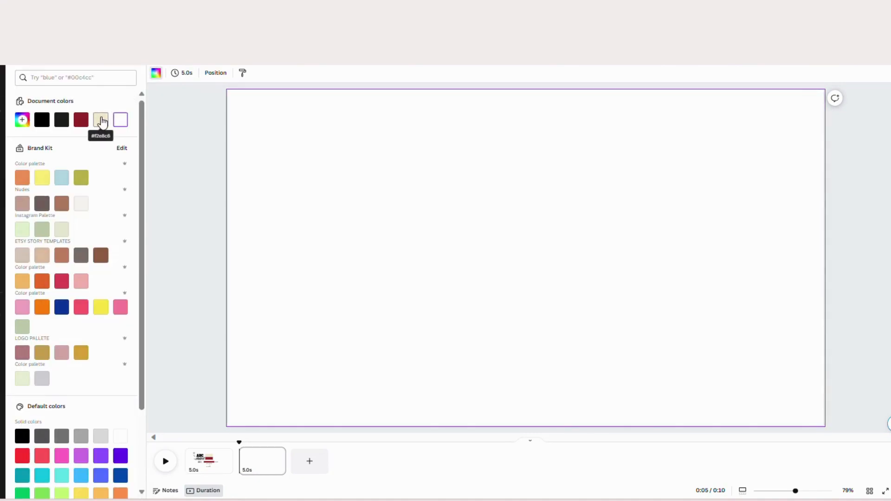
pyautogui.click(101, 119)
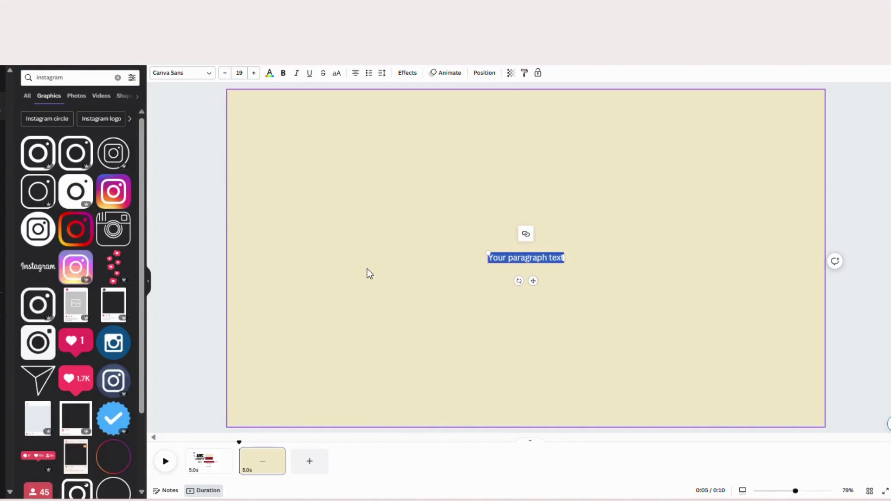
# Write SLT. in large TAN Songbird lettering centred on the cream page
pyautogui.write('SLT.')
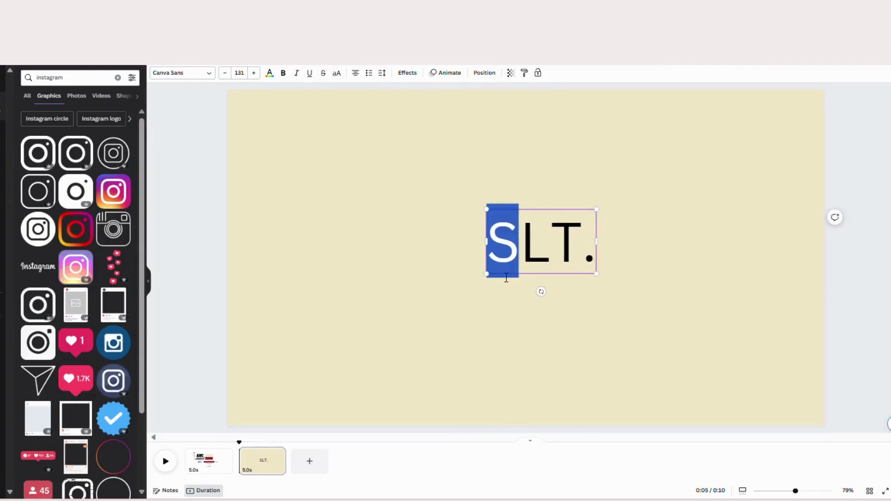
pyautogui.moveTo(541, 242); pyautogui.dragTo(522, 244)
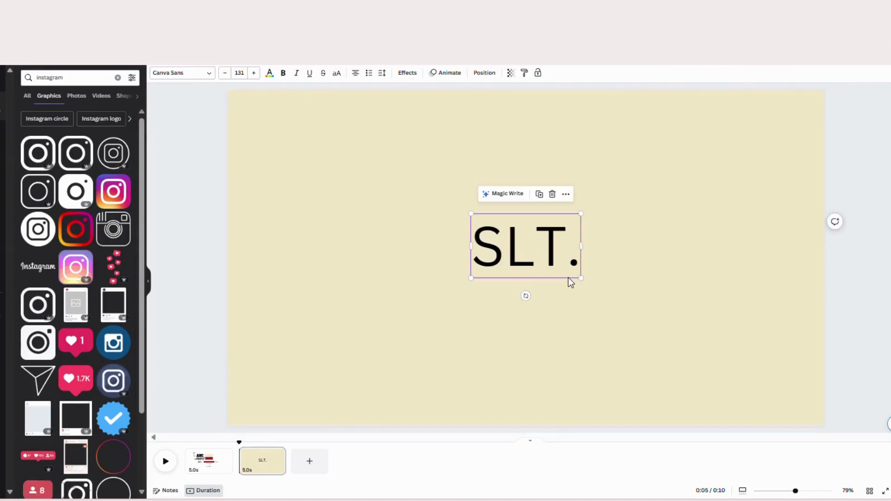
pyautogui.click(179, 72)
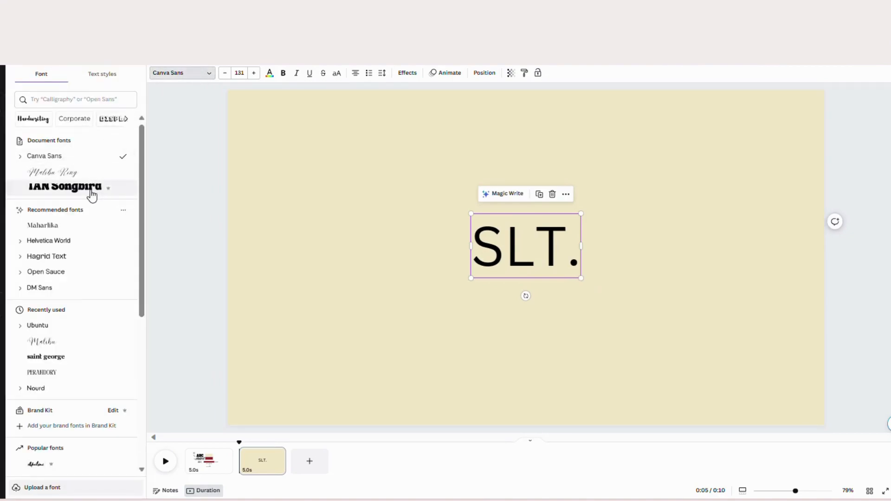
pyautogui.click(64, 186)
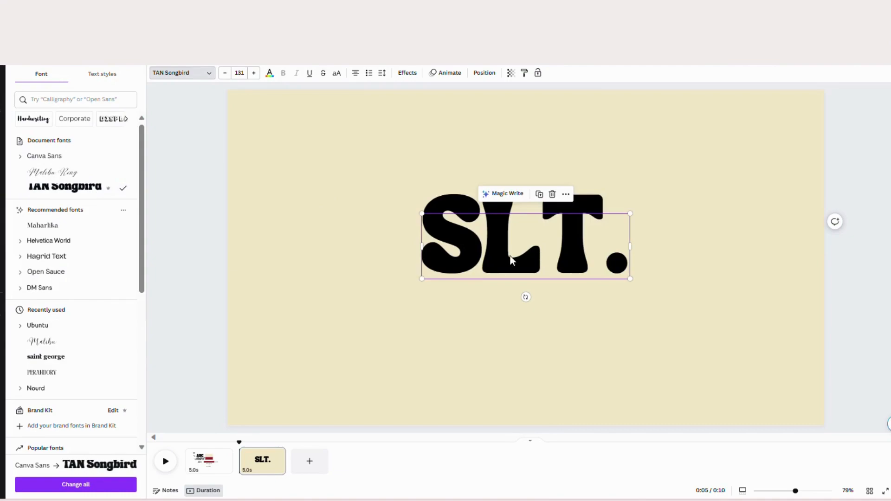
pyautogui.click(225, 72)
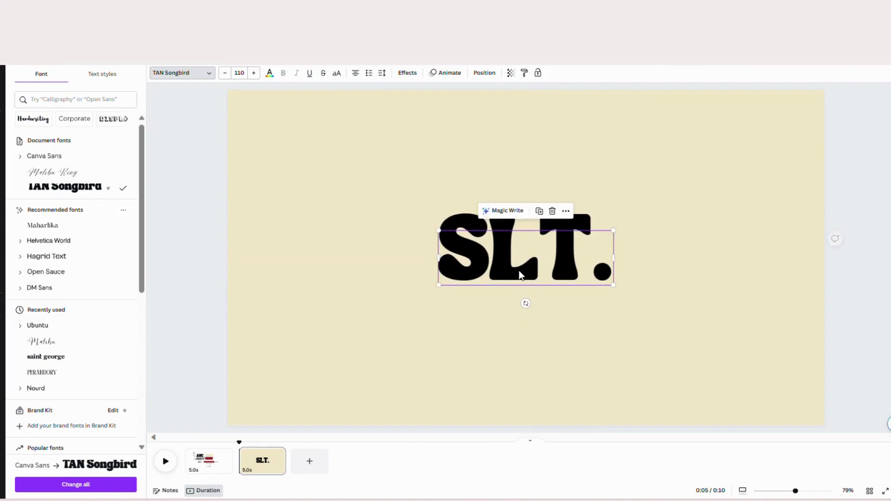
pyautogui.click(415, 134)
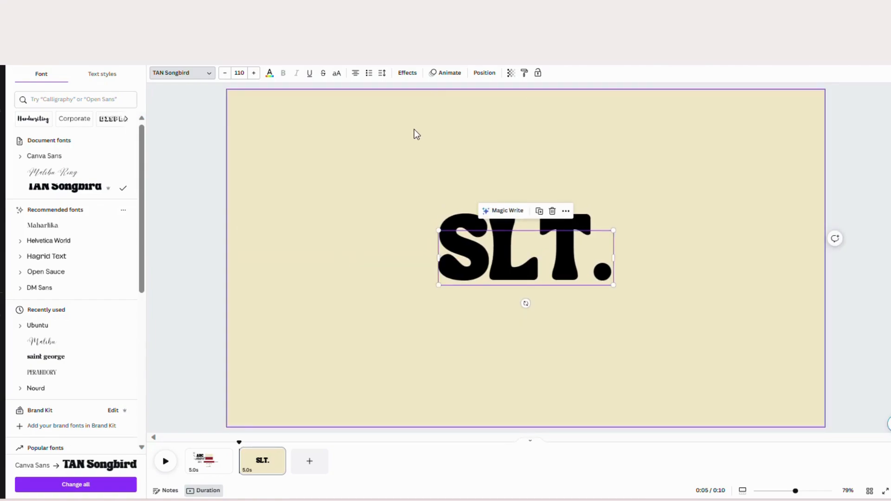
# Make SLT. a Hollow outline effect coloured with the burgundy document colour
pyautogui.click(406, 73)
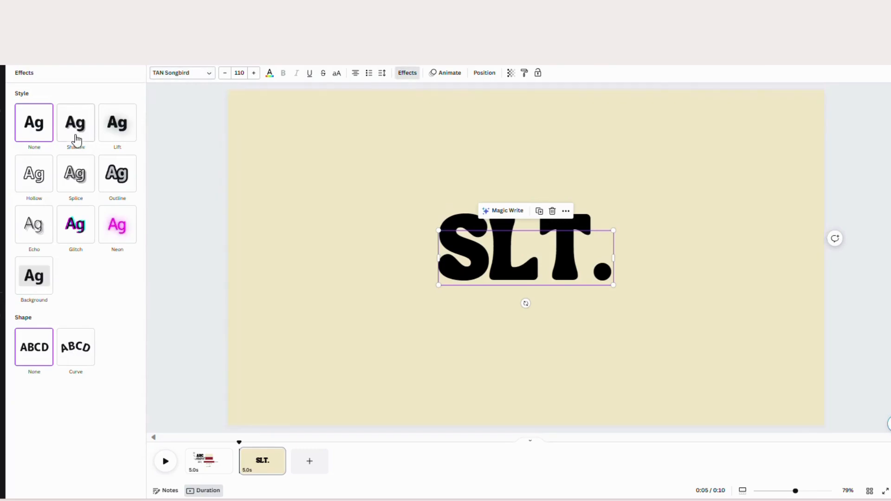
pyautogui.click(35, 173)
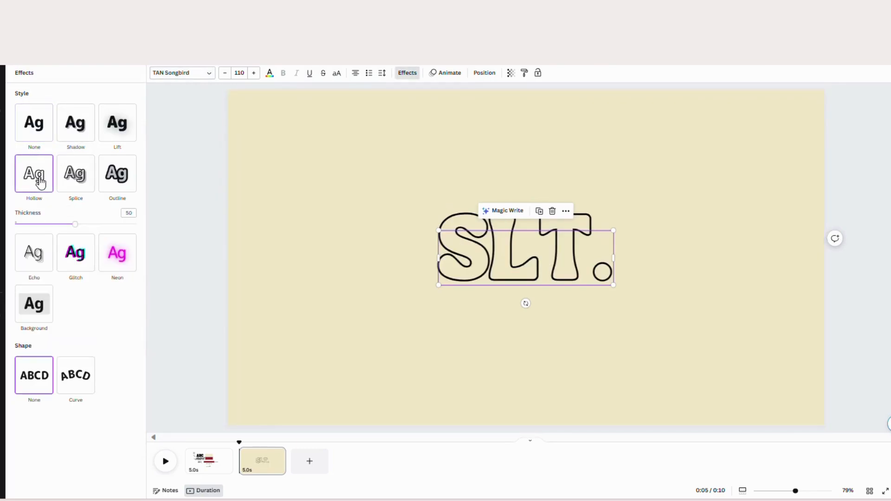
pyautogui.click(269, 72)
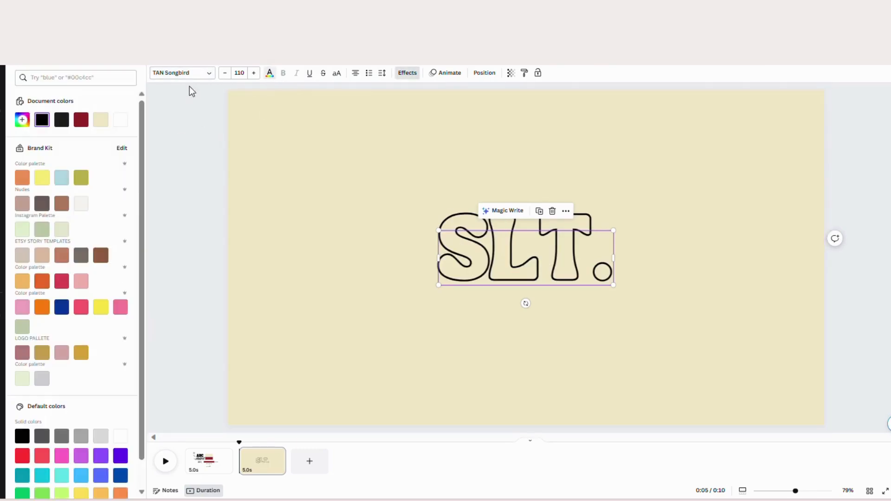
pyautogui.click(81, 119)
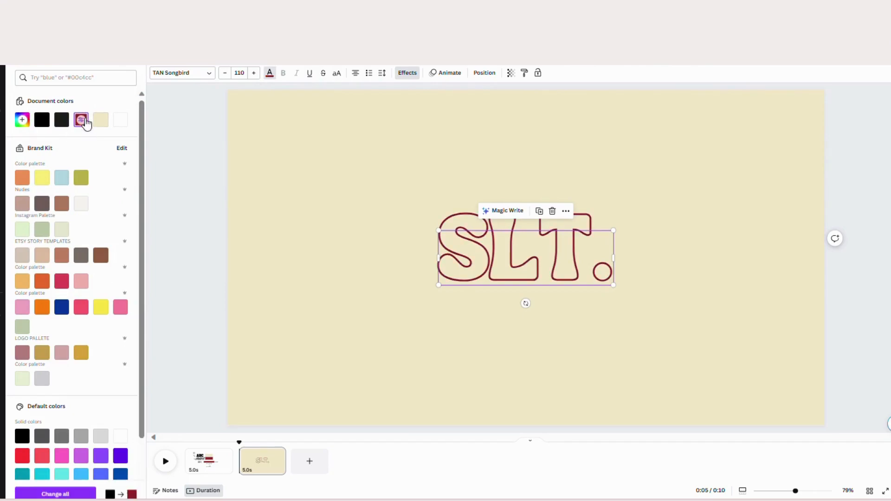
pyautogui.click(81, 120)
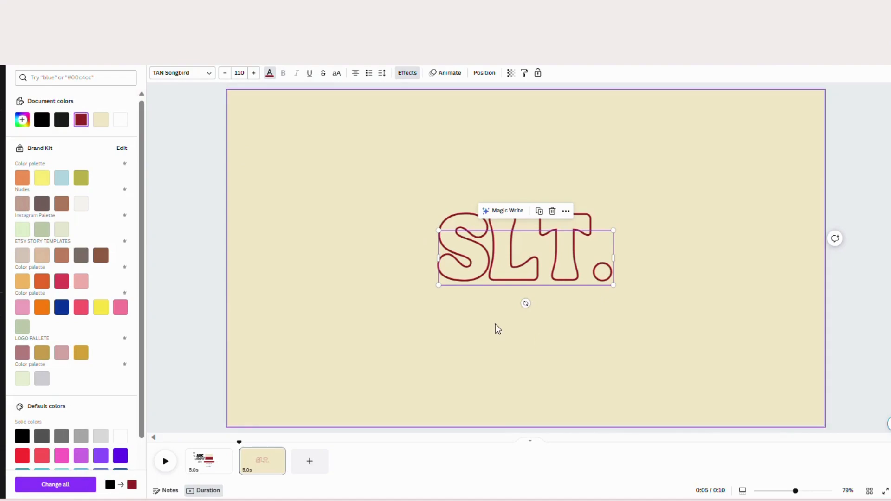
pyautogui.moveTo(449, 72)
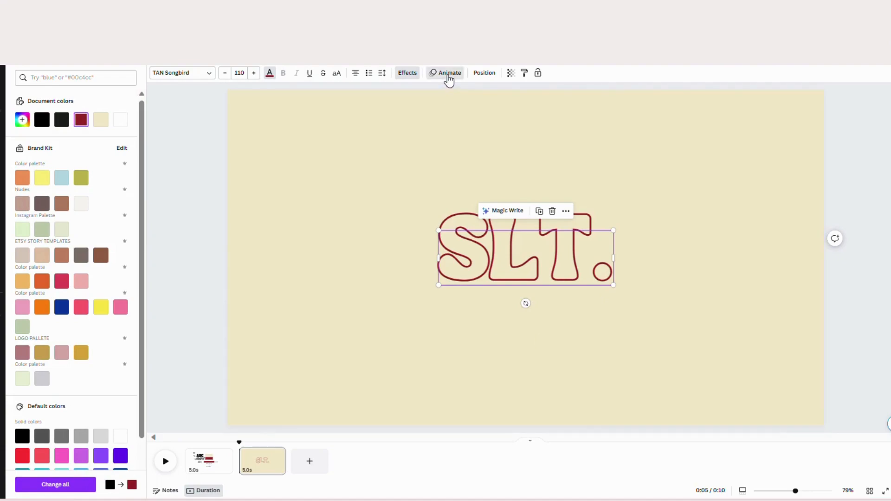
# Give SLT. the Neon text animation set to animate on Both entry and exit
pyautogui.click(449, 72)
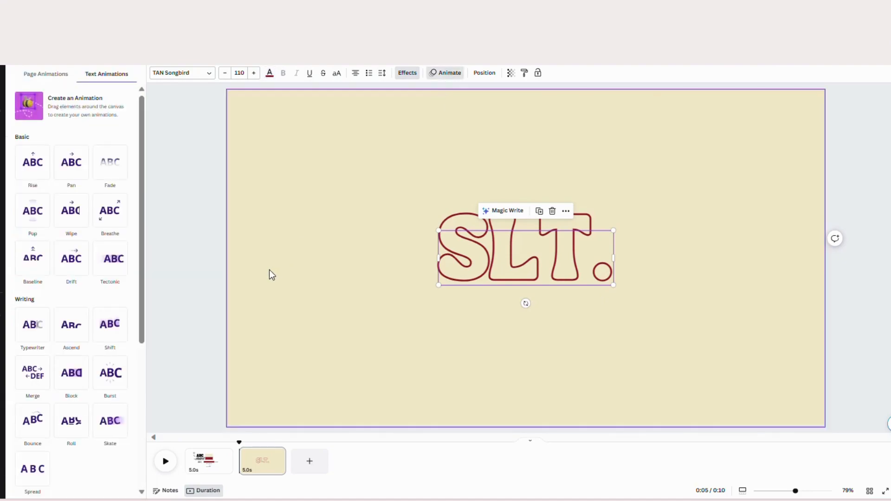
pyautogui.scroll(-3)
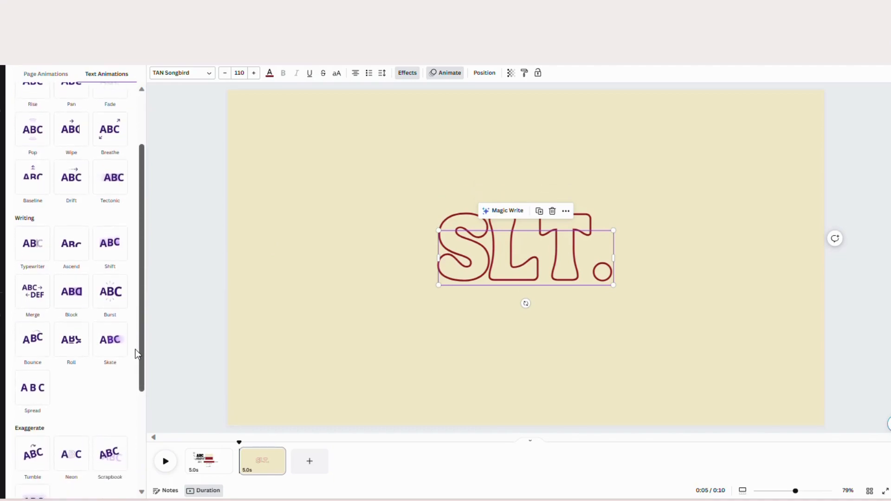
pyautogui.scroll(-3)
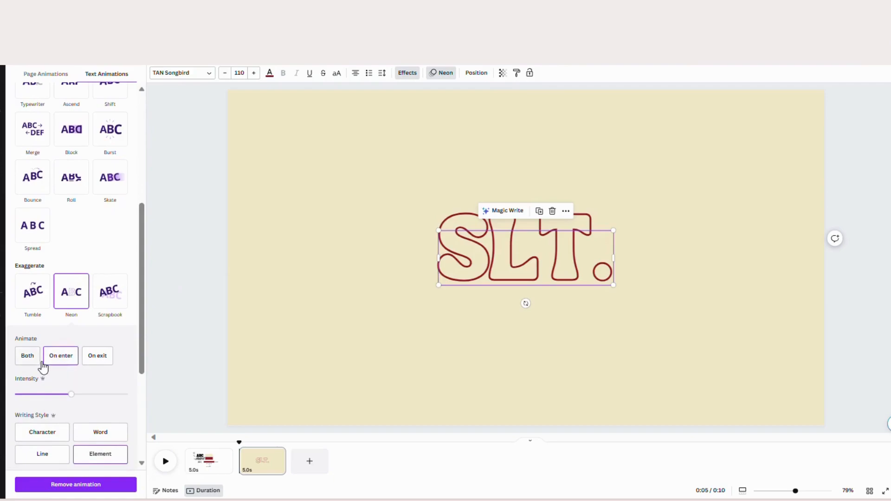
pyautogui.click(27, 356)
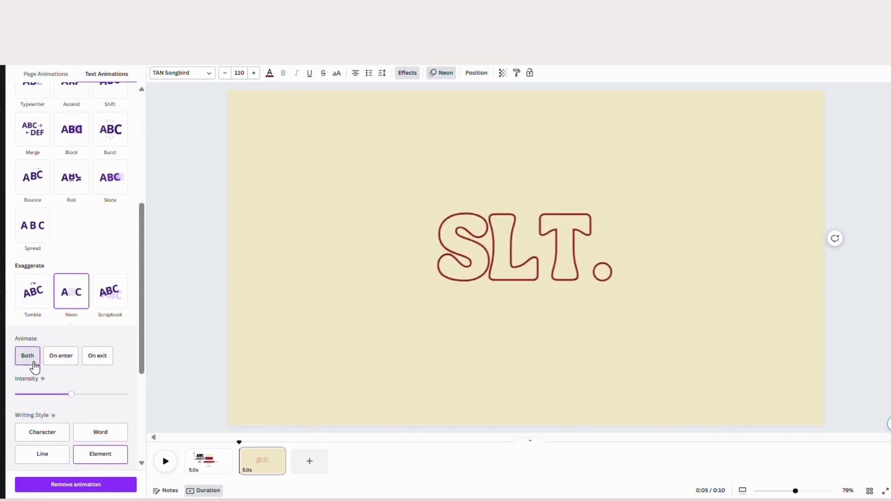
pyautogui.click(524, 256)
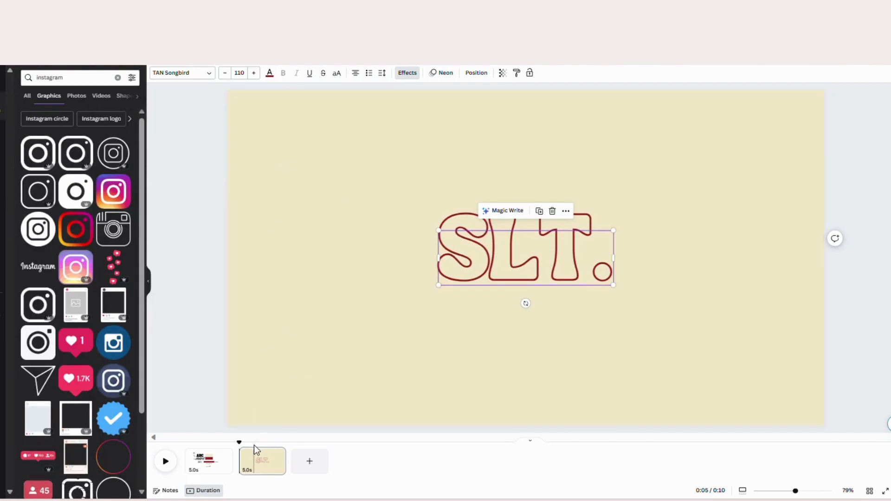
# Shorten the SLT. page duration from 5.0s to 1.8s
pyautogui.click(511, 370)
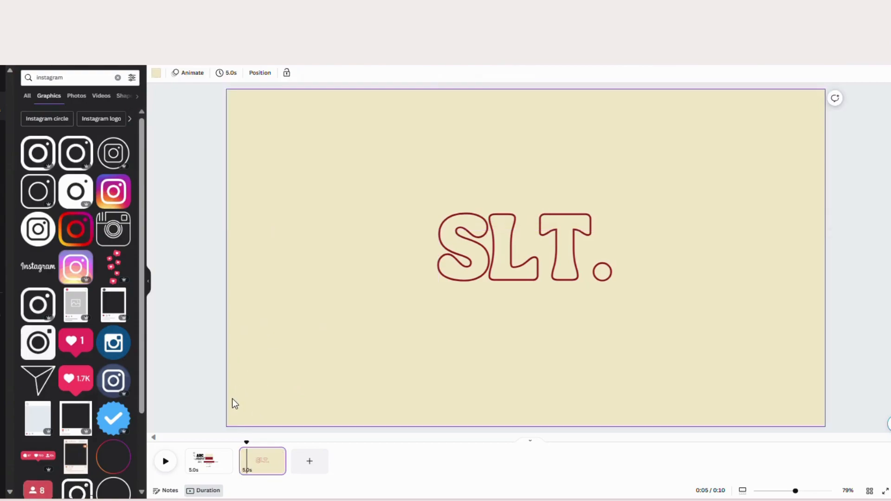
pyautogui.moveTo(259, 465)
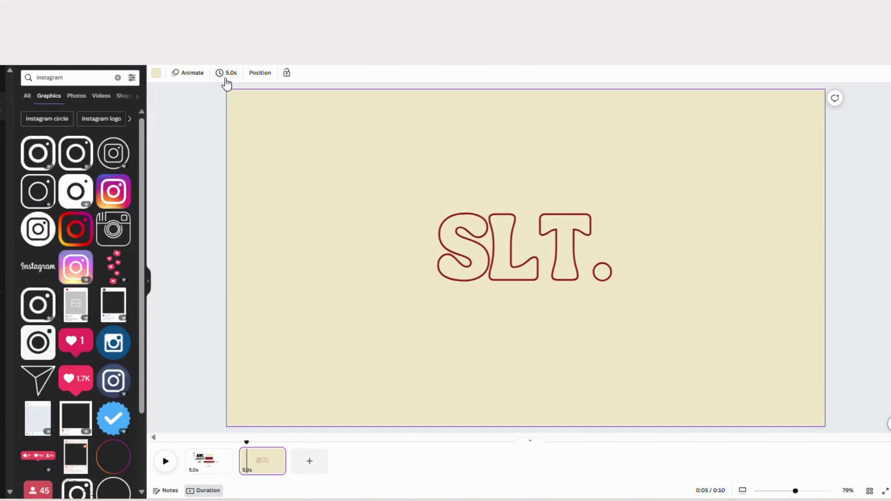
pyautogui.click(231, 72)
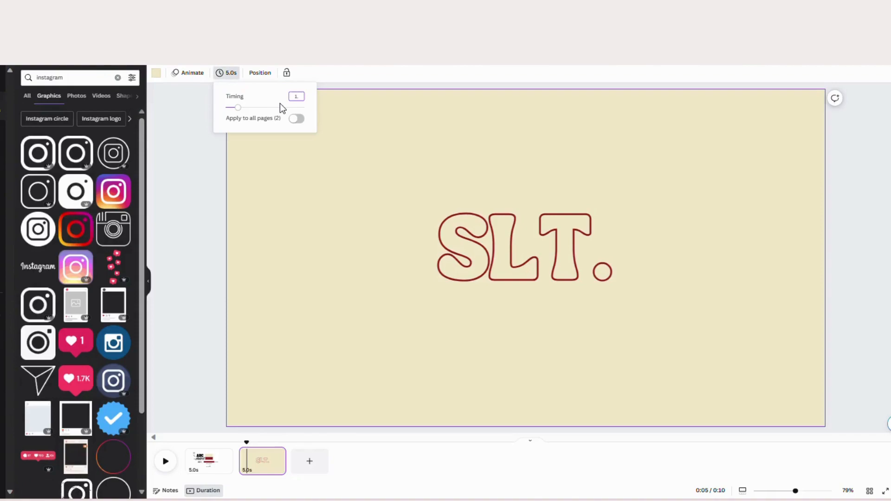
pyautogui.moveTo(237, 108); pyautogui.dragTo(229, 107)
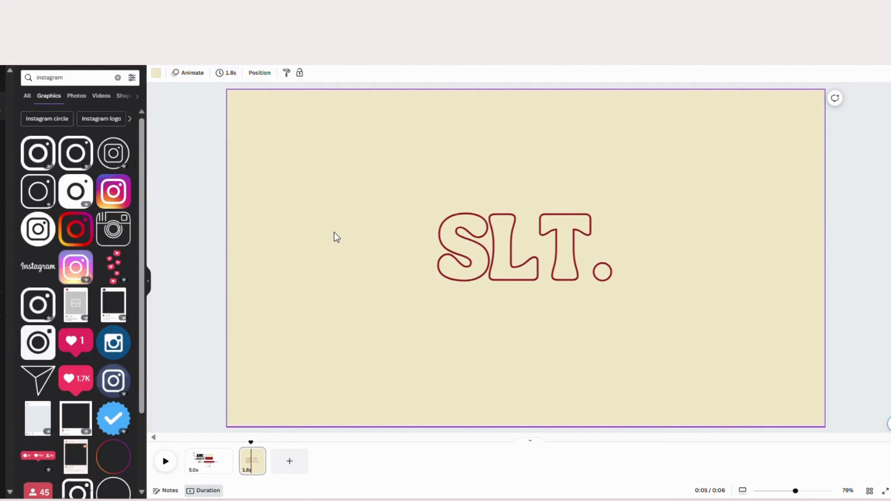
pyautogui.moveTo(252, 462)
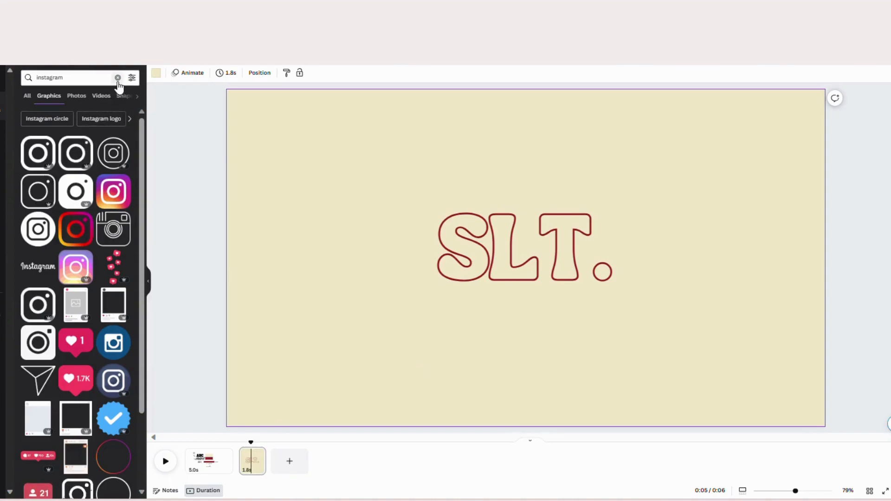
# Search Elements graphics for CURSOR and add an arrow cursor to the page
pyautogui.click(118, 77)
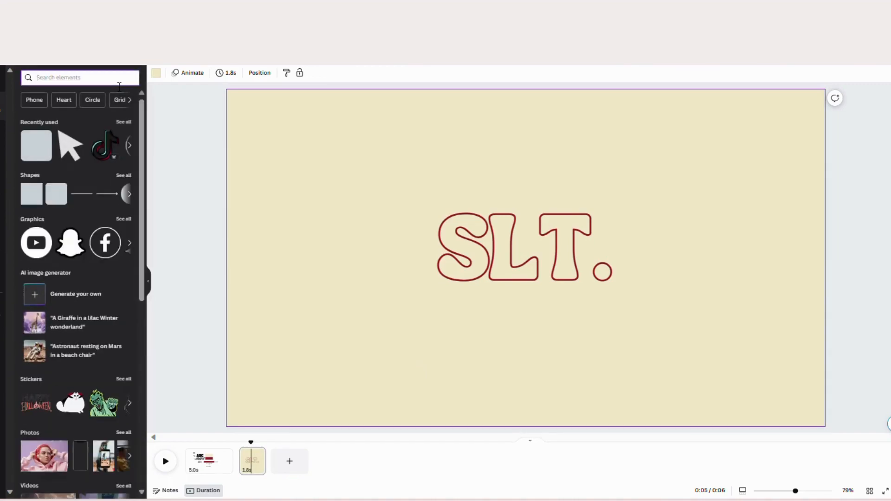
pyautogui.write('CU')
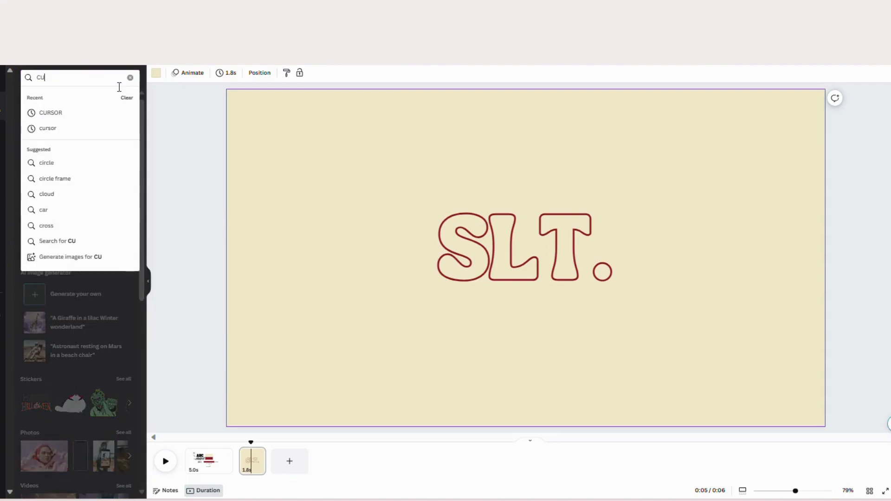
pyautogui.click(50, 112)
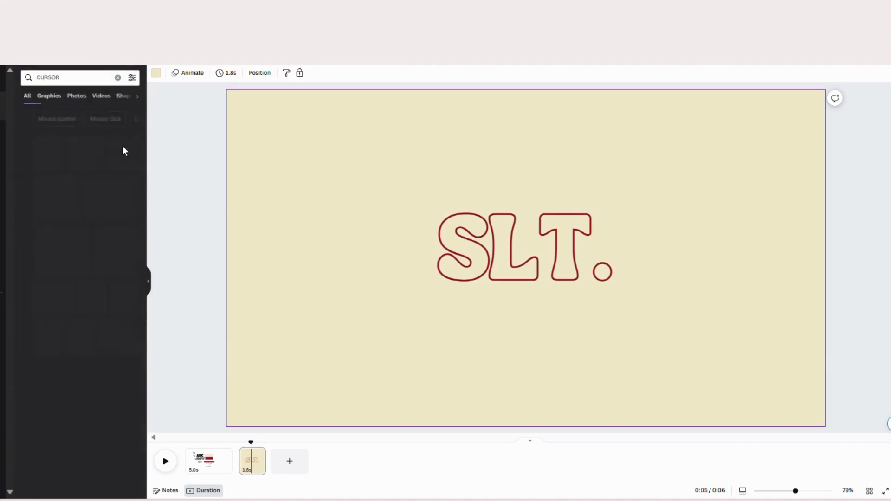
pyautogui.click(49, 96)
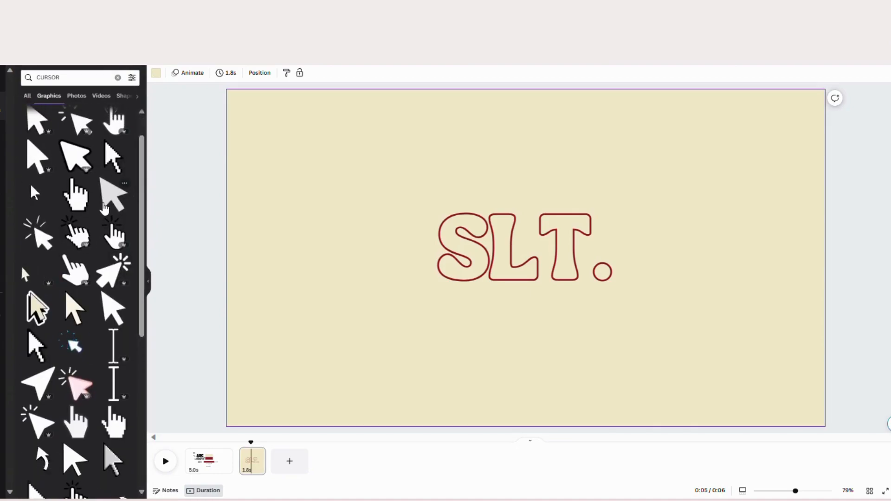
pyautogui.click(523, 256)
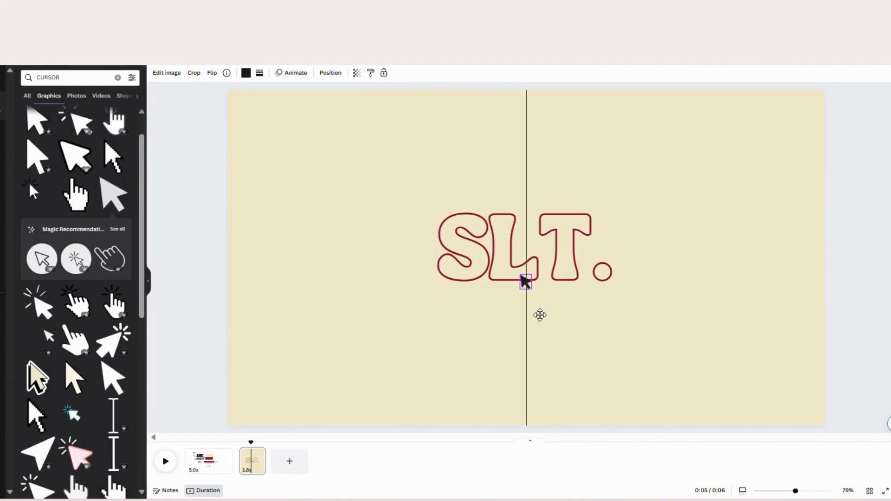
# Place the arrow on the baseline under the L and colour it burgundy
pyautogui.click(523, 279)
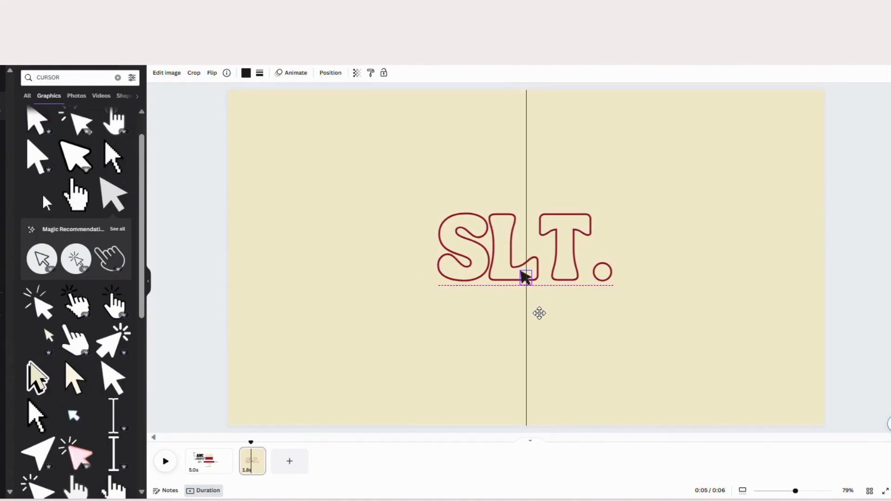
pyautogui.click(523, 278)
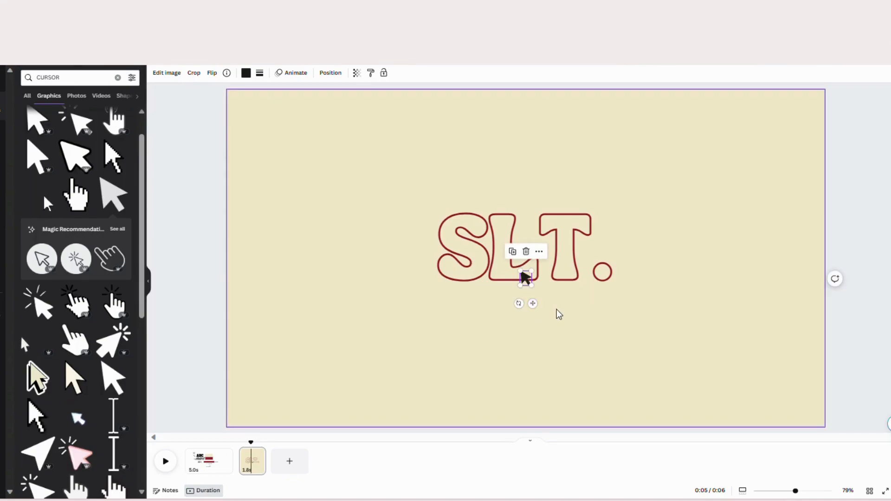
pyautogui.click(555, 310)
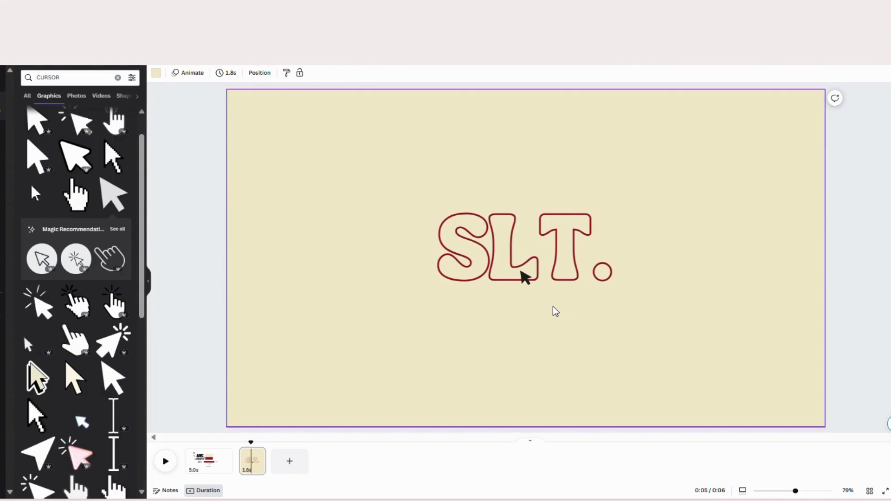
pyautogui.click(523, 277)
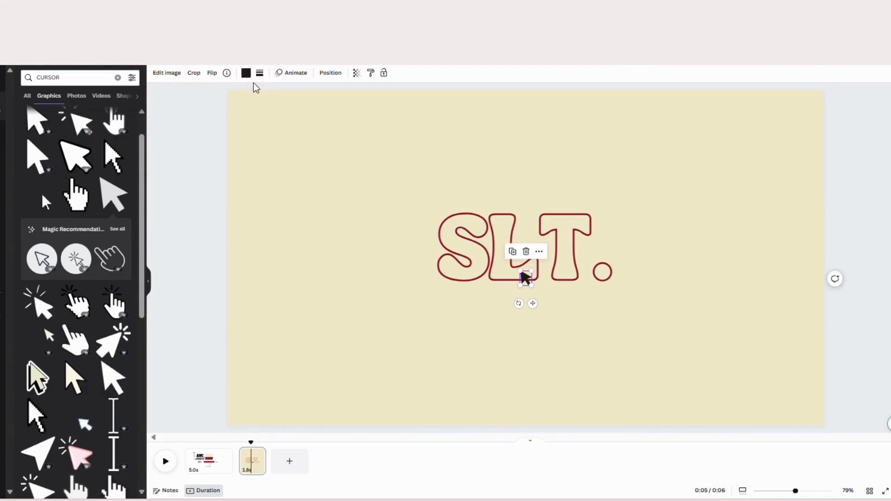
pyautogui.click(245, 73)
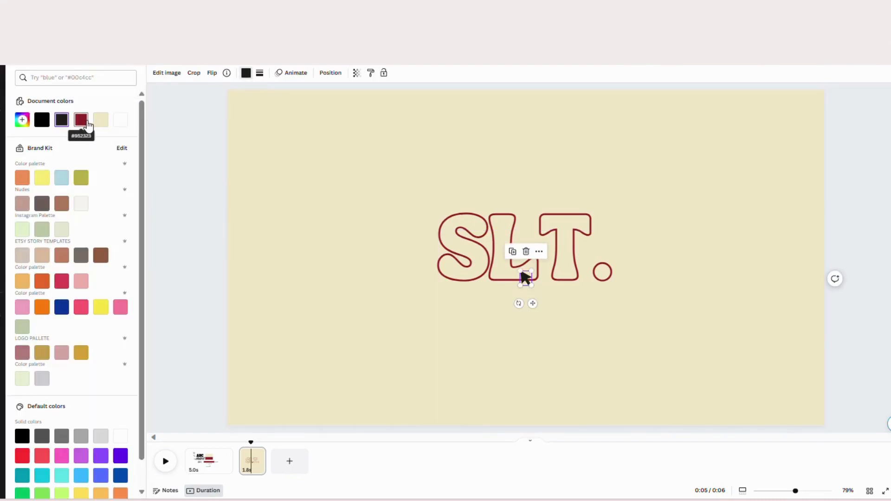
pyautogui.click(81, 119)
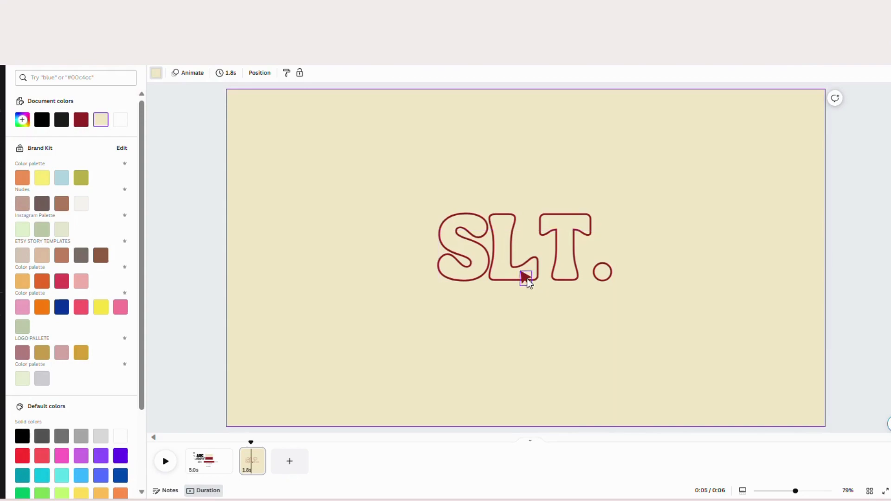
# Show the arrow's timing and trim it to a short span late in the page
pyautogui.click(522, 276)
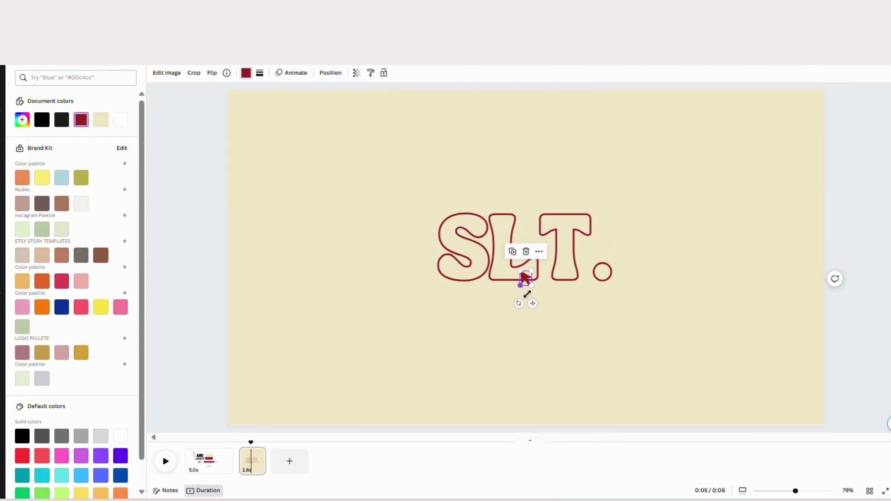
pyautogui.moveTo(538, 252)
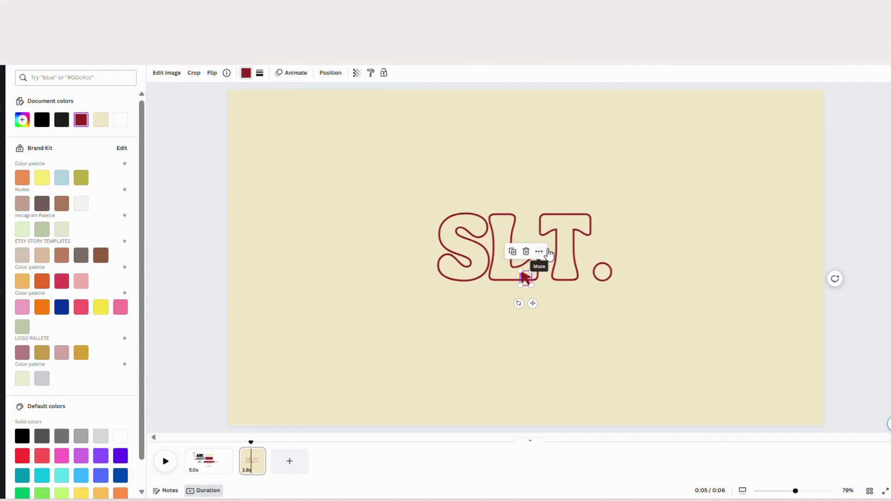
pyautogui.click(538, 251)
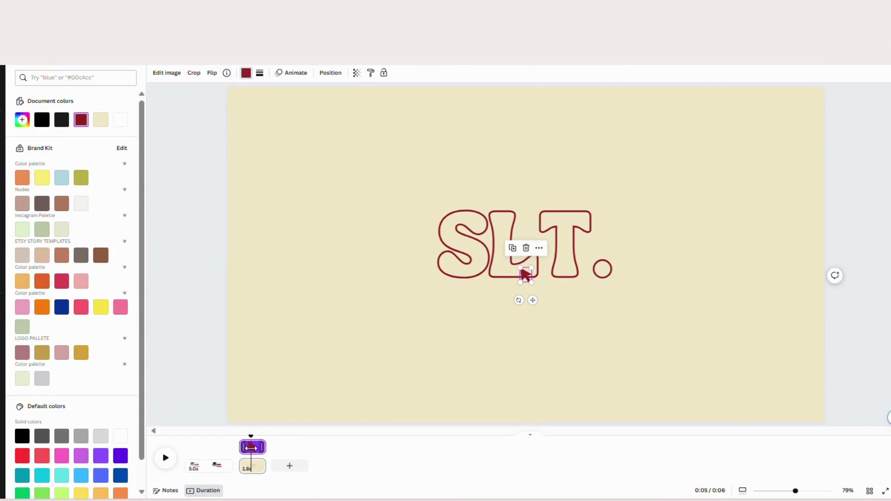
pyautogui.click(525, 247)
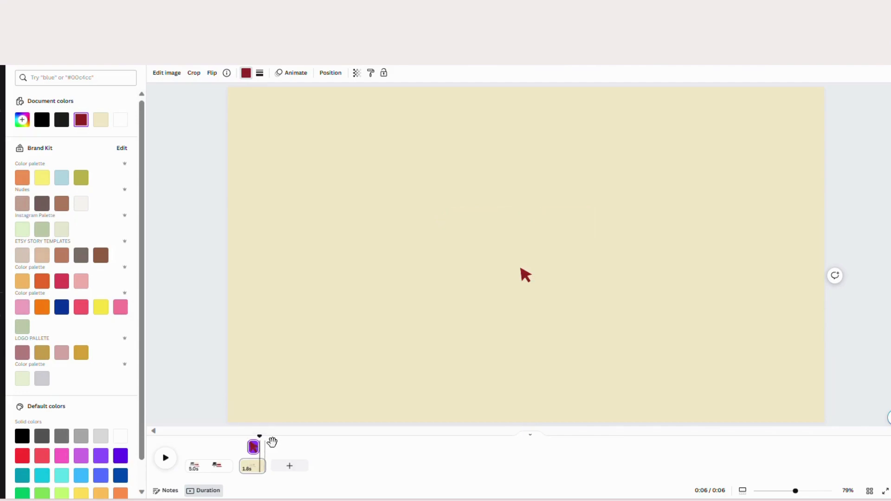
# Rewind to the page start and play the video to preview the arrow timing
pyautogui.click(252, 446)
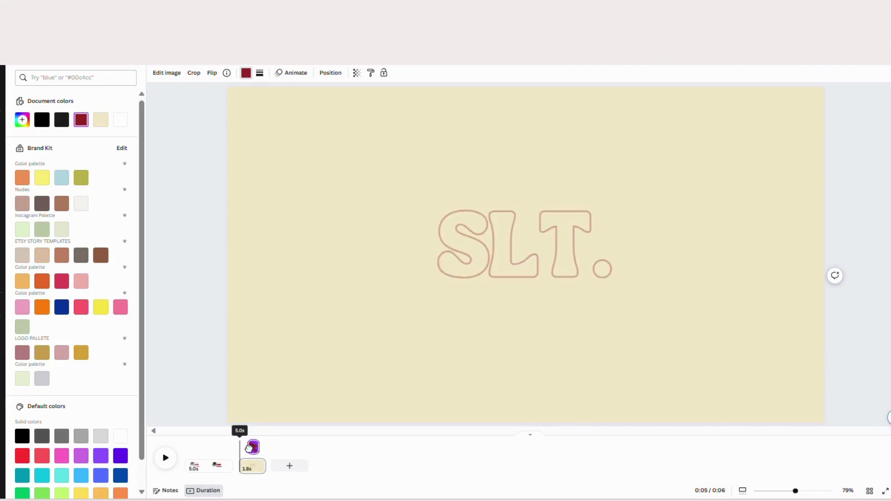
pyautogui.click(165, 457)
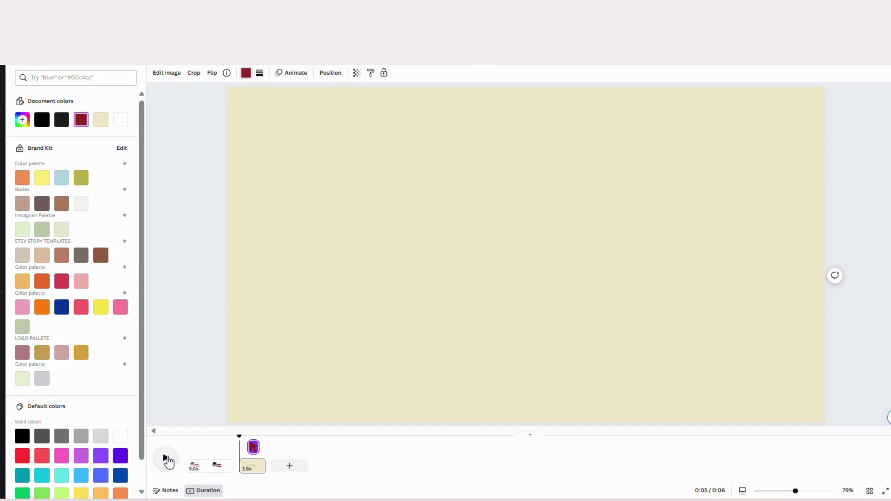
pyautogui.click(166, 459)
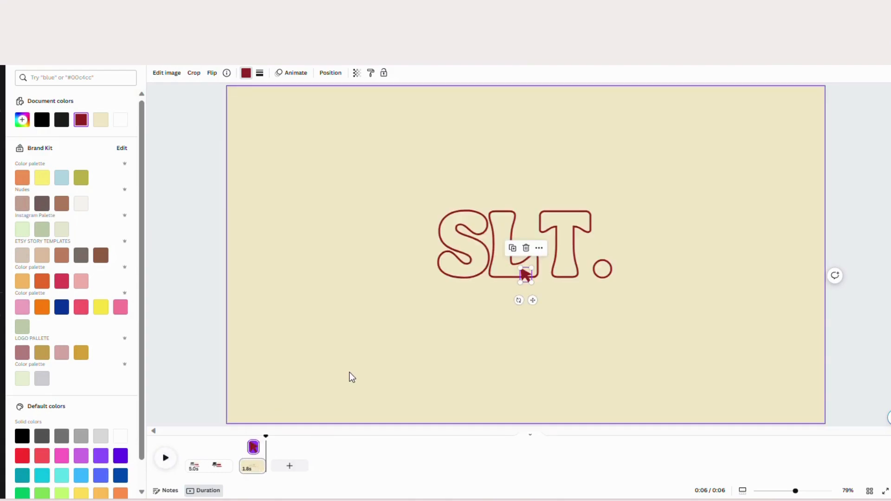
pyautogui.moveTo(275, 449)
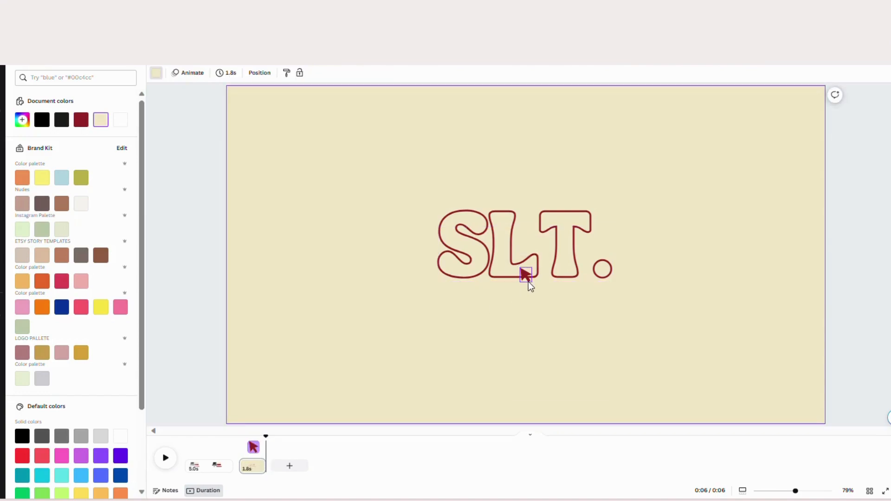
# Give the burgundy arrow the Baseline element animation and preview the page
pyautogui.click(523, 273)
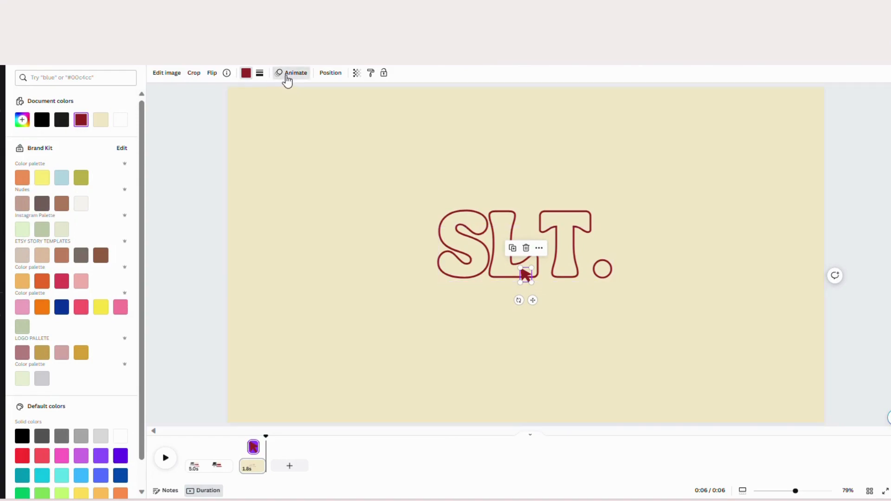
pyautogui.click(295, 72)
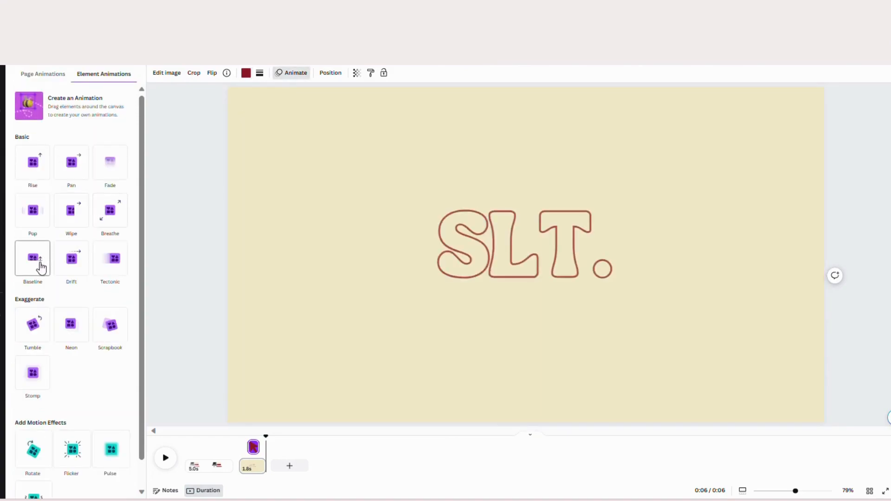
pyautogui.click(33, 259)
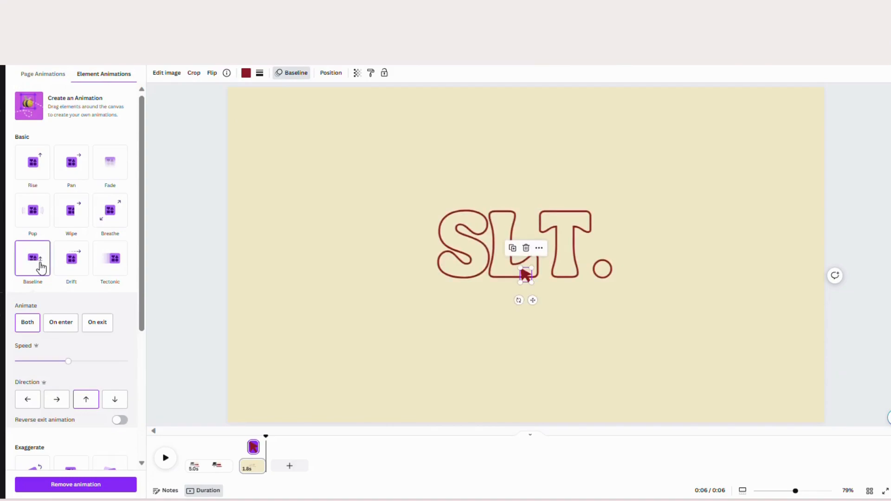
pyautogui.click(60, 322)
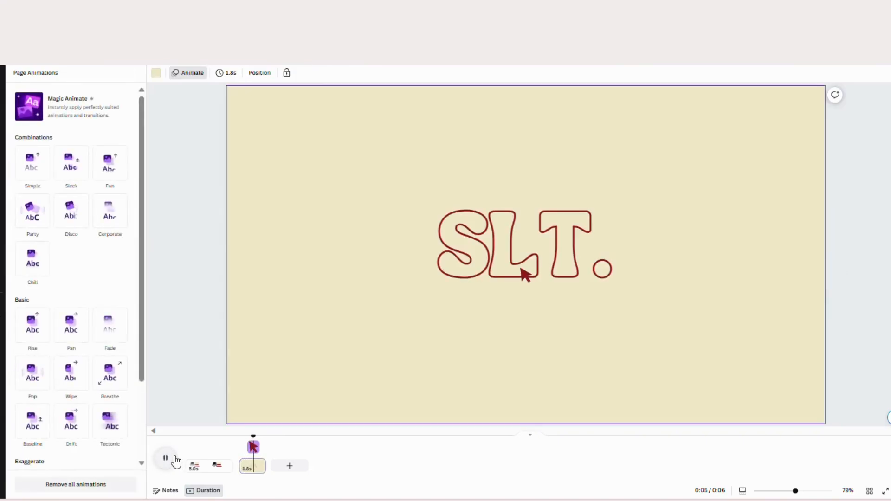
pyautogui.click(165, 458)
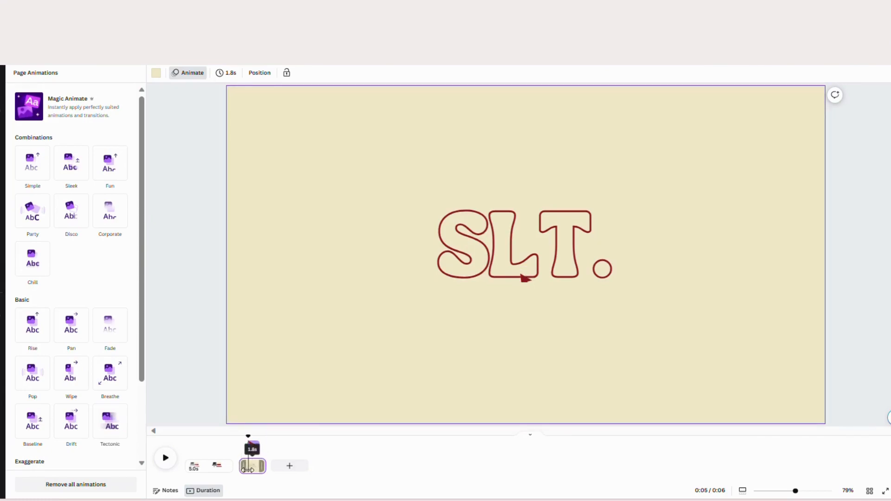
# Go to the last page and remove the hollow effect so SLT. is solid burgundy
pyautogui.rightClick(251, 466)
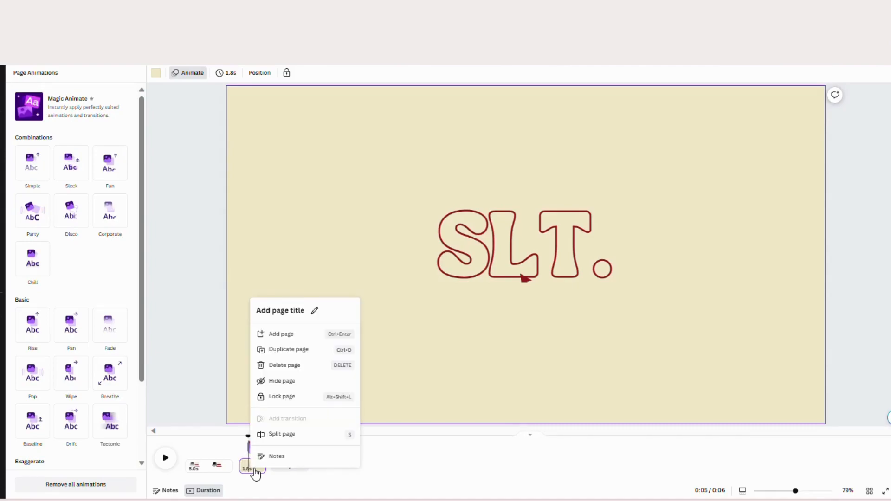
pyautogui.moveTo(283, 355)
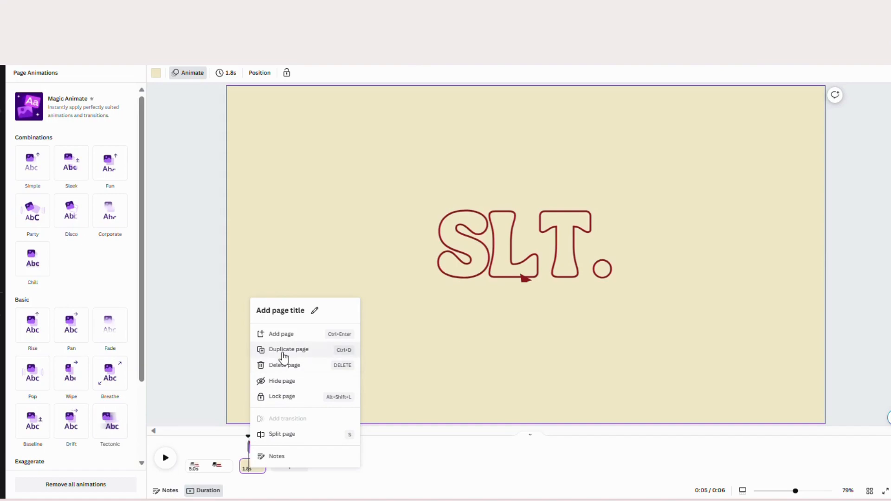
pyautogui.click(288, 349)
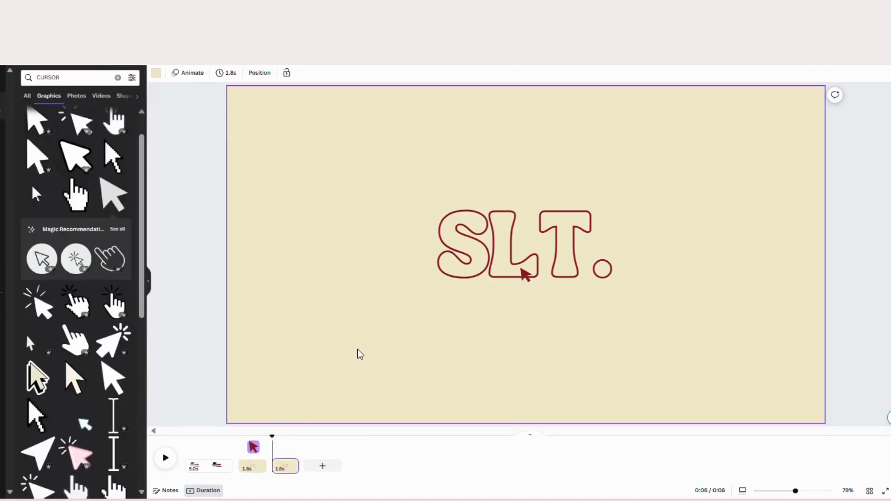
pyautogui.click(471, 230)
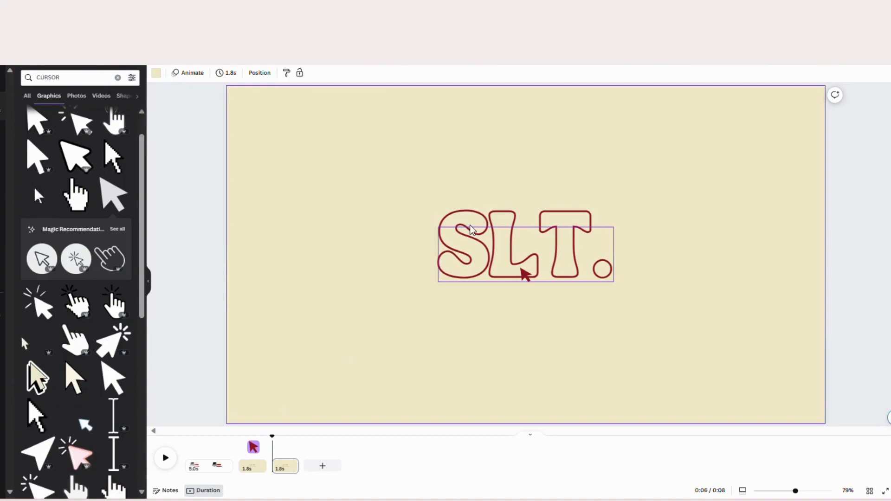
pyautogui.click(522, 252)
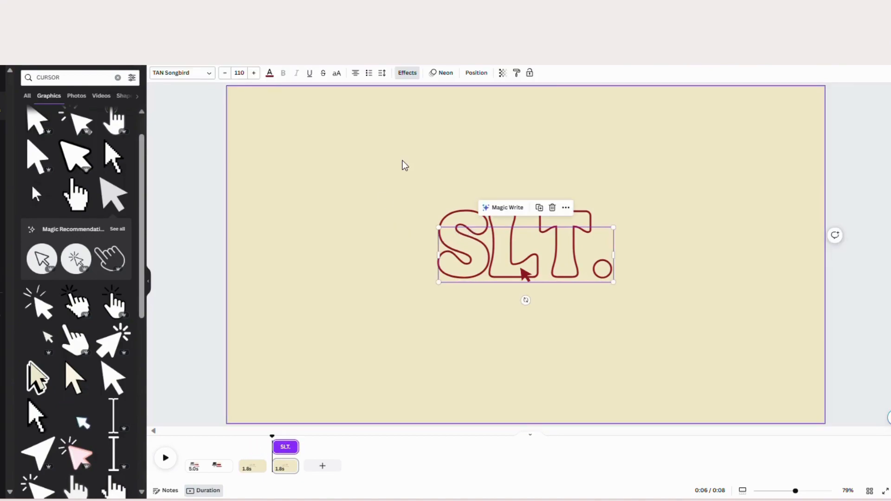
pyautogui.click(407, 73)
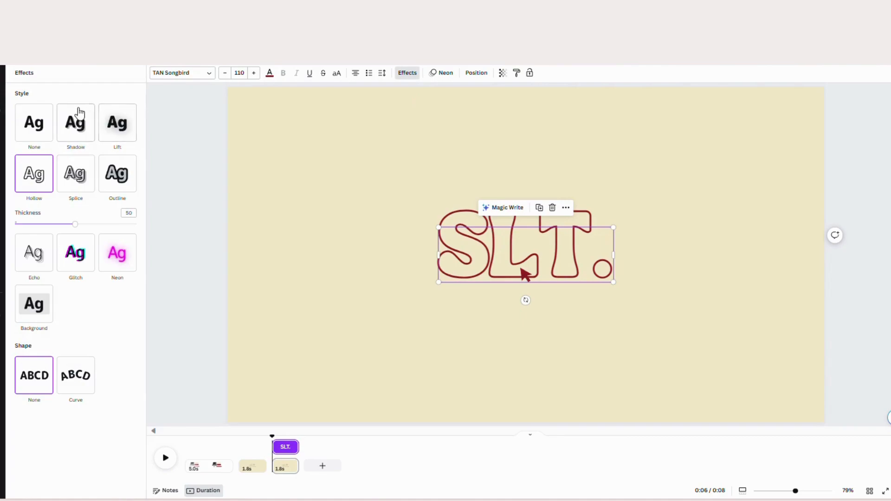
pyautogui.moveTo(407, 86)
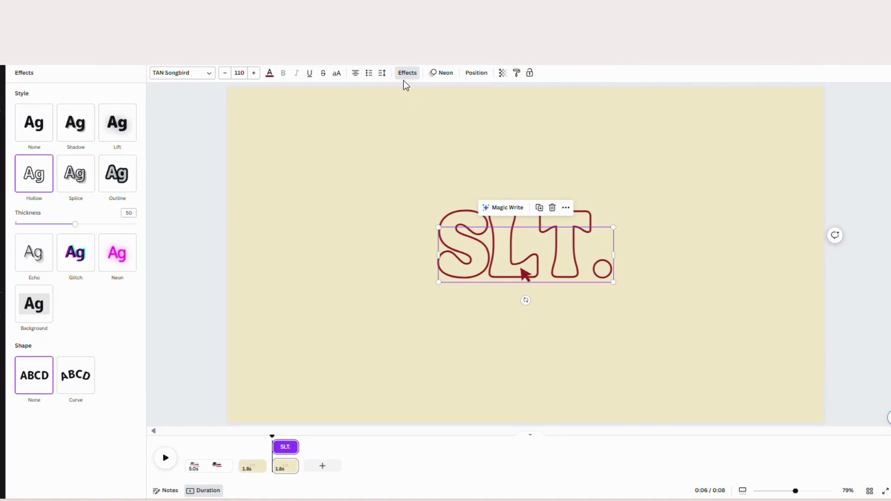
pyautogui.click(34, 123)
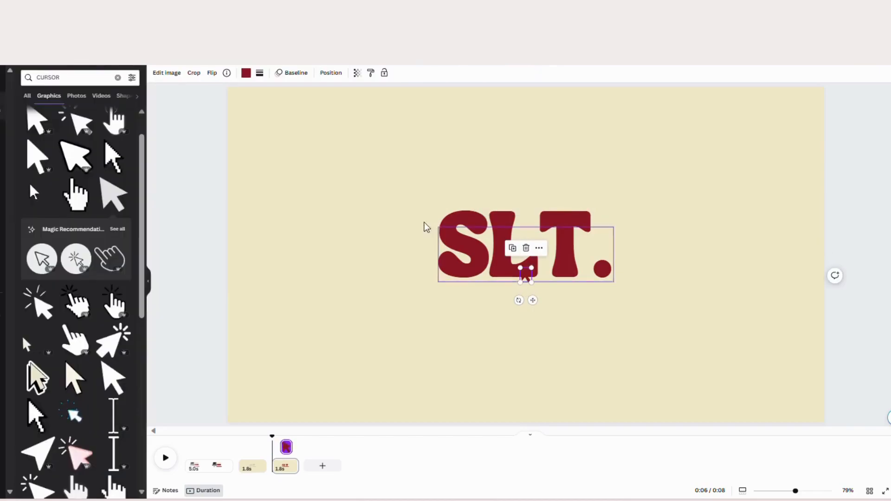
# Recolour the cursor graphic over the logo to black
pyautogui.click(245, 72)
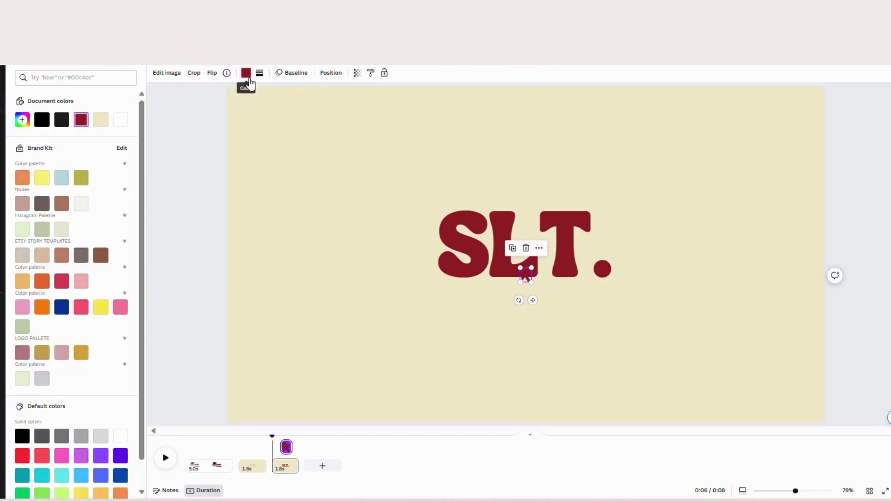
pyautogui.moveTo(42, 120)
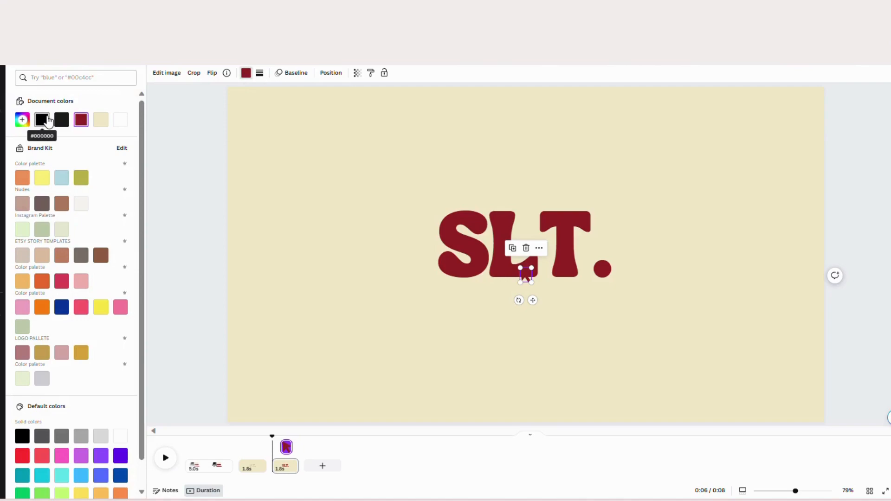
pyautogui.click(42, 120)
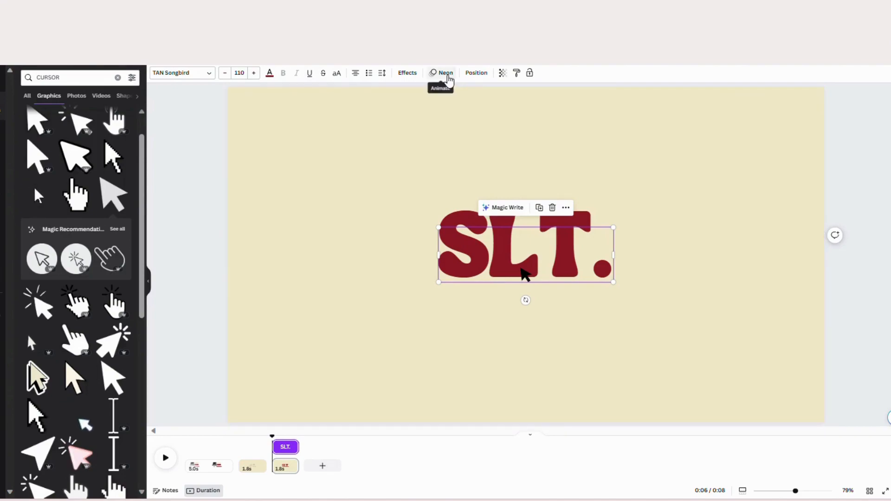
# Give the SLT. text a Burst animation on exit and preview the page
pyautogui.click(440, 80)
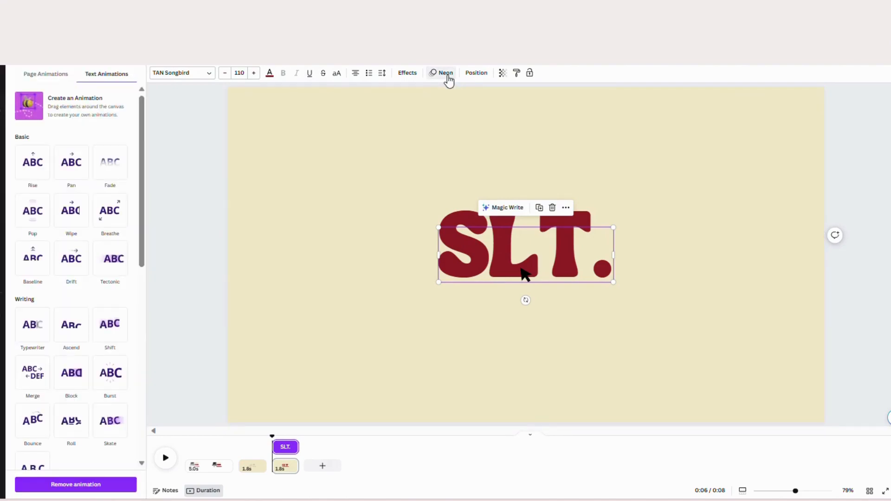
pyautogui.click(71, 367)
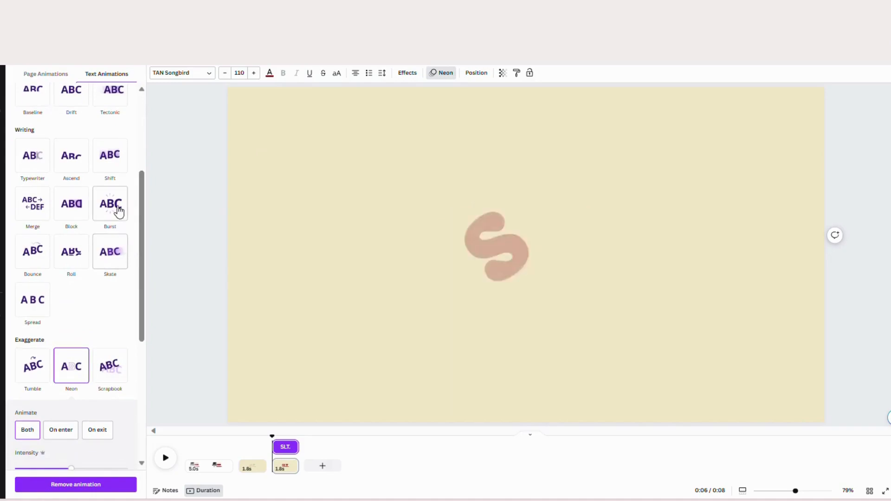
pyautogui.click(110, 203)
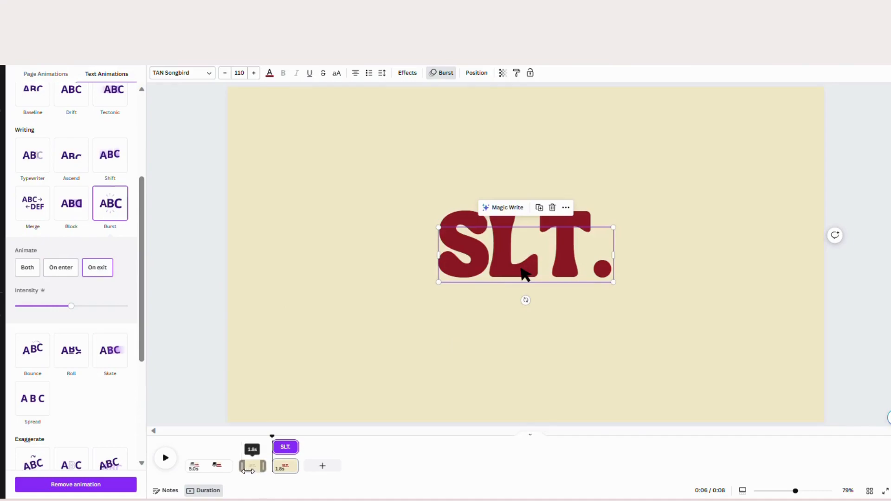
pyautogui.click(165, 457)
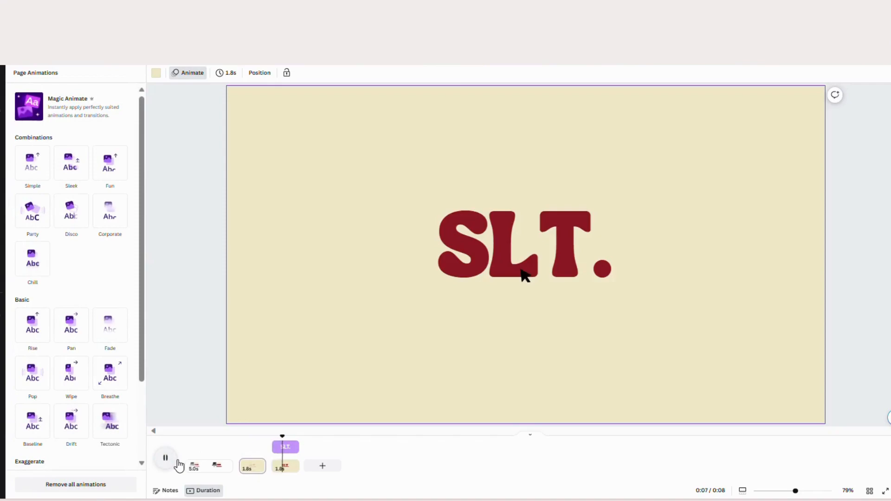
pyautogui.click(165, 458)
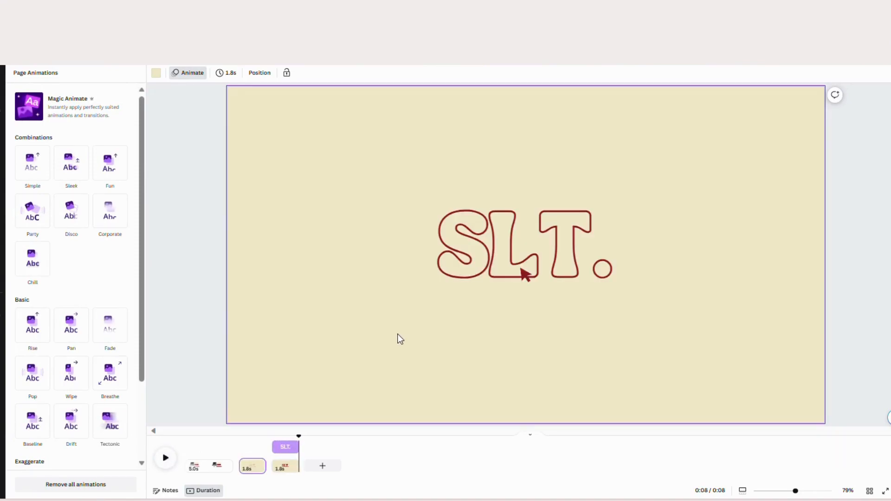
pyautogui.moveTo(770, 258)
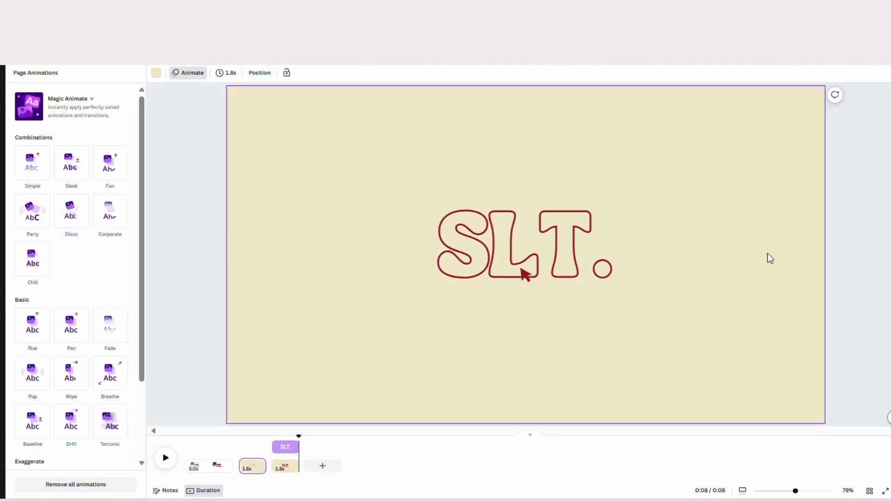
pyautogui.moveTo(793, 247)
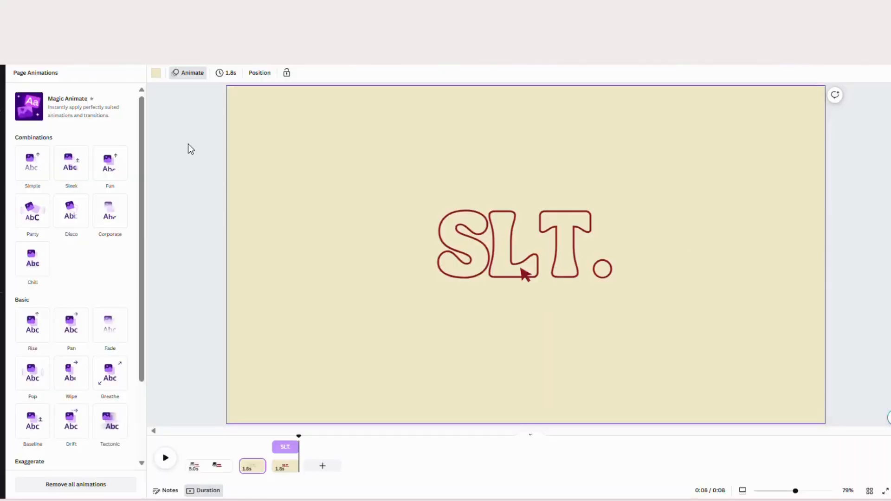
pyautogui.moveTo(322, 467)
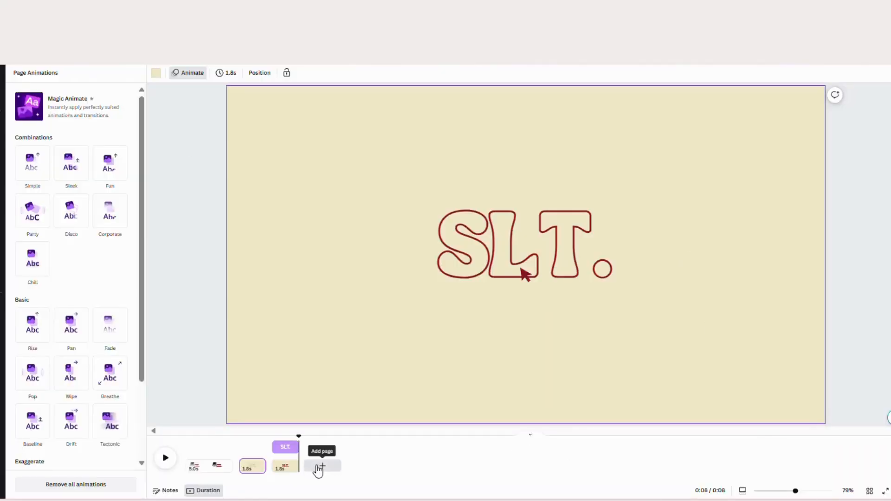
# Add a new page with a text box reading SIERRA LYNN TUTORIALS
pyautogui.click(318, 467)
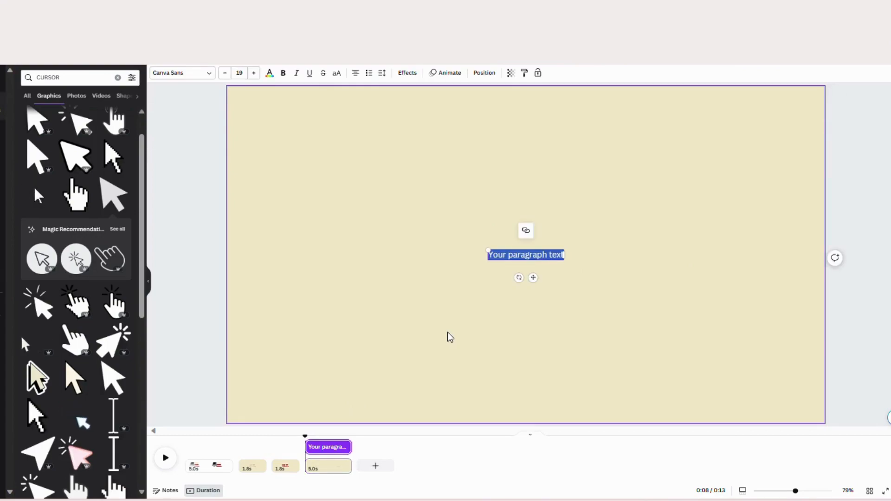
pyautogui.write('SIERRA')
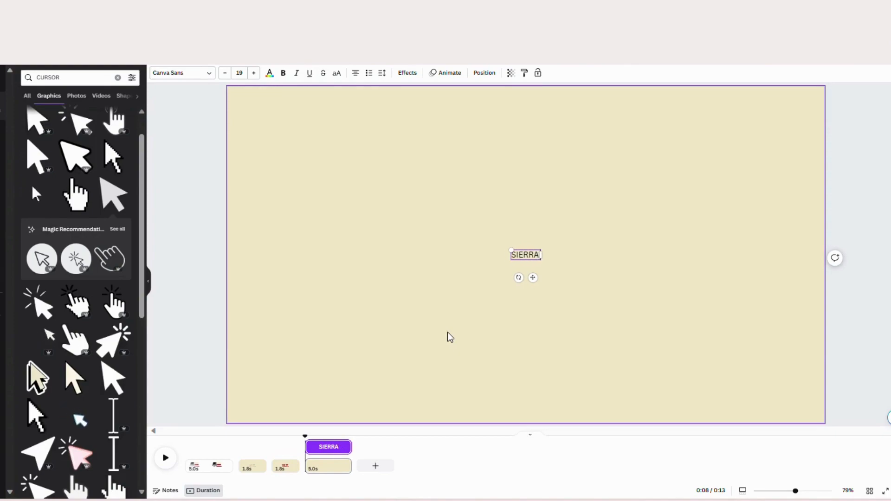
pyautogui.write('LYNN TUTORIAL')
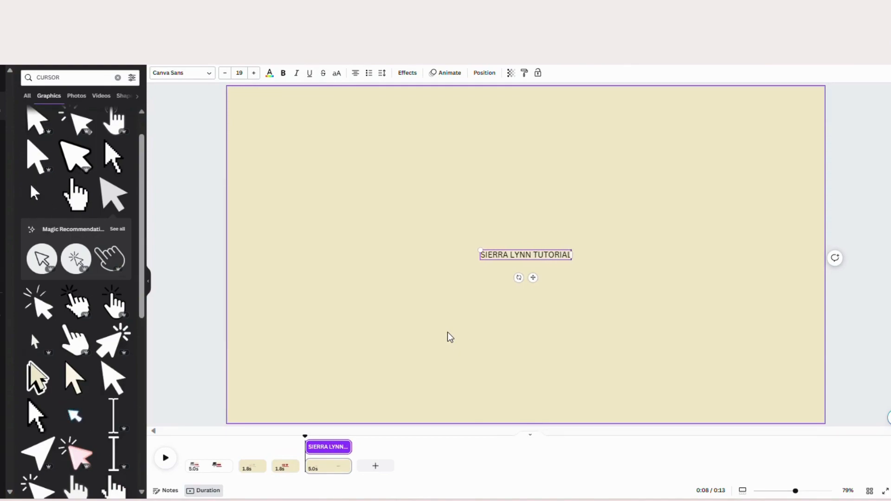
pyautogui.write('S')
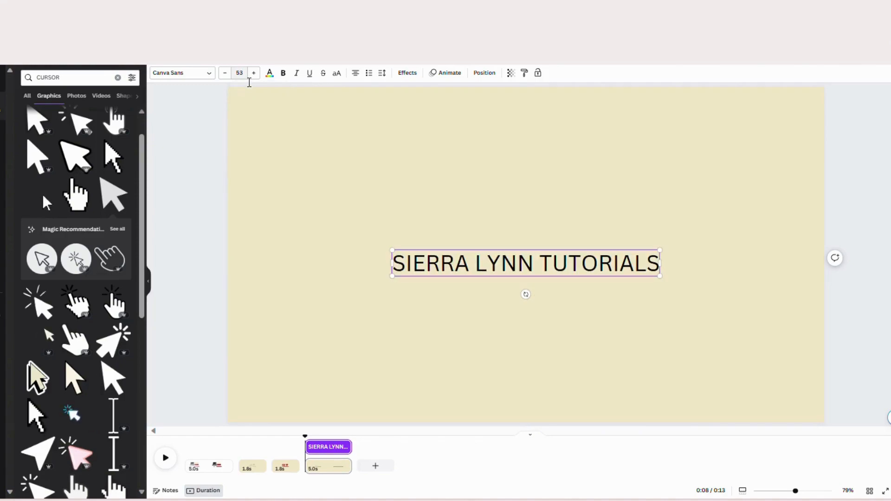
# Set the title in TAN Songbird and centre it on the page
pyautogui.click(427, 249)
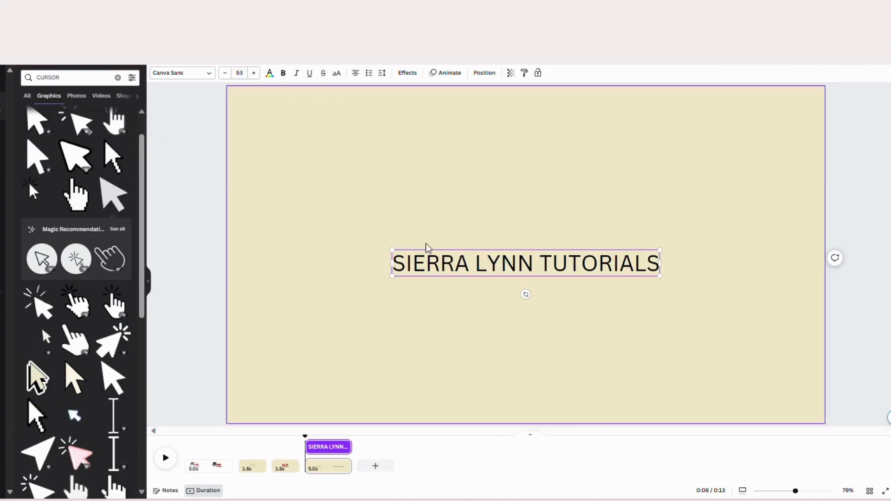
pyautogui.click(178, 72)
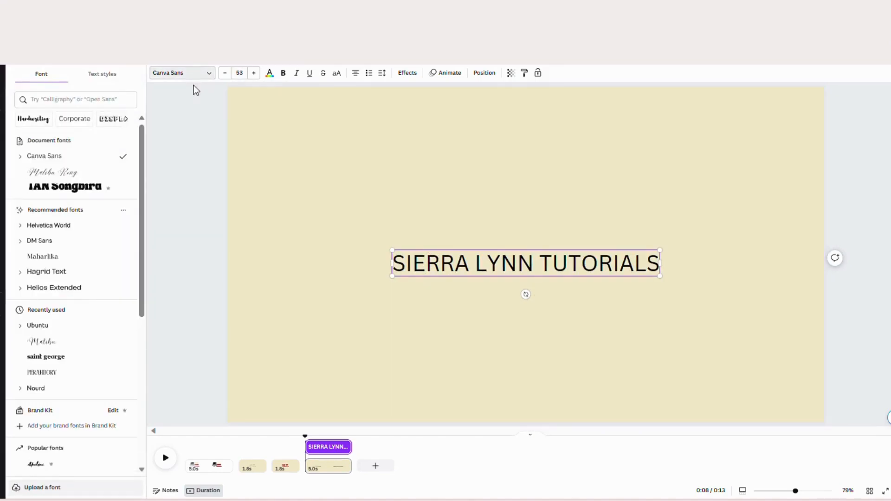
pyautogui.click(64, 186)
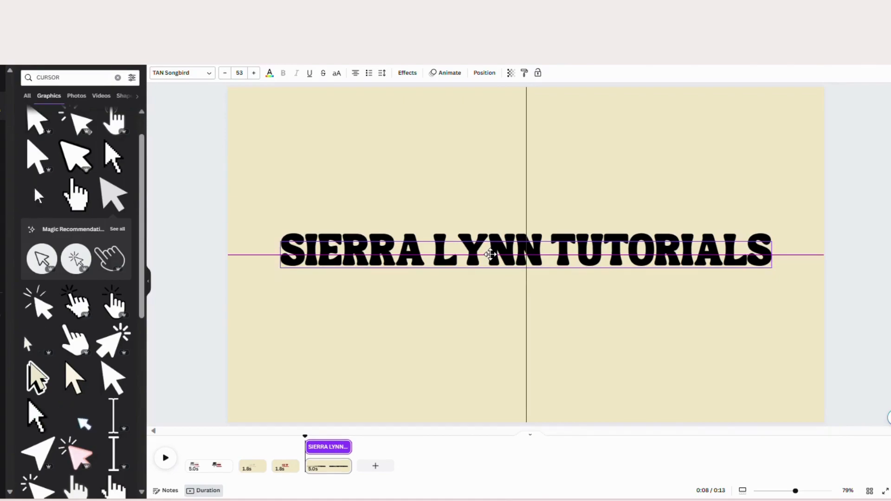
pyautogui.click(490, 251)
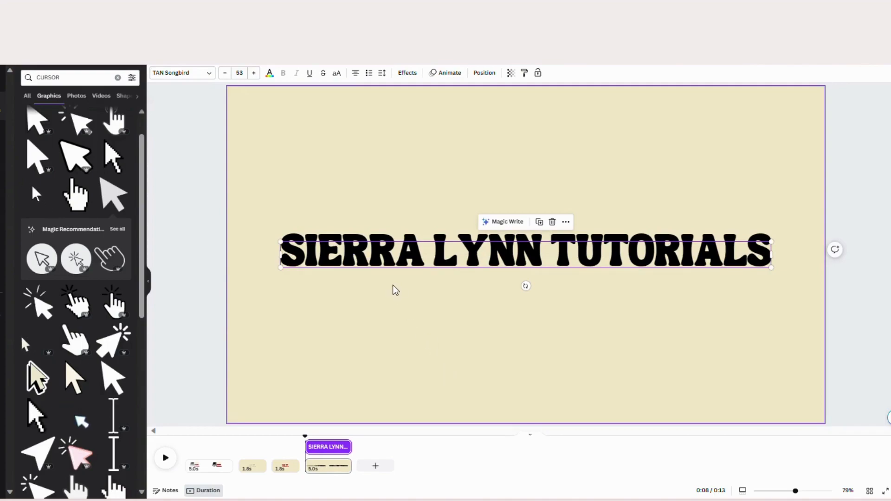
pyautogui.moveTo(270, 72)
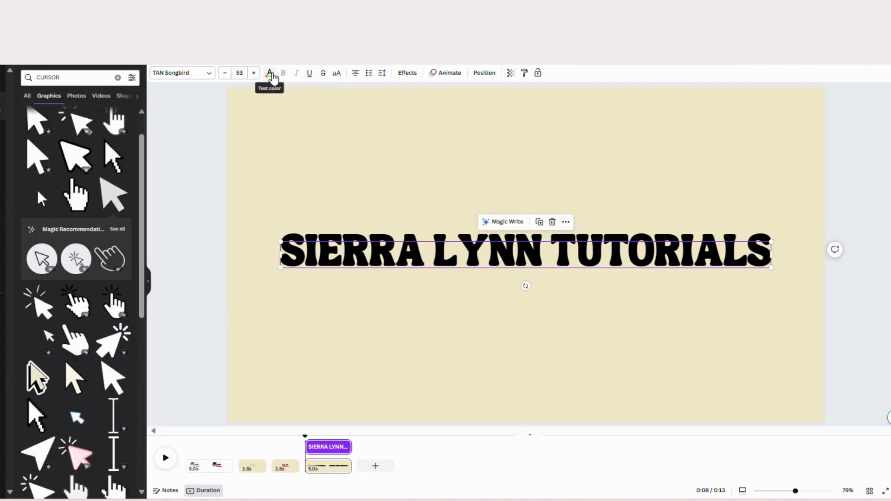
# Colour the title cream like the page and give it a Lift effect at intensity 49
pyautogui.click(269, 72)
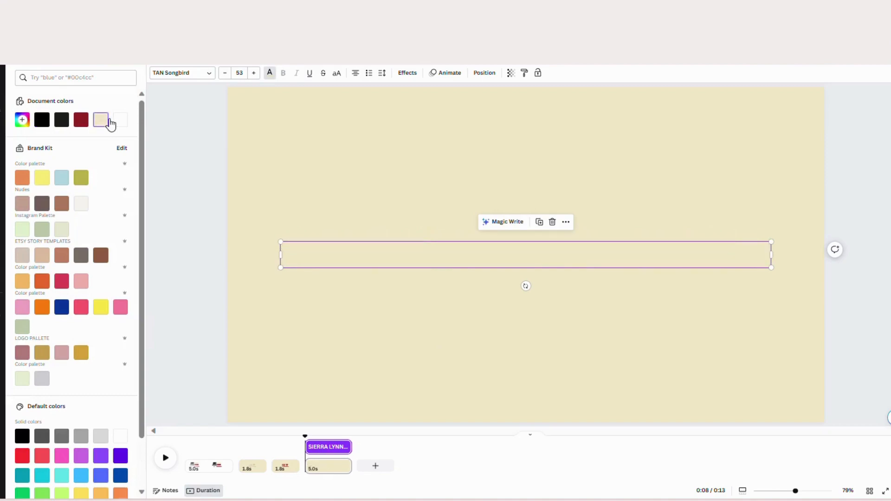
pyautogui.click(100, 120)
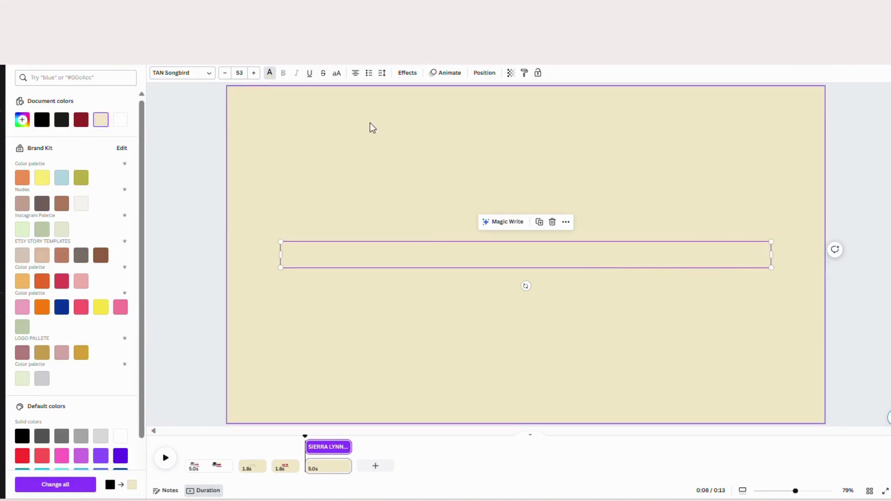
pyautogui.moveTo(407, 72)
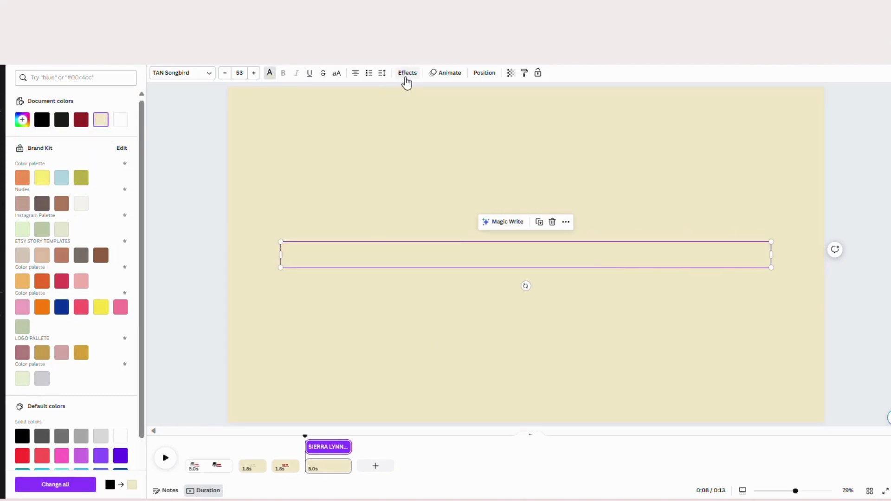
pyautogui.click(406, 72)
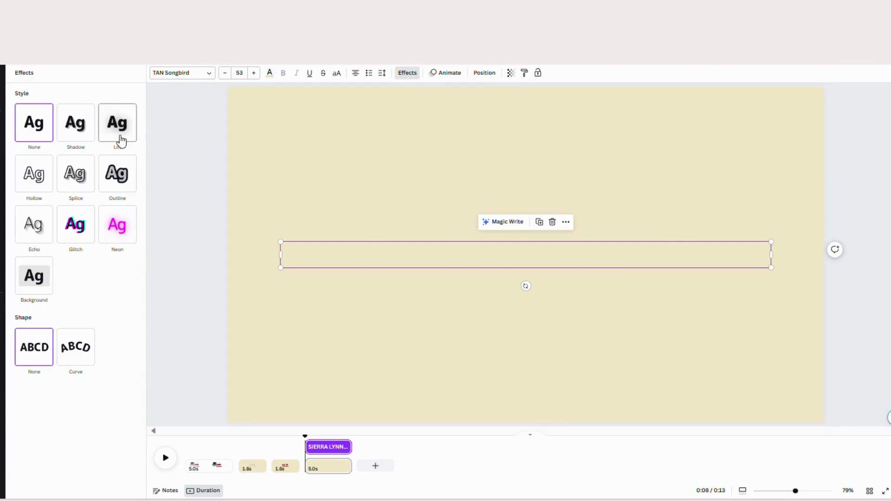
pyautogui.click(117, 122)
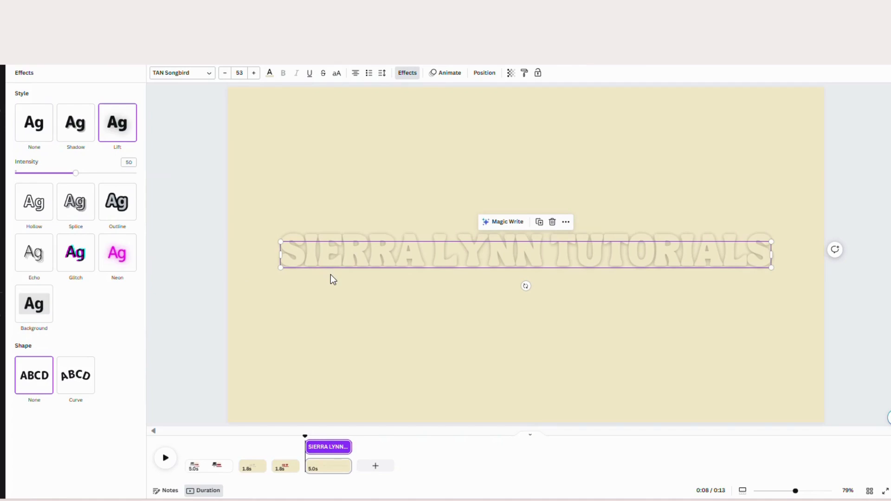
pyautogui.moveTo(712, 279)
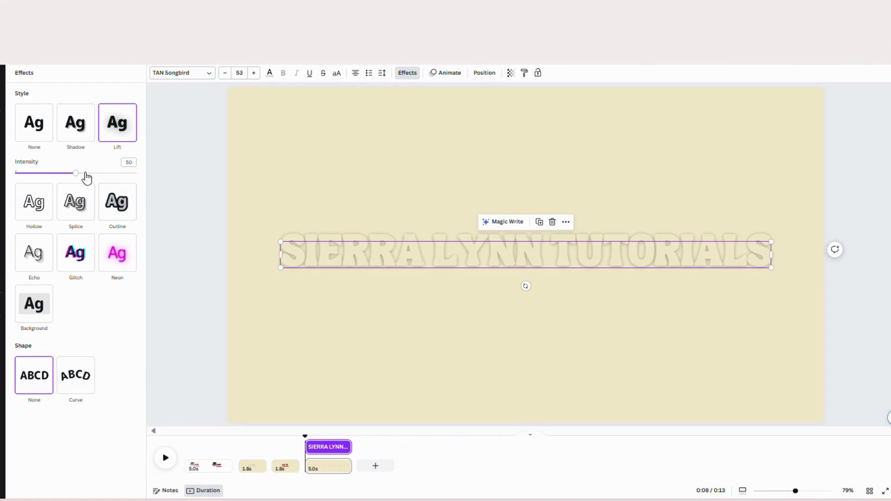
pyautogui.moveTo(75, 173); pyautogui.dragTo(74, 173)
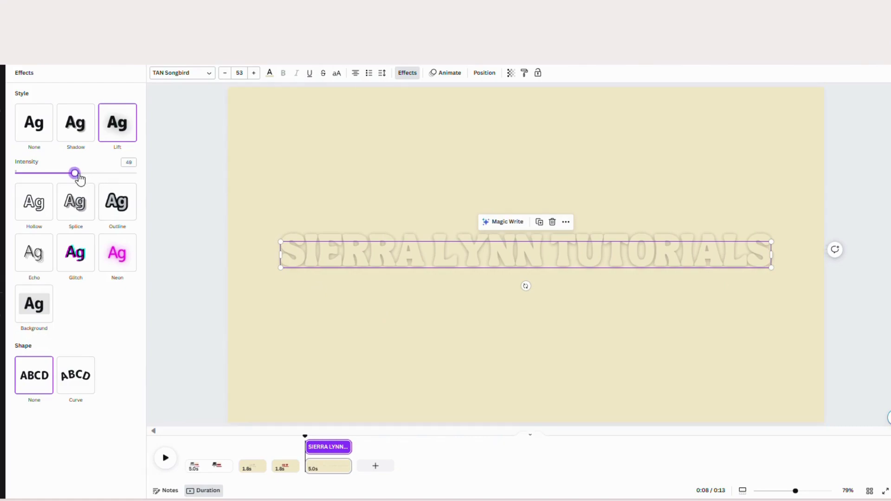
pyautogui.moveTo(75, 172); pyautogui.dragTo(68, 172)
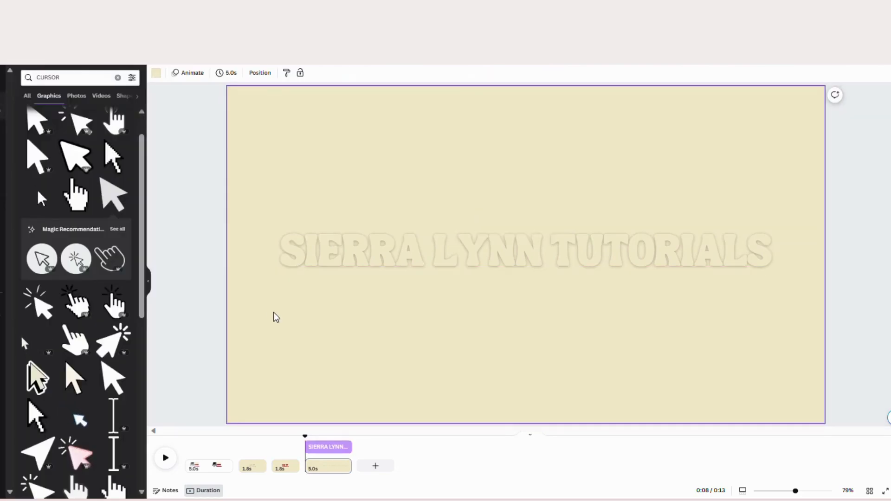
pyautogui.moveTo(290, 297)
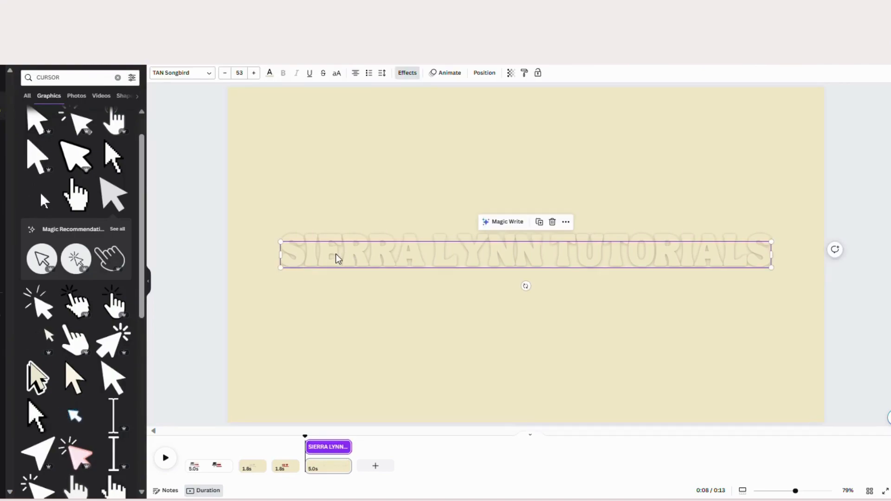
pyautogui.moveTo(372, 248)
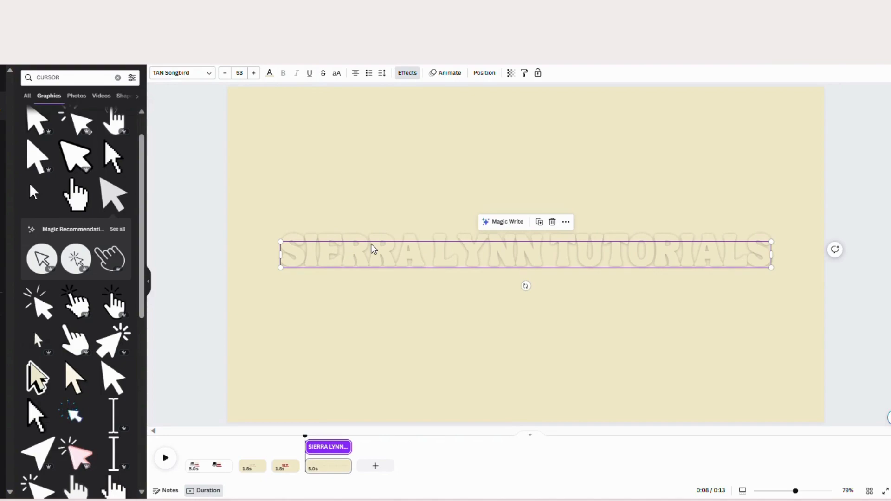
pyautogui.moveTo(449, 72)
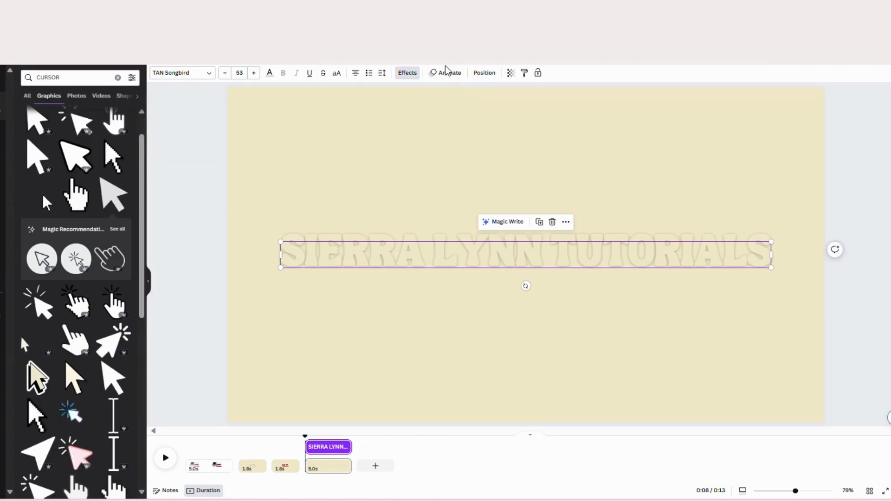
# Give the title a Wipe text animation on enter and set its direction
pyautogui.click(449, 73)
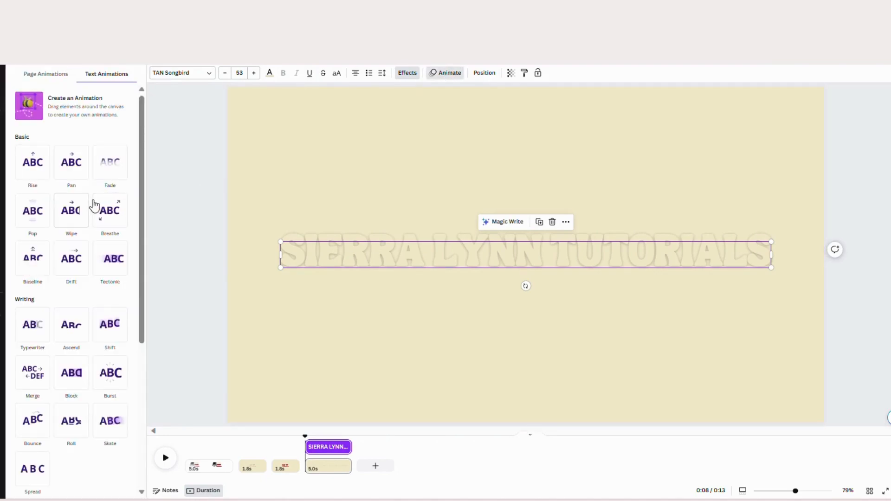
pyautogui.click(71, 210)
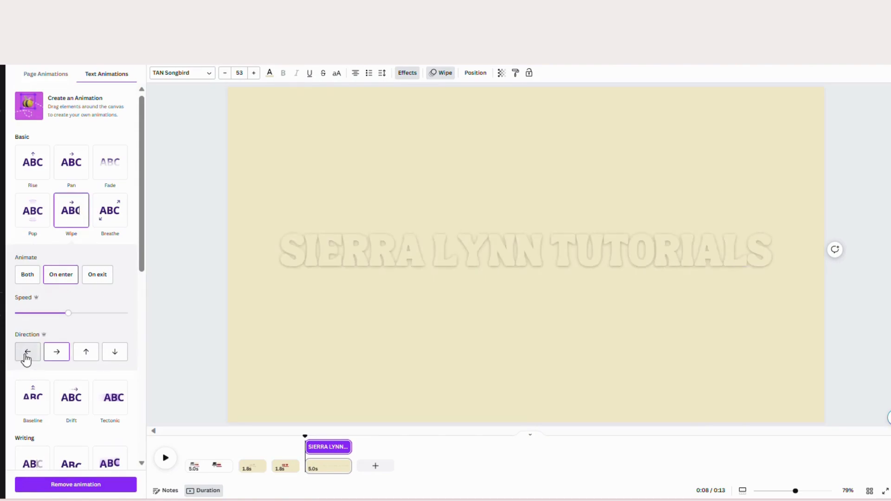
pyautogui.click(27, 350)
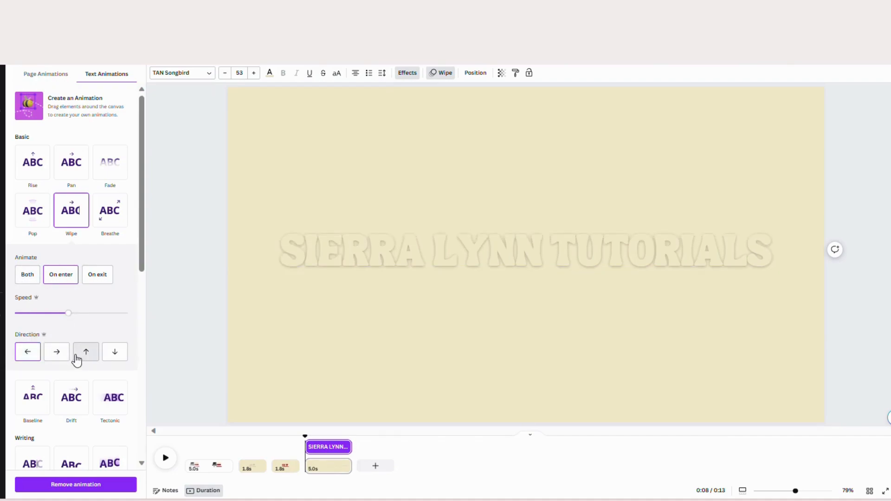
pyautogui.click(364, 316)
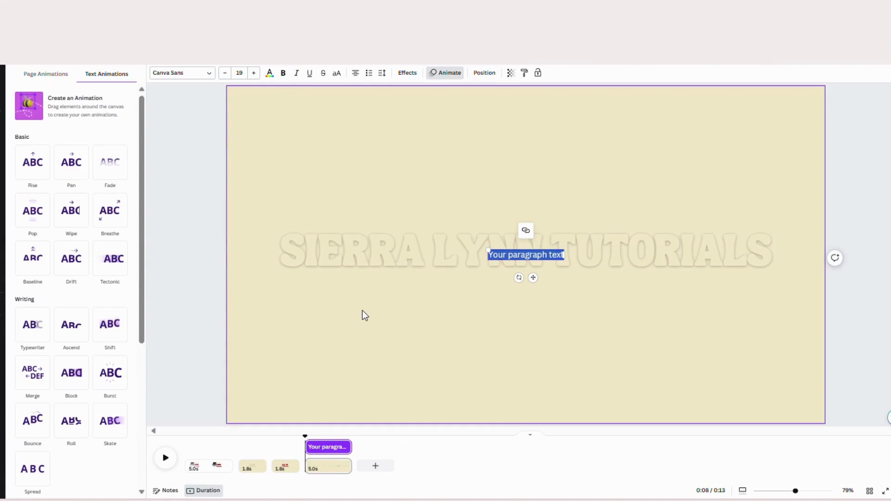
# Fill the new overlay text box with 'sierra lynn tutorials'
pyautogui.write('sierra')
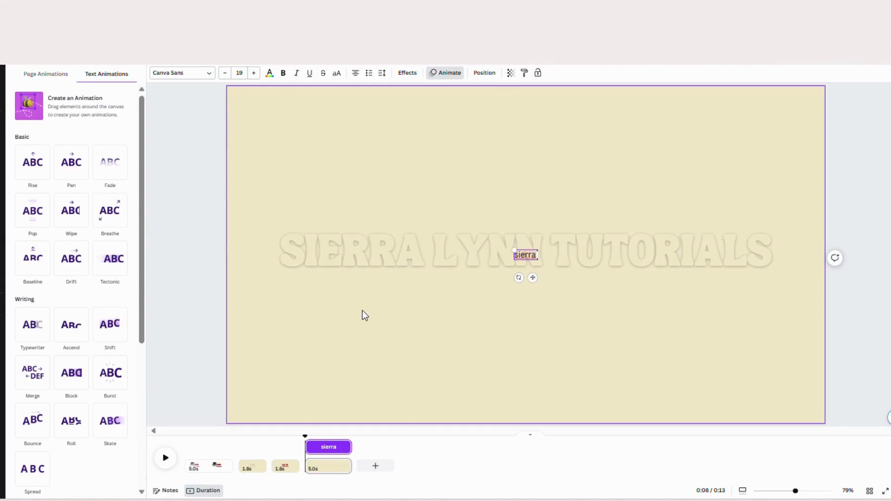
pyautogui.write('lynn t')
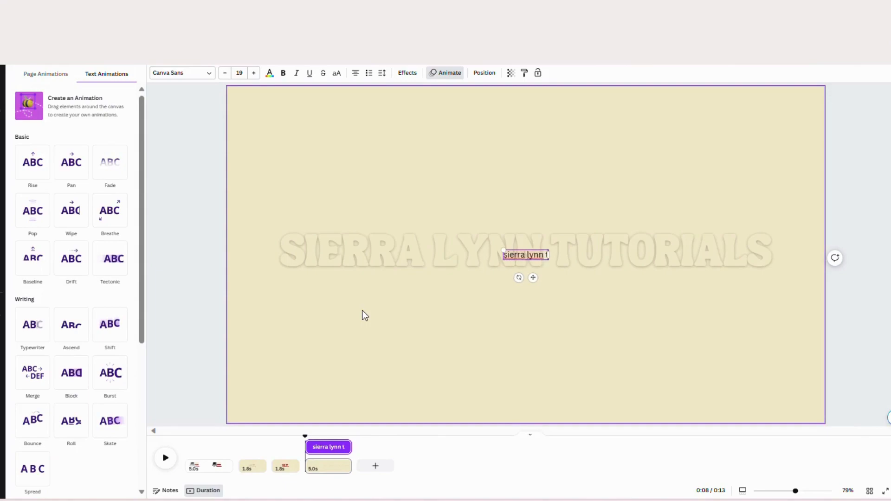
pyautogui.write('utorials')
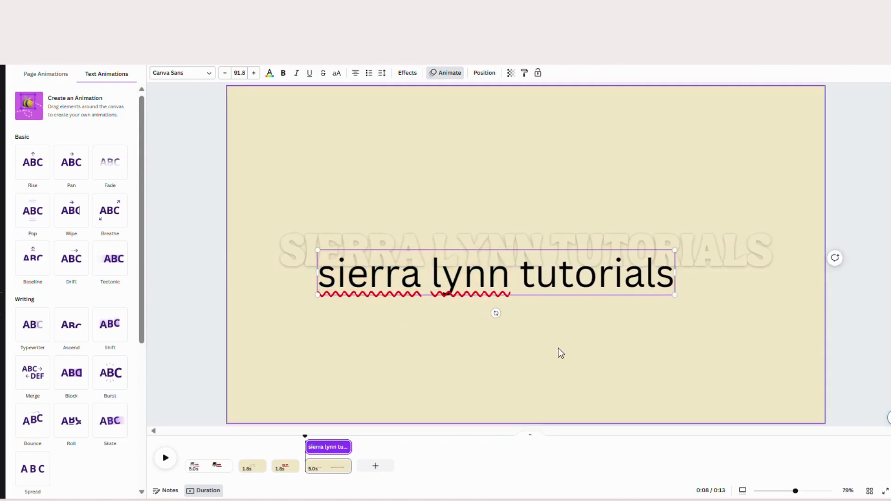
pyautogui.moveTo(583, 342)
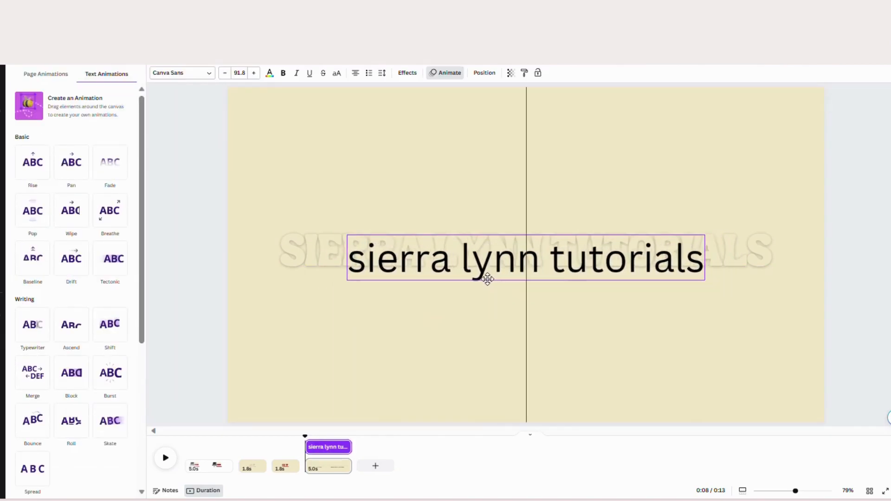
# Set the overlay in Malibu Ring cursive and enlarge it to size 93.8
pyautogui.click(181, 72)
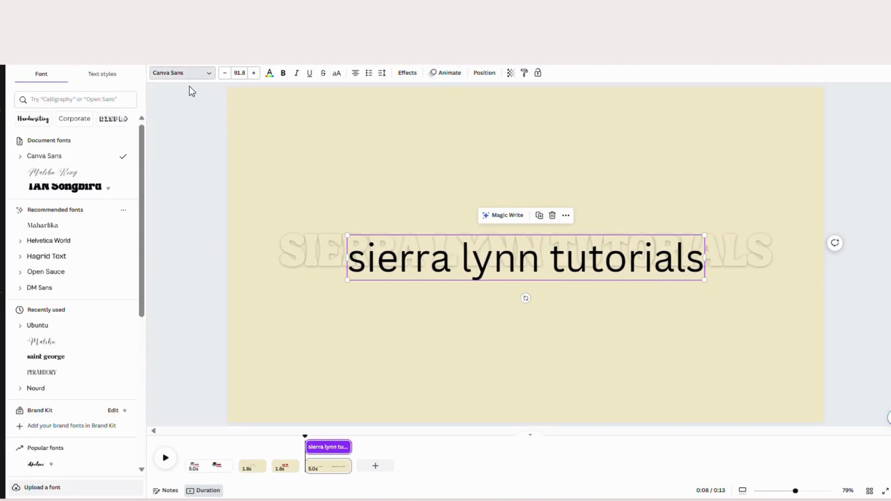
pyautogui.click(53, 173)
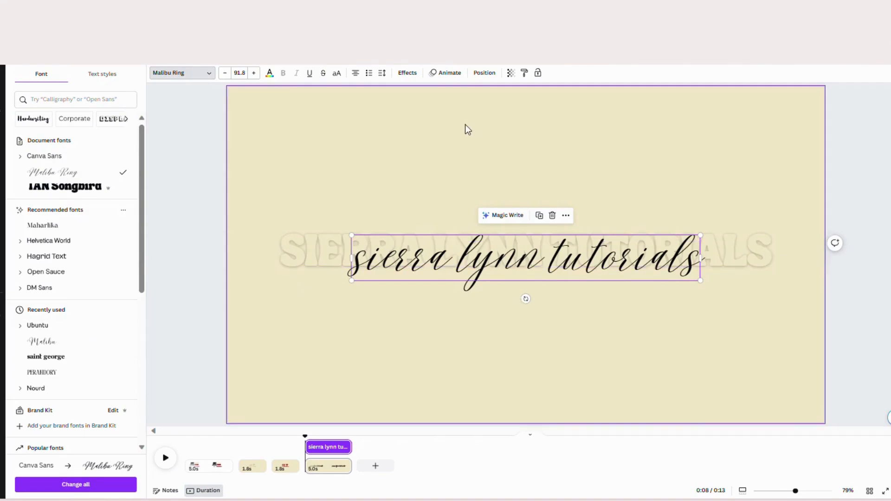
pyautogui.click(483, 72)
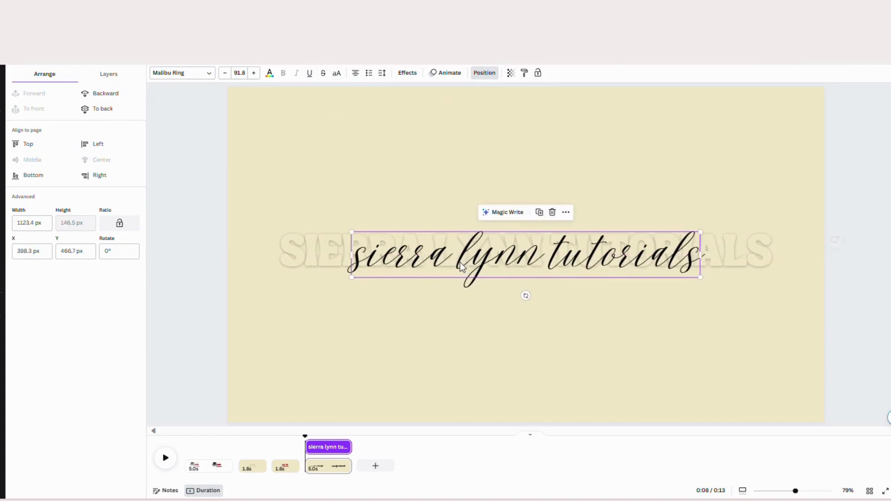
pyautogui.click(253, 72)
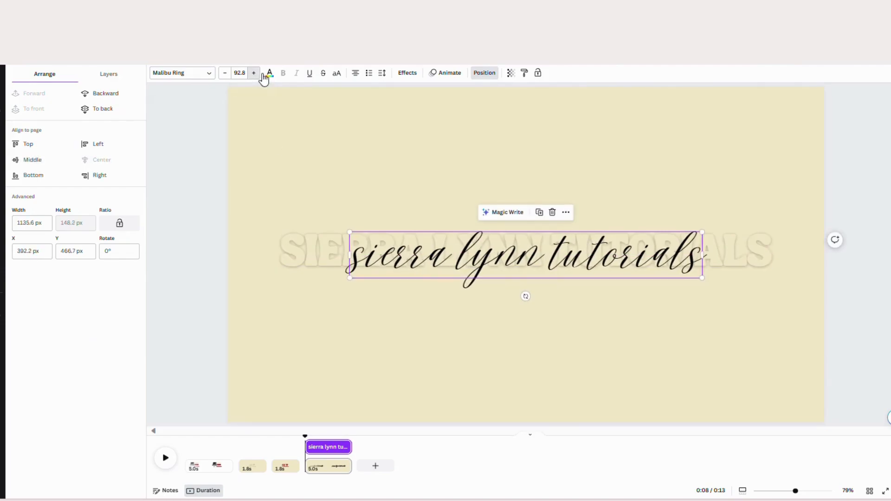
pyautogui.click(493, 303)
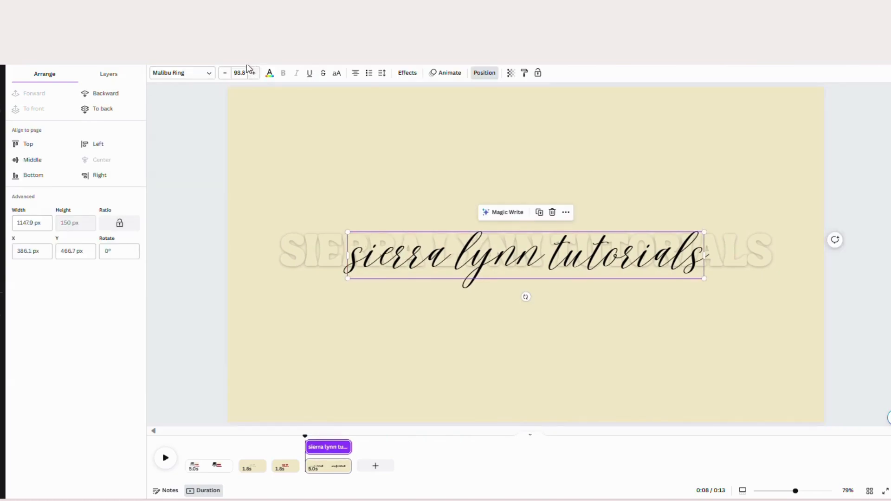
# Colour the cursive overlay burgundy
pyautogui.click(269, 72)
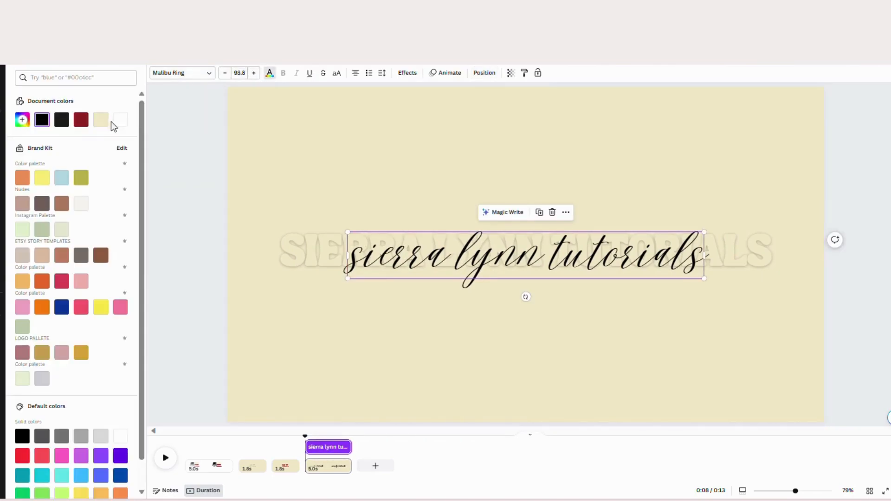
pyautogui.click(81, 120)
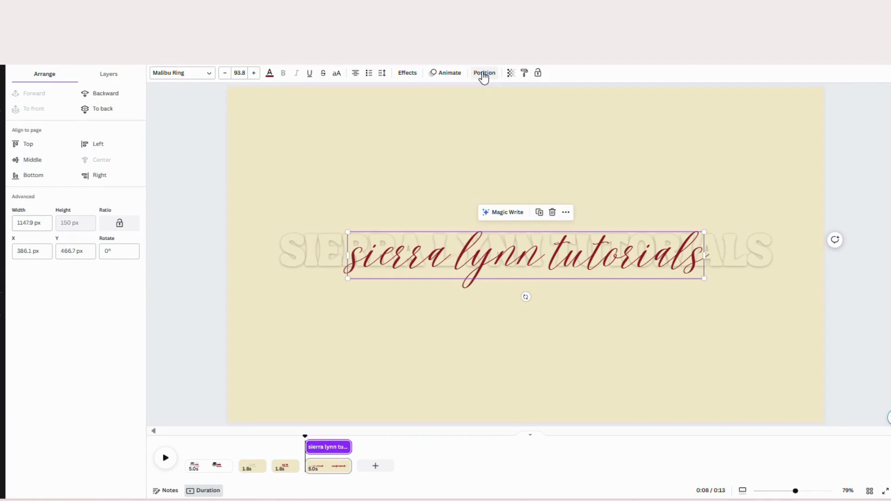
pyautogui.moveTo(485, 77)
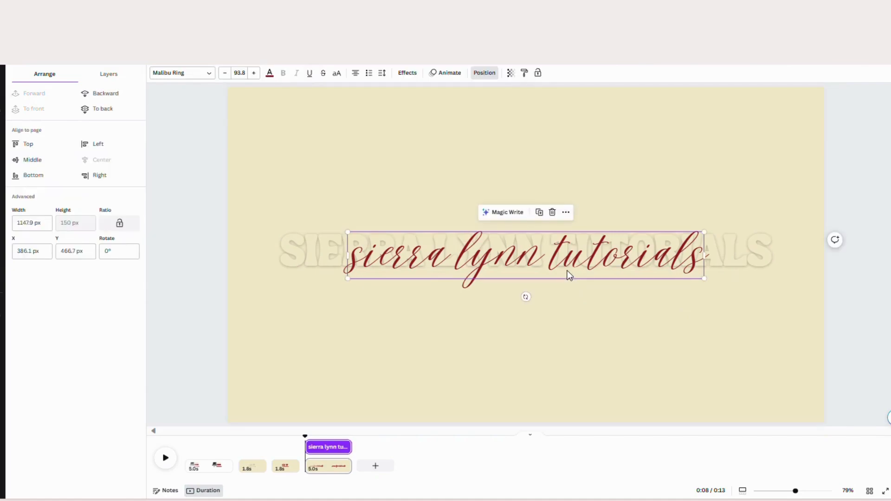
pyautogui.moveTo(443, 257)
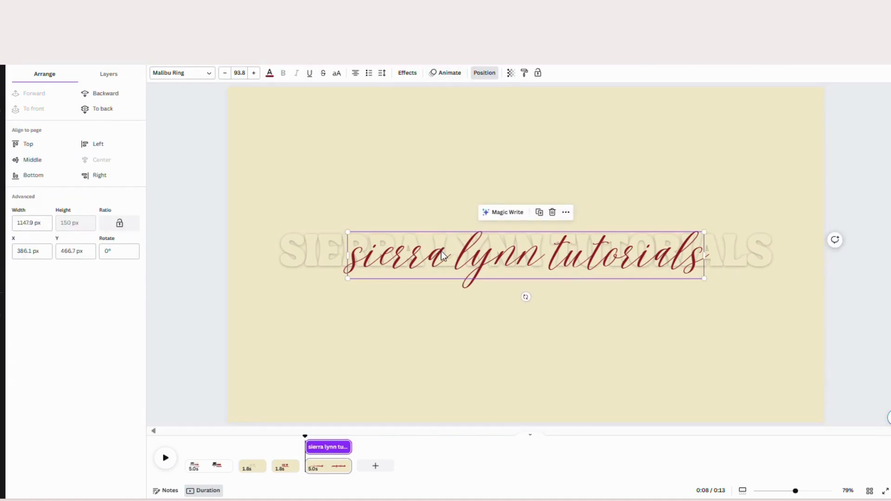
# Give the cursive overlay a Wipe animation revealing it left to right
pyautogui.click(449, 73)
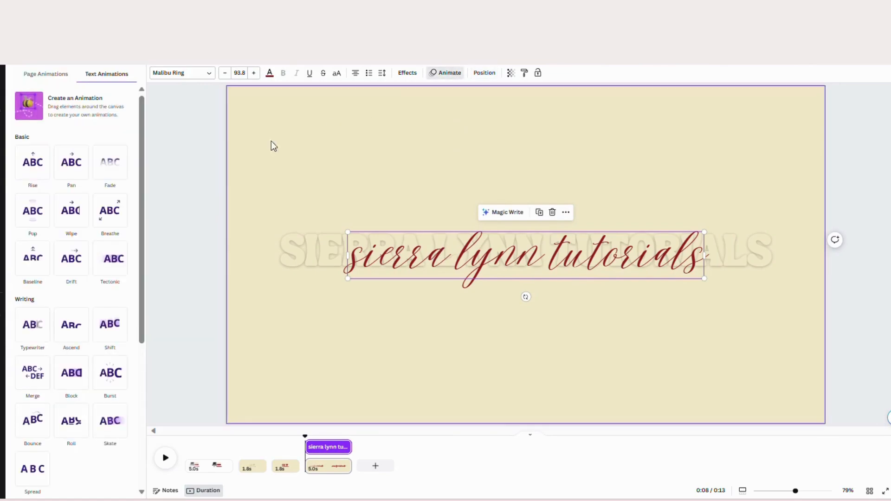
pyautogui.click(72, 211)
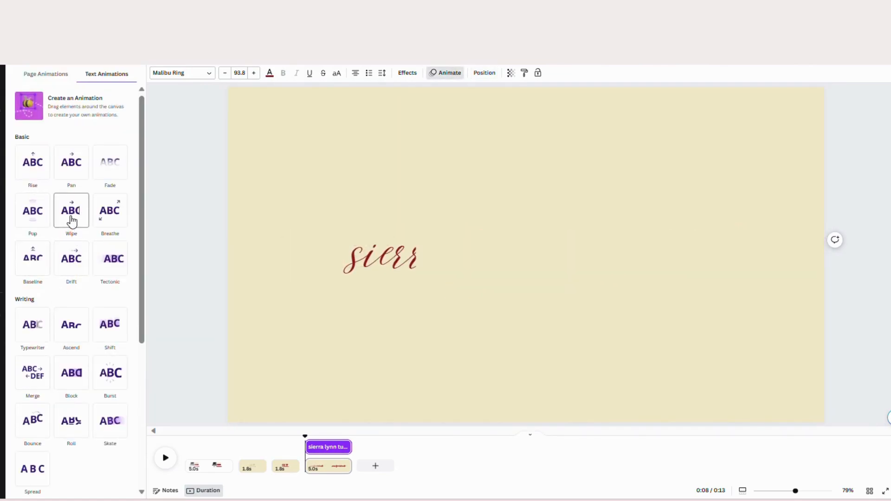
pyautogui.click(72, 211)
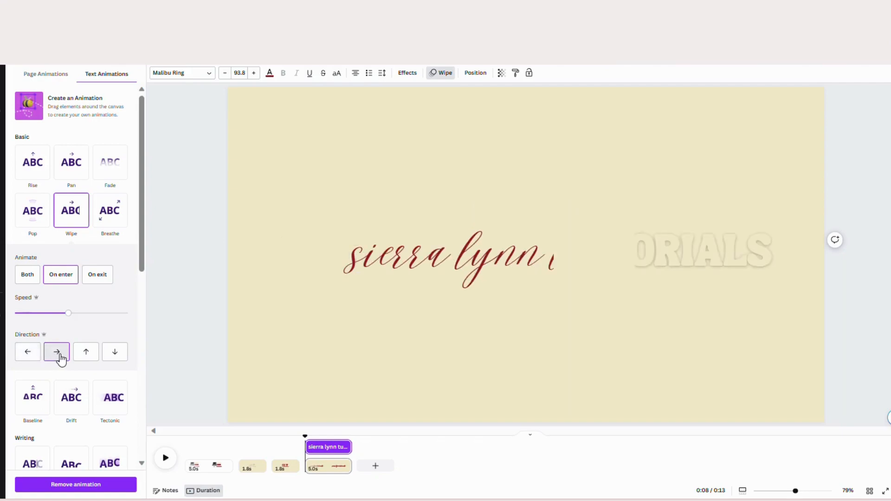
pyautogui.click(449, 256)
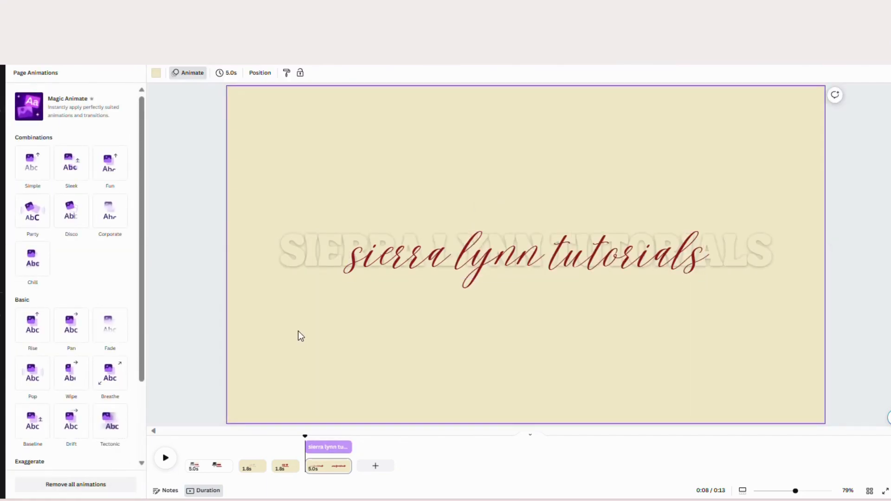
pyautogui.moveTo(317, 347)
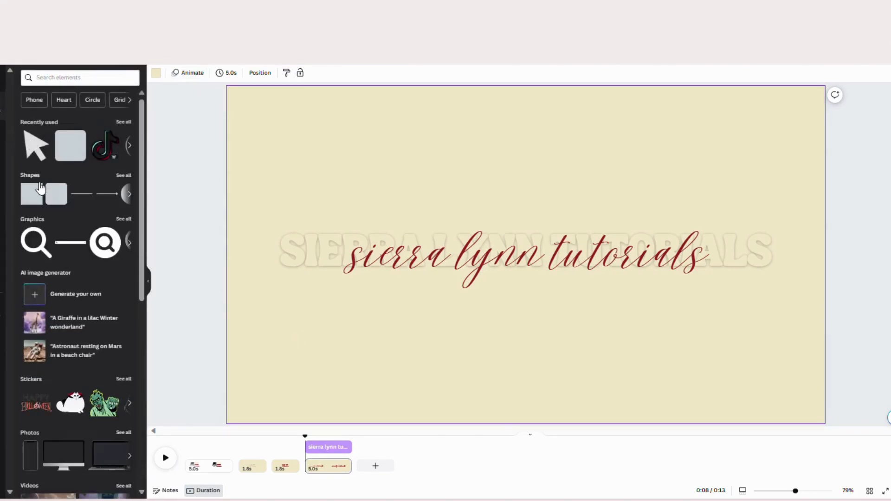
pyautogui.moveTo(57, 194)
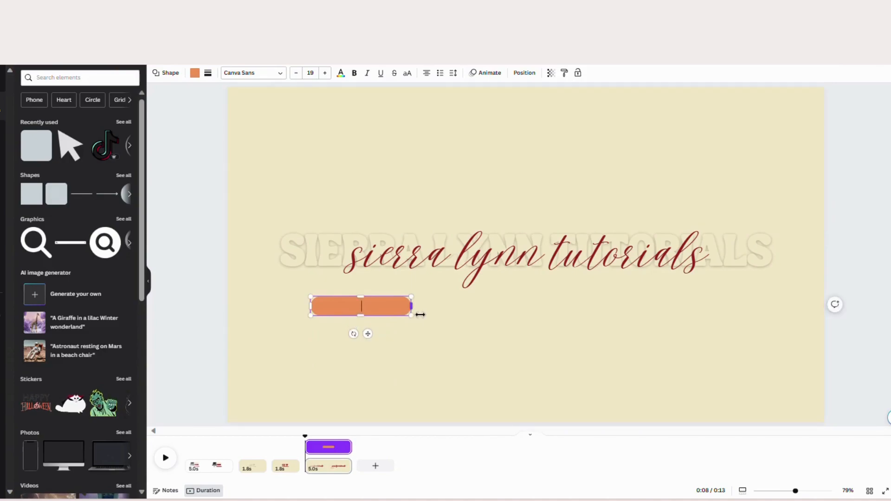
# Fill the rounded pill shape burgundy, then switch to the finished design for reference
pyautogui.click(419, 311)
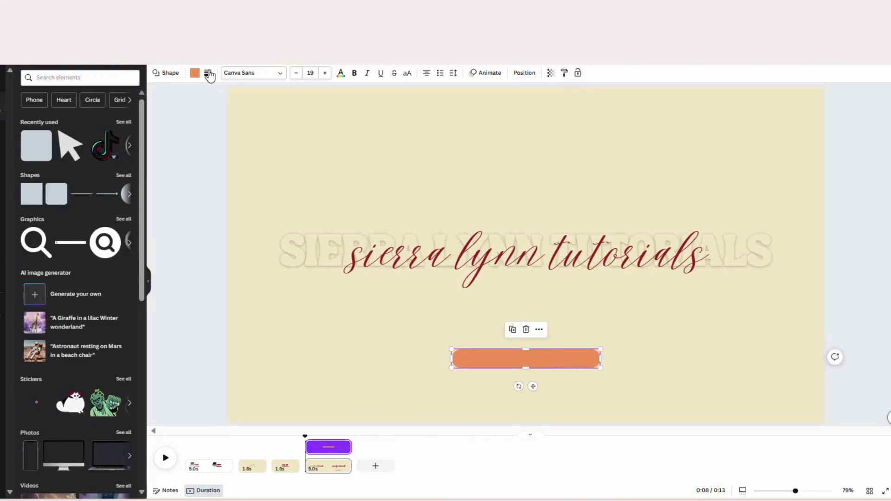
pyautogui.click(194, 73)
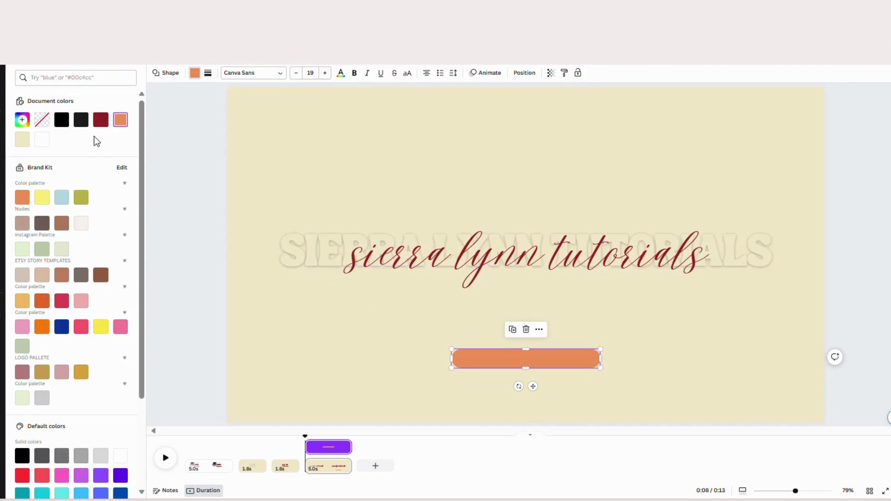
pyautogui.click(101, 120)
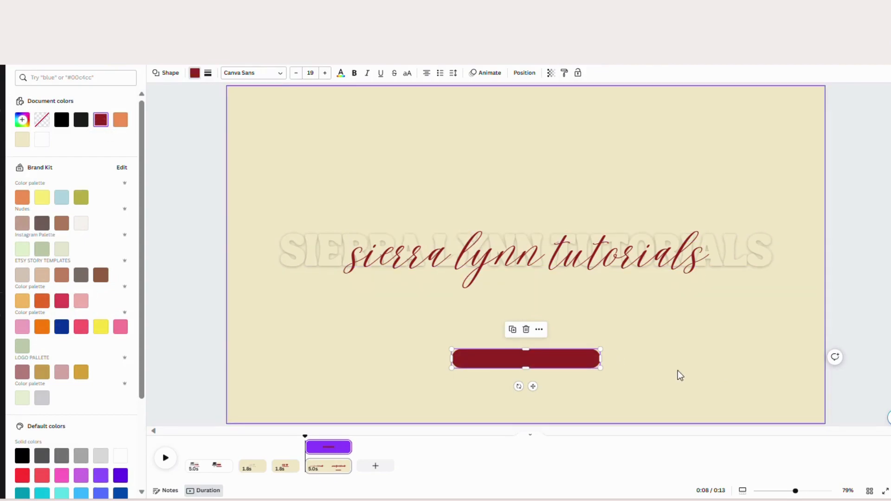
pyautogui.click(680, 375)
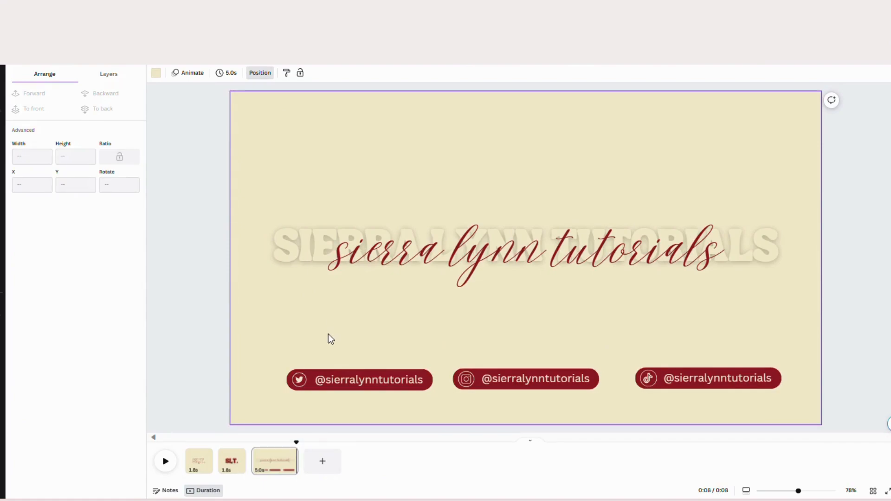
pyautogui.click(299, 380)
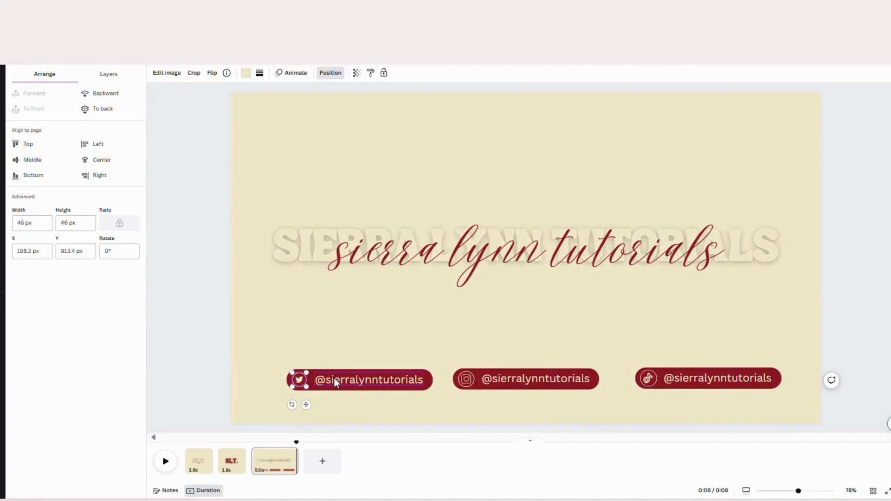
pyautogui.click(369, 380)
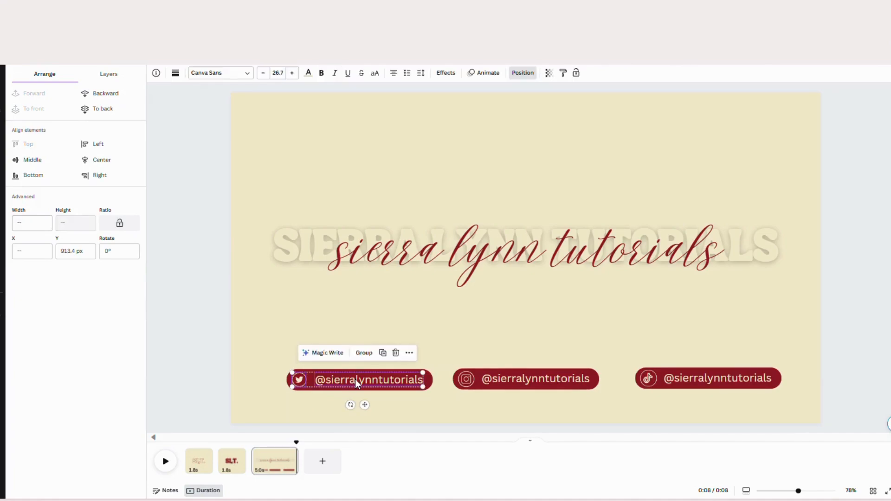
pyautogui.rightClick(359, 380)
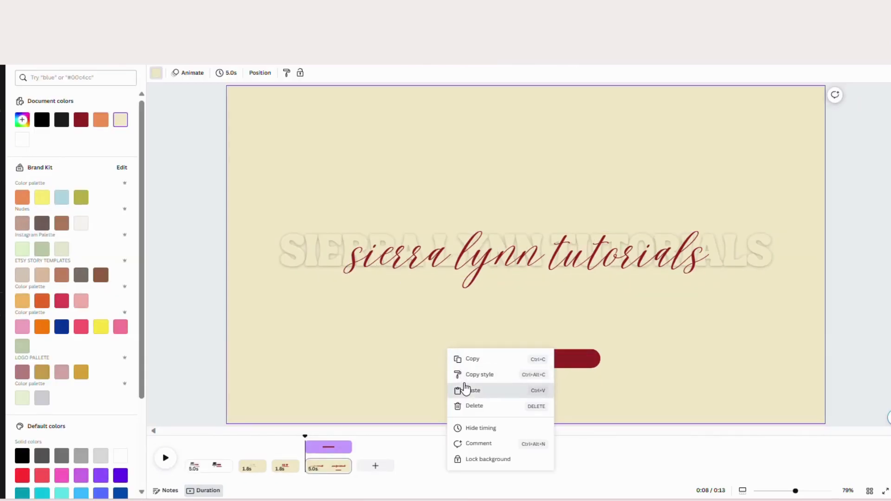
pyautogui.click(472, 391)
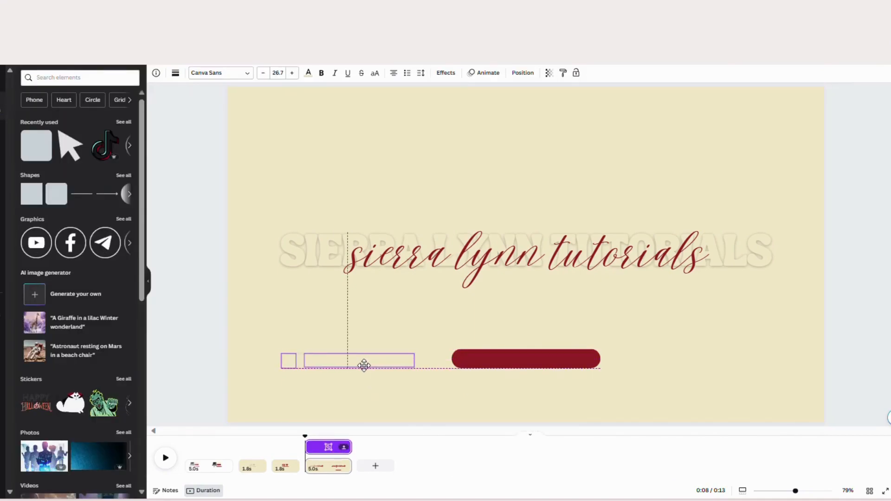
# Drop the pasted Twitter icon and handle near the pill and duplicate the burgundy pill to the left
pyautogui.click(358, 361)
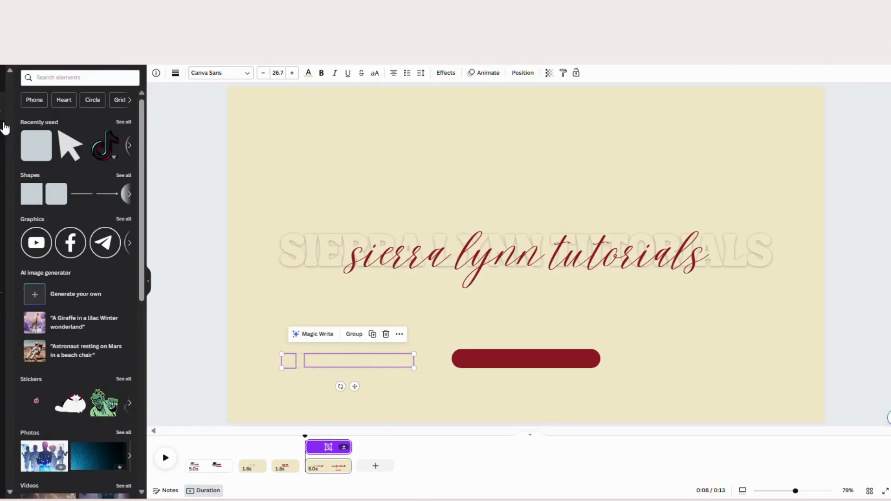
pyautogui.click(75, 77)
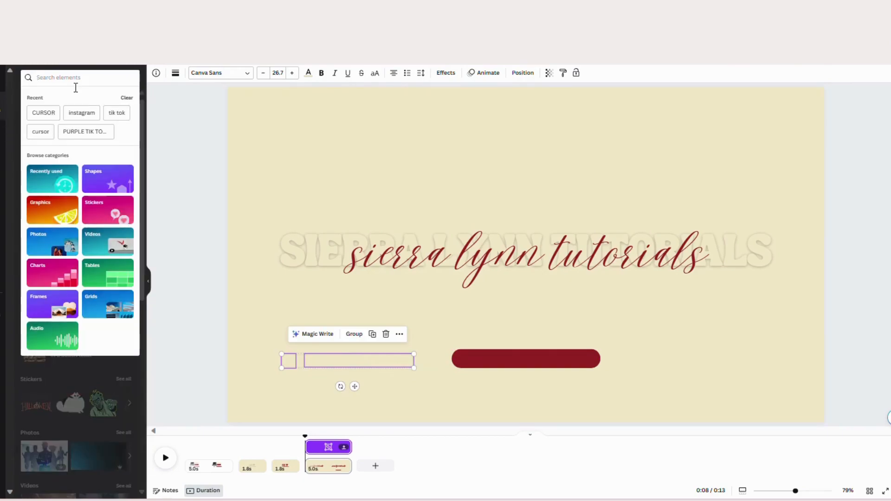
pyautogui.moveTo(121, 85)
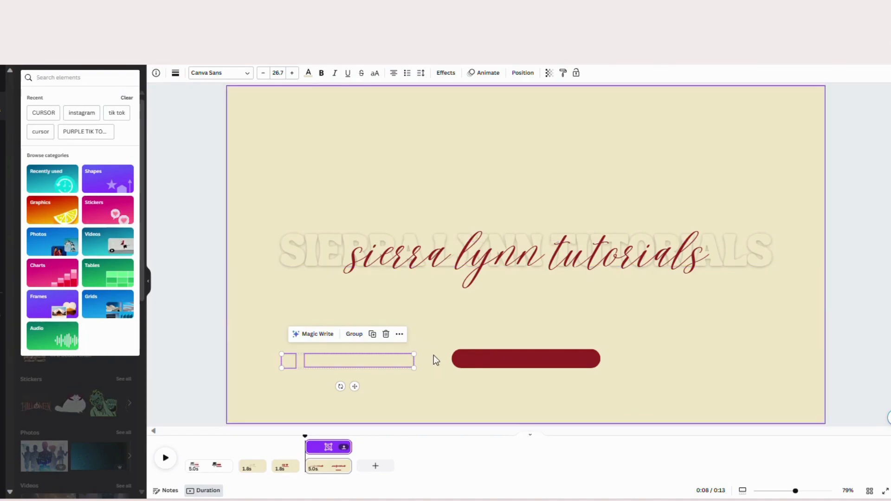
pyautogui.moveTo(414, 388)
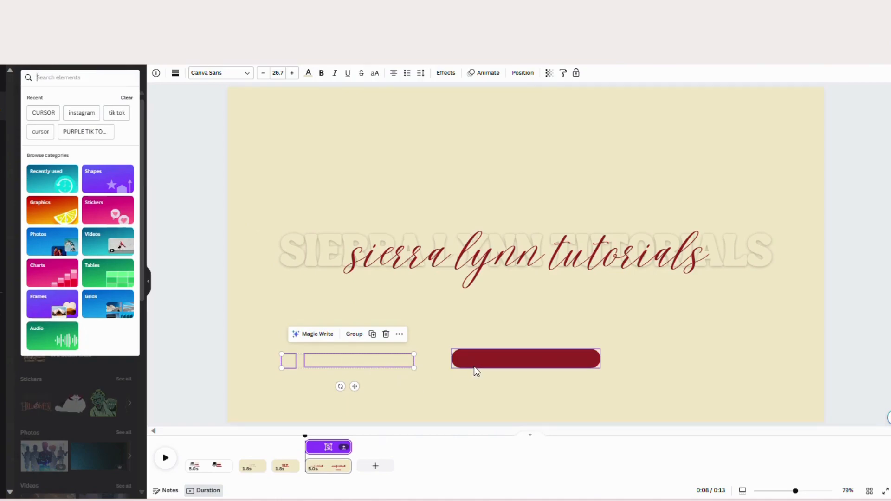
pyautogui.click(525, 358)
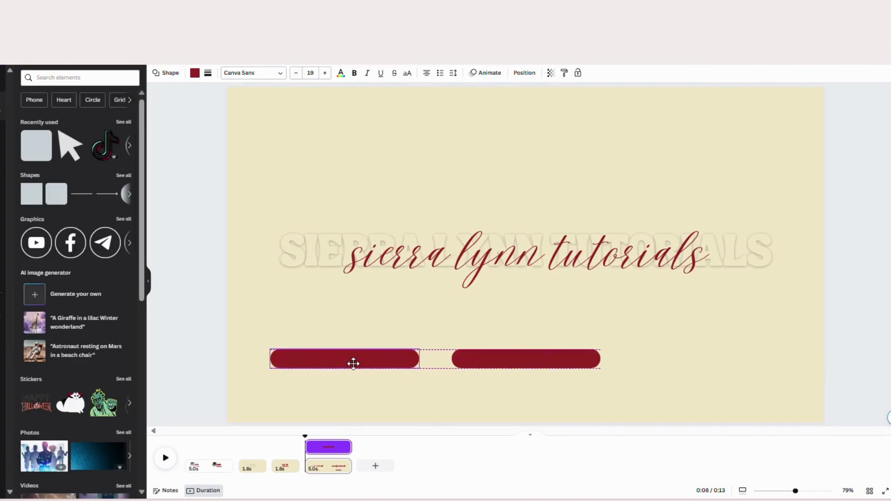
pyautogui.click(343, 358)
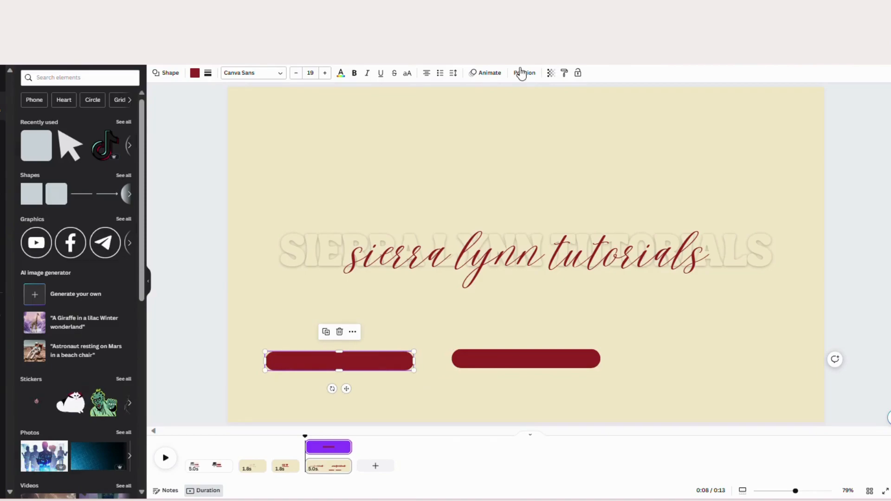
pyautogui.click(523, 72)
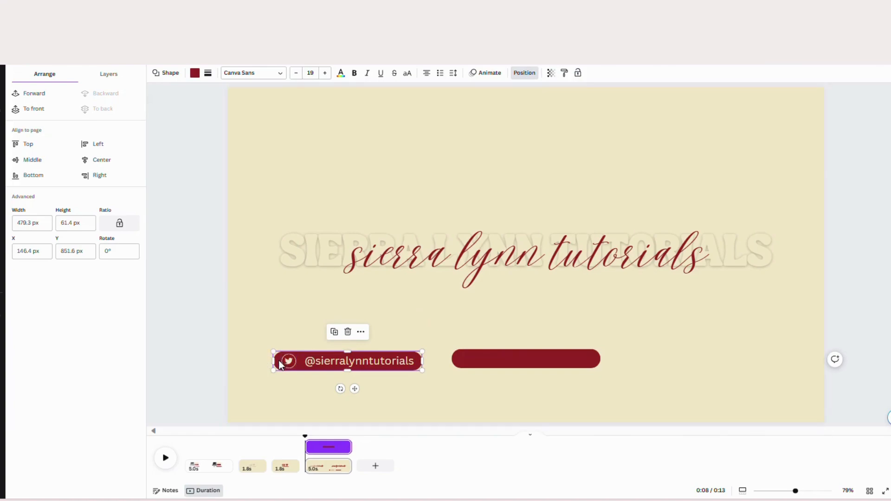
pyautogui.click(459, 315)
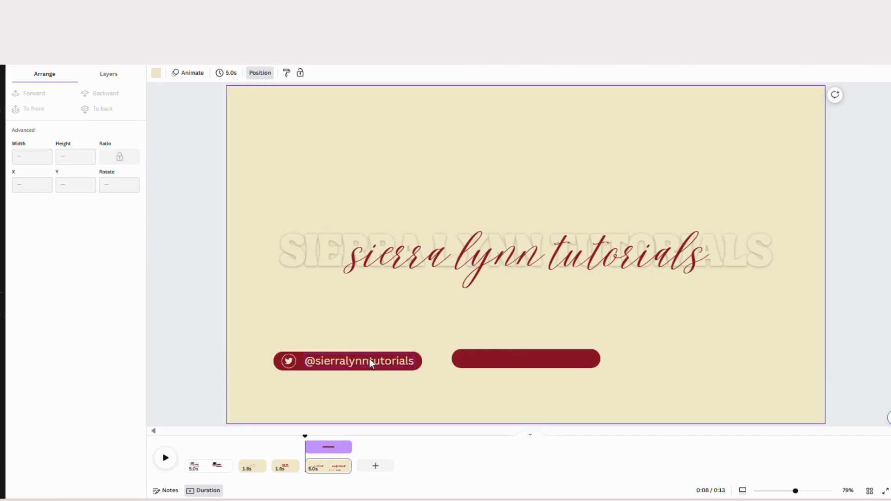
pyautogui.click(359, 361)
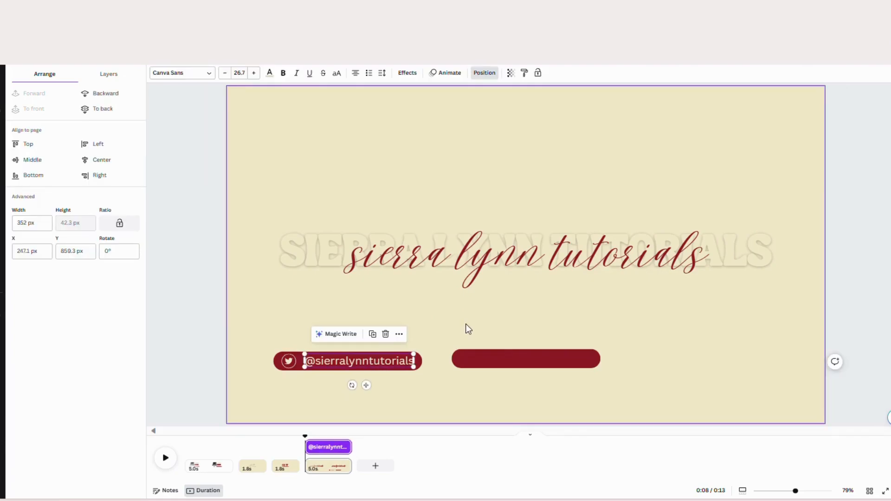
pyautogui.click(475, 328)
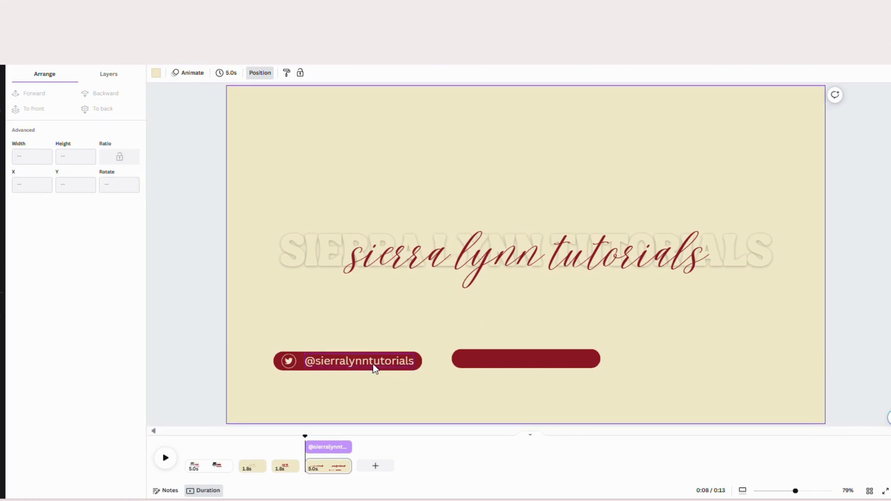
pyautogui.click(358, 360)
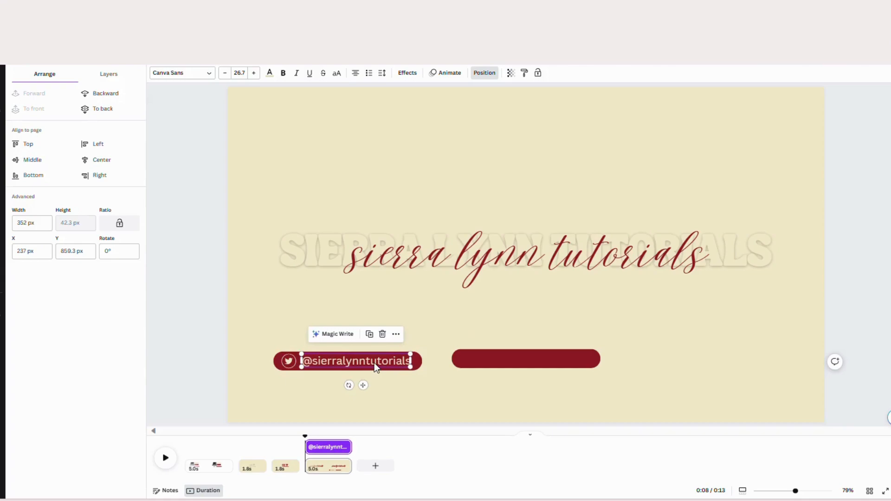
pyautogui.rightClick(357, 361)
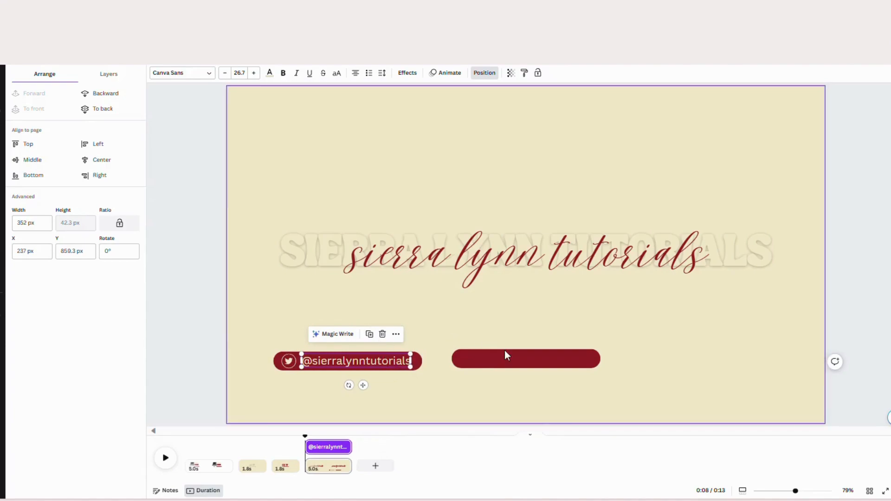
pyautogui.rightClick(525, 358)
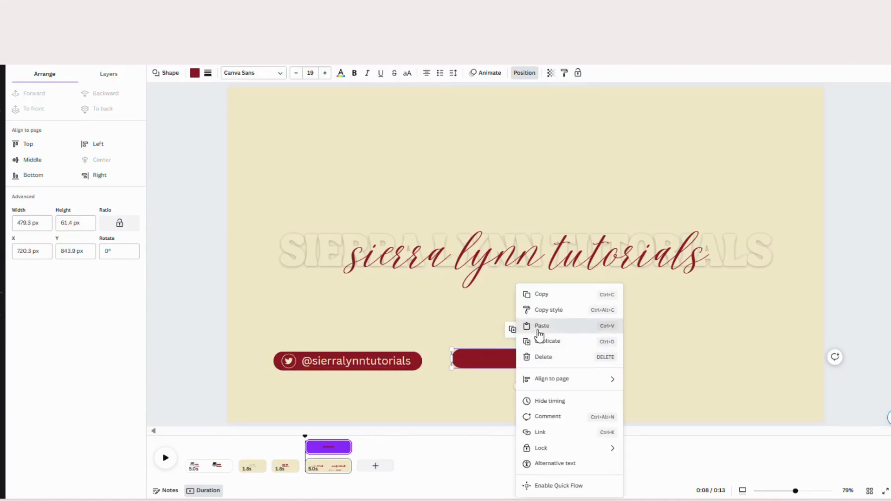
pyautogui.click(541, 326)
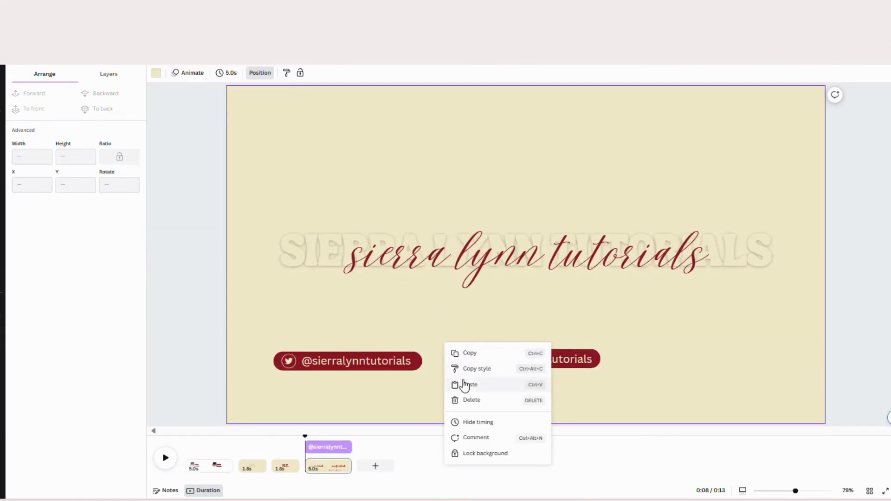
# Paste the Instagram icon at the middle pill's left end and add a third pill on the right
pyautogui.click(469, 384)
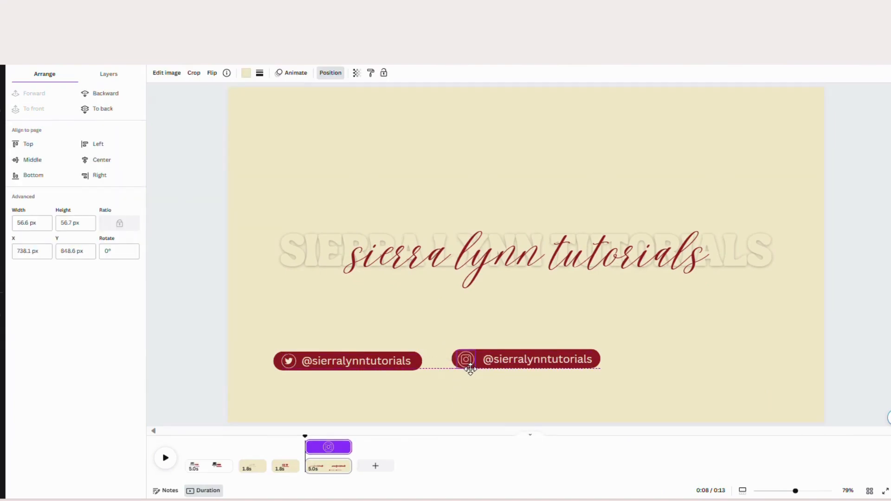
pyautogui.click(525, 359)
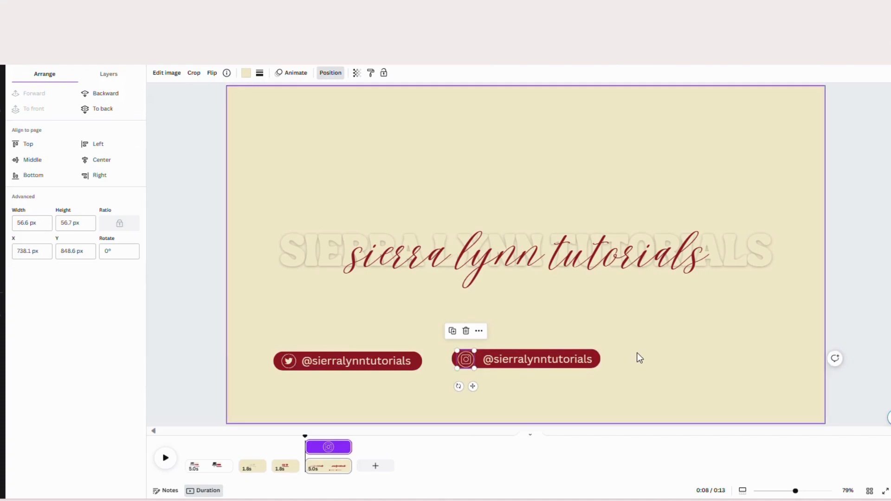
pyautogui.click(524, 358)
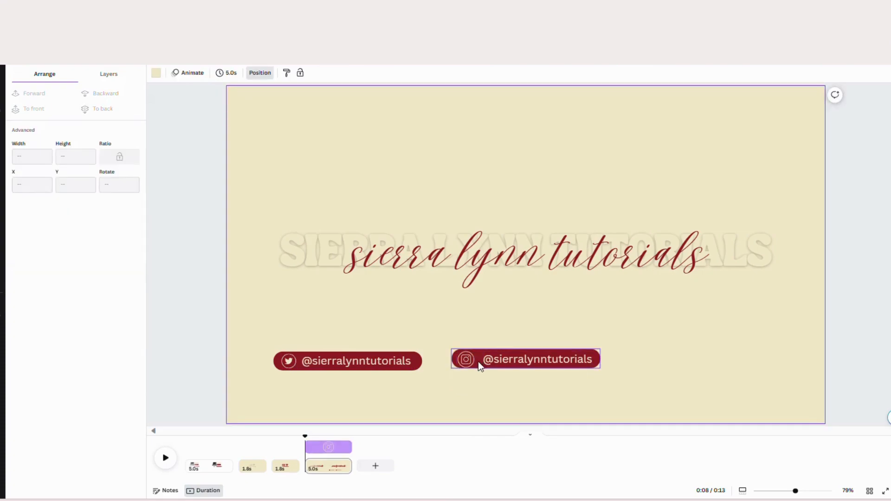
pyautogui.click(646, 353)
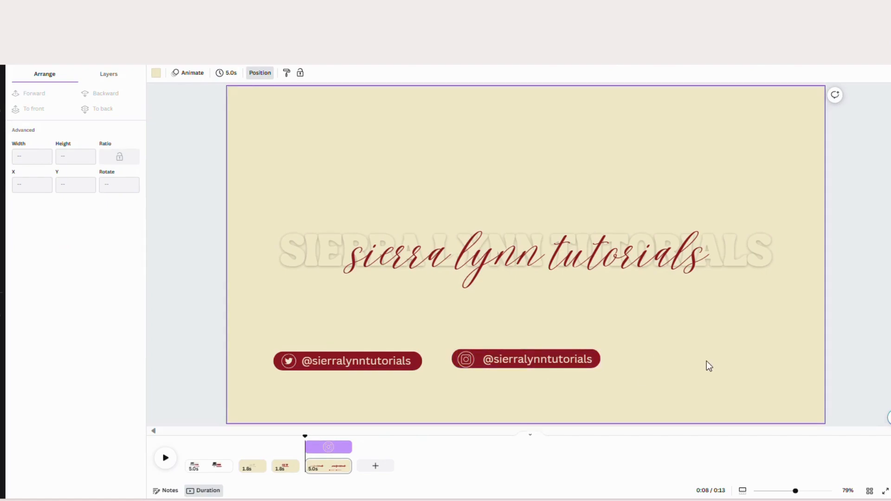
pyautogui.click(525, 359)
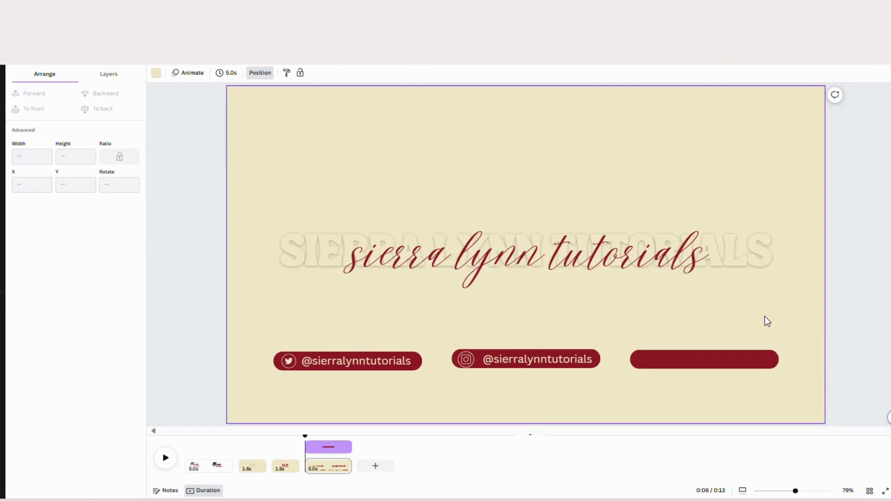
# Copy the TikTok icon from the finished design and paste it onto the right pill
pyautogui.click(536, 359)
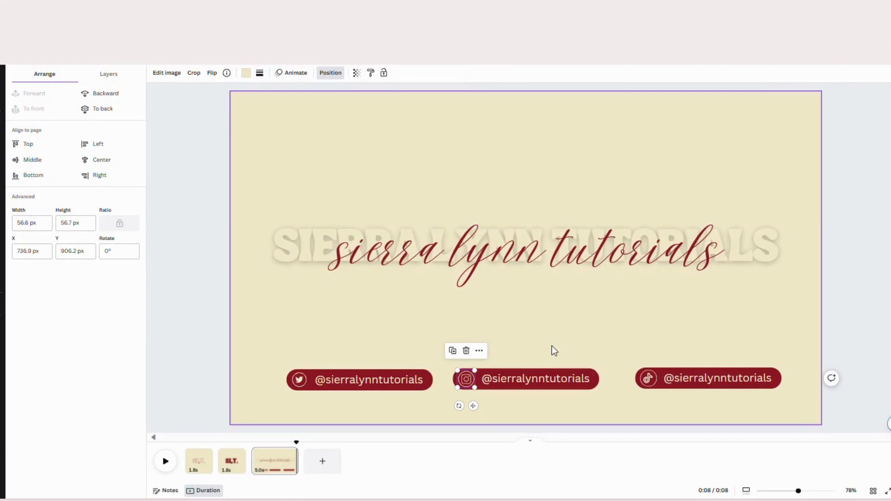
pyautogui.click(646, 378)
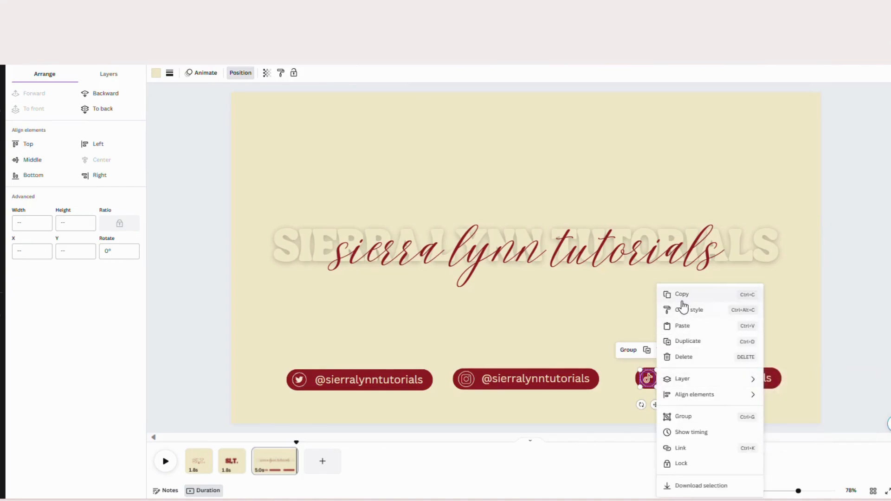
pyautogui.click(680, 305)
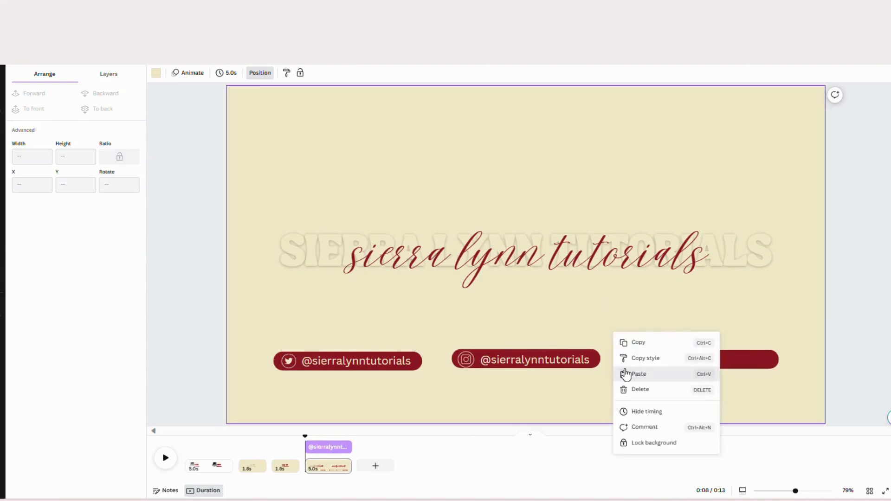
pyautogui.click(637, 374)
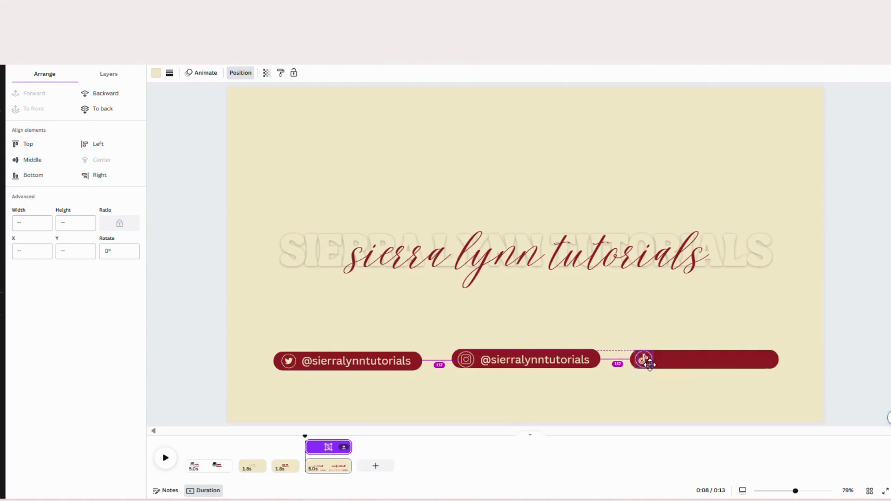
pyautogui.click(644, 361)
pyautogui.write('ti')
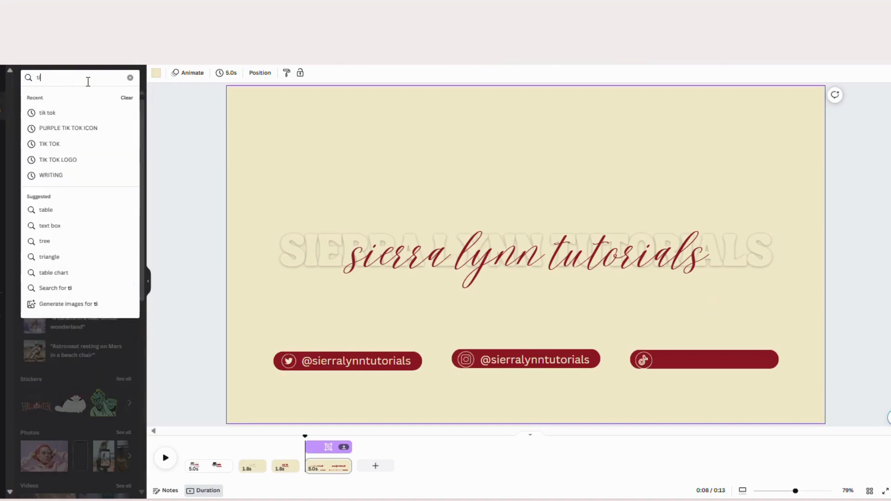
# Check the TikTok graphic's info in Elements, deselect it, and pick up the handle text for reuse
pyautogui.click(47, 112)
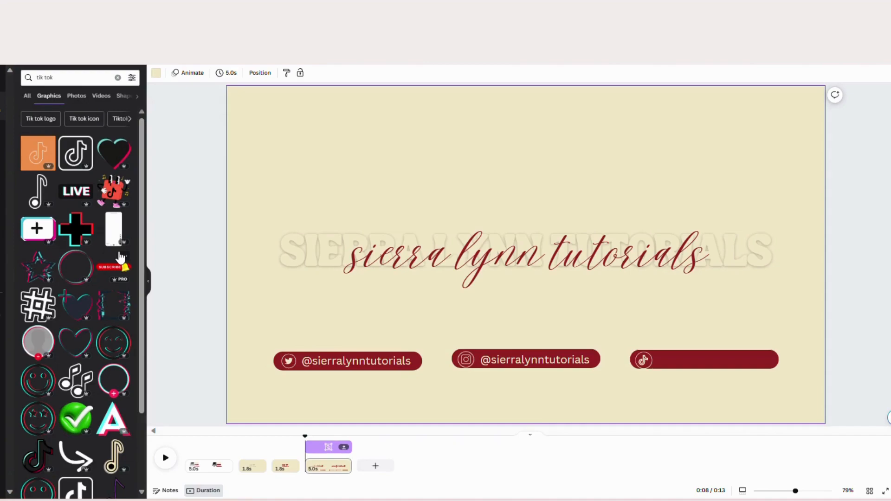
pyautogui.moveTo(565, 491)
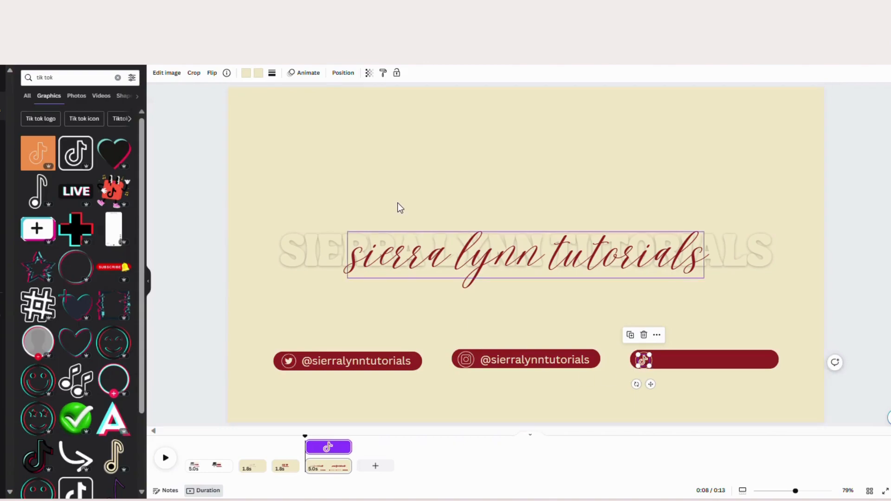
pyautogui.click(227, 73)
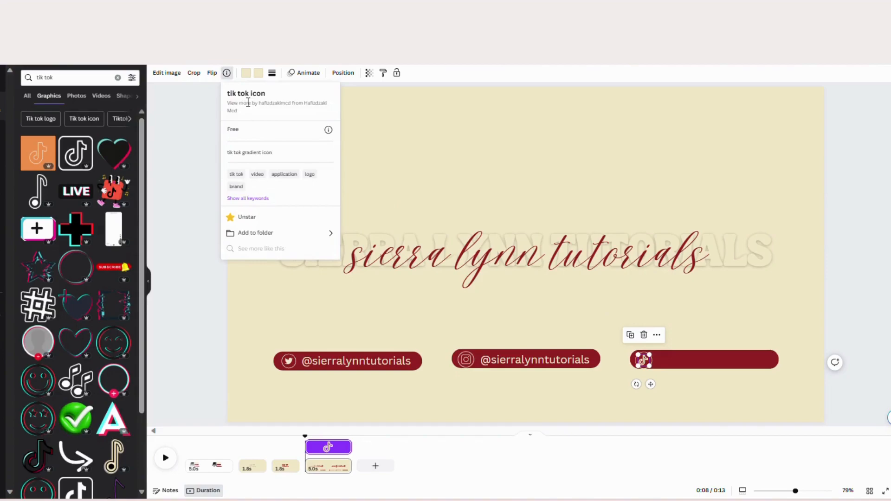
pyautogui.moveTo(244, 107)
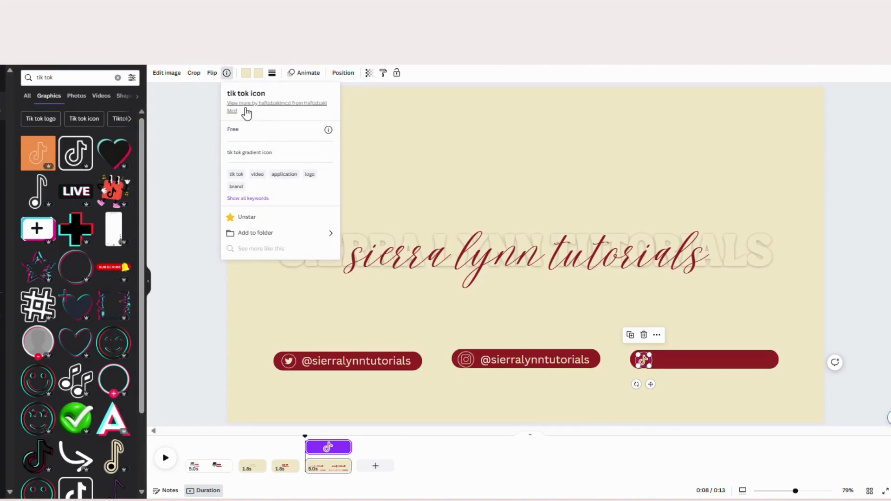
pyautogui.moveTo(242, 158)
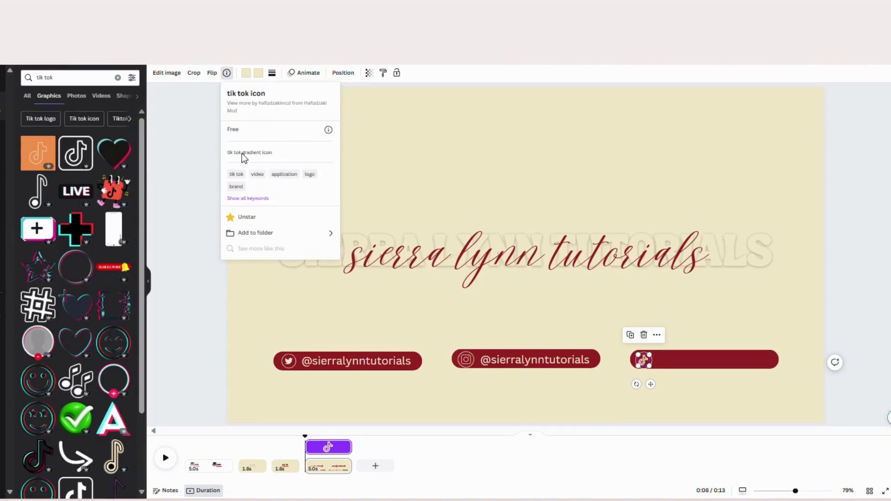
pyautogui.moveTo(222, 192)
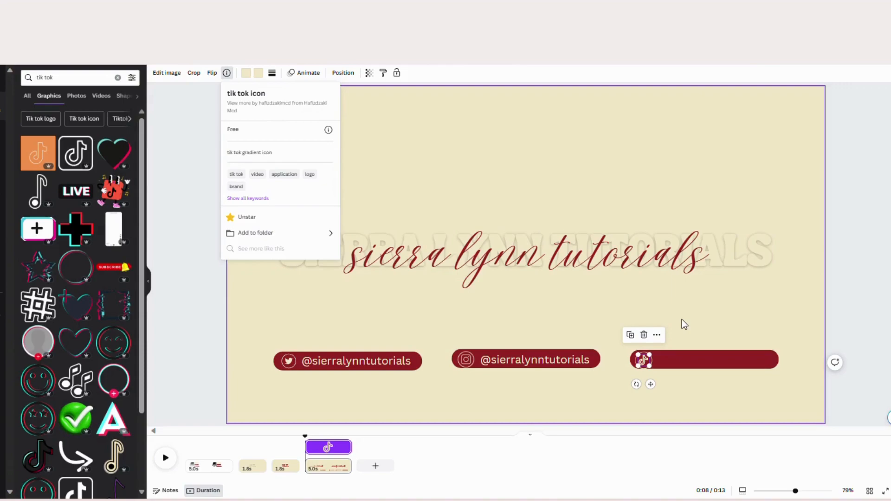
pyautogui.click(704, 324)
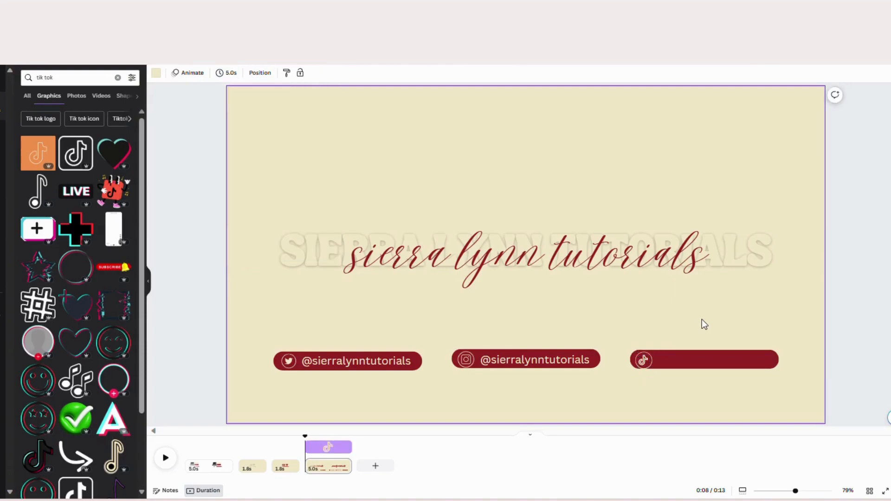
pyautogui.moveTo(546, 386)
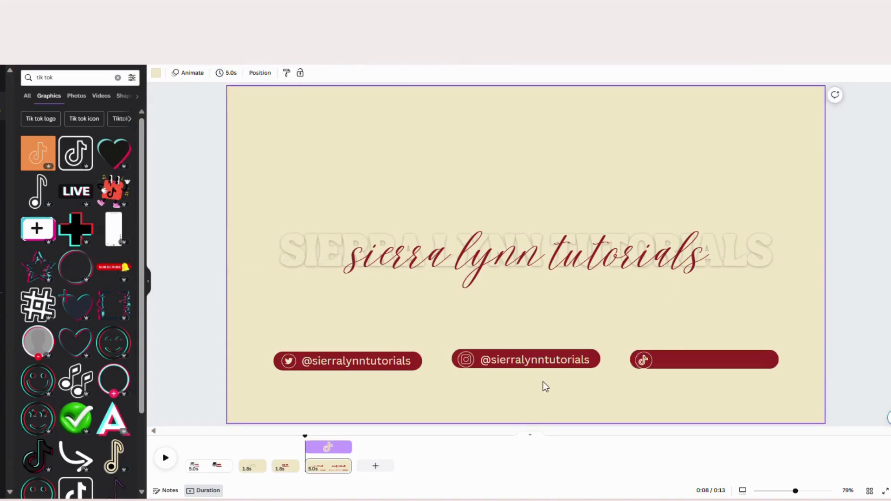
pyautogui.click(525, 359)
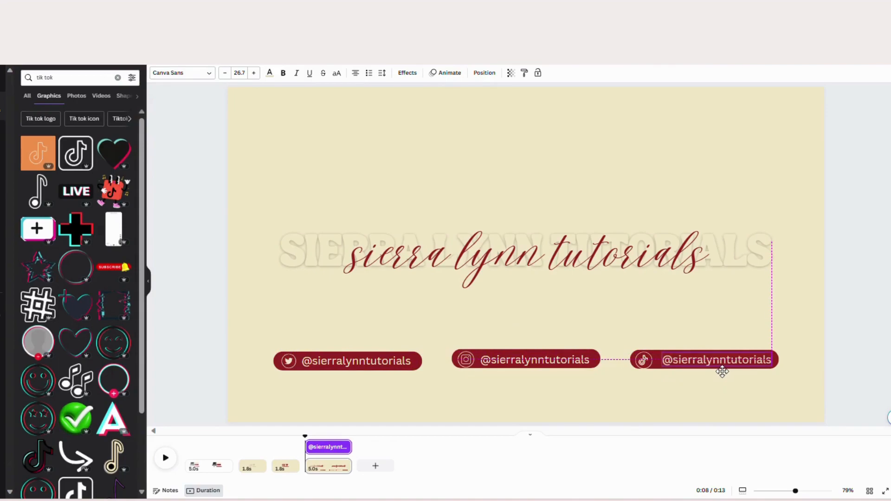
pyautogui.click(703, 359)
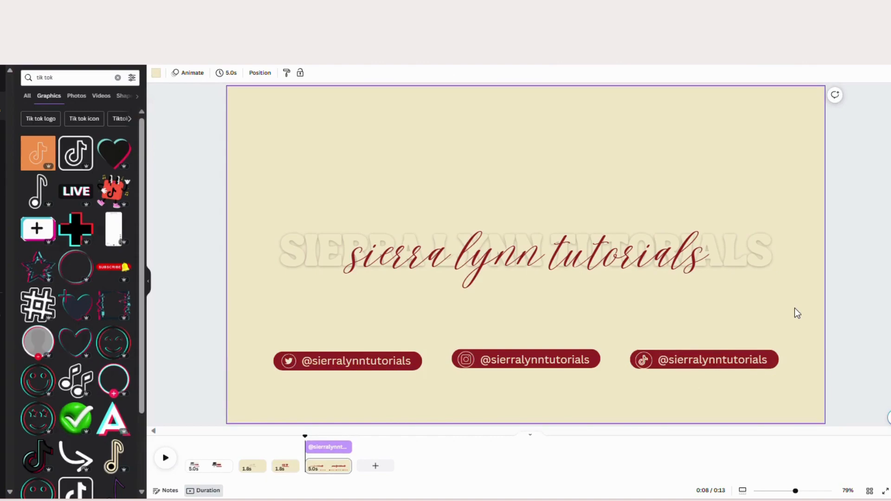
pyautogui.scroll(-3)
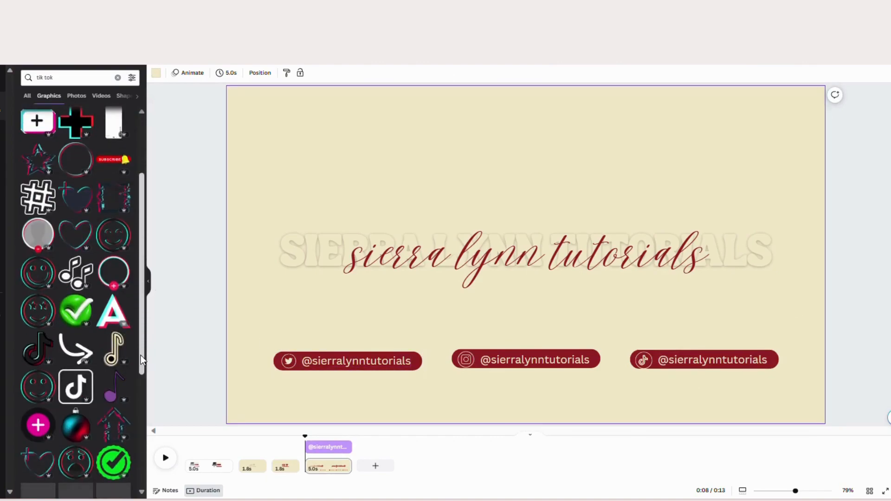
pyautogui.scroll(3)
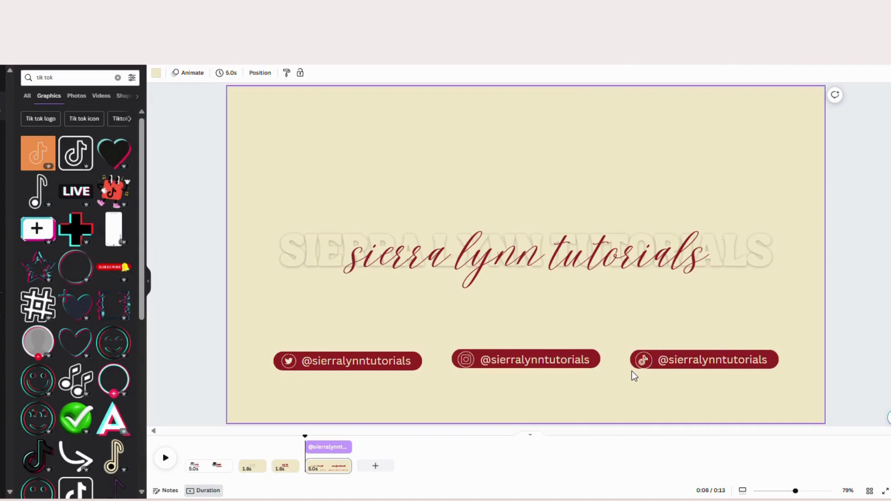
pyautogui.moveTo(414, 397)
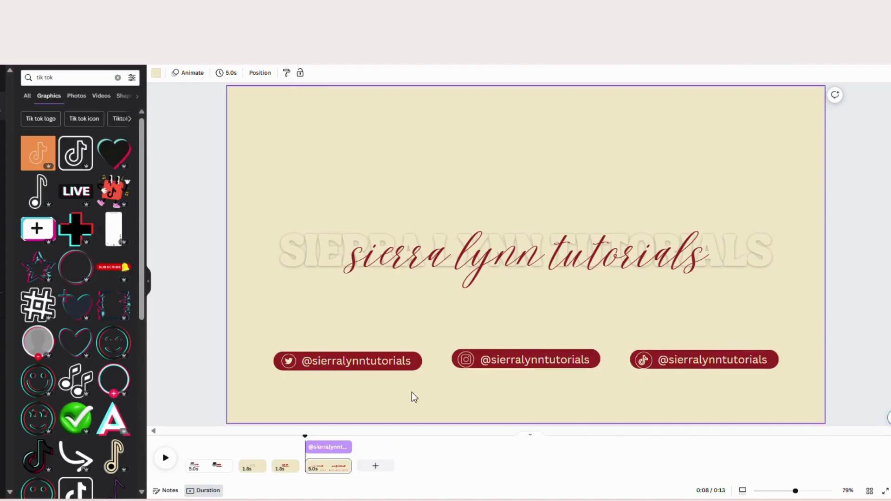
pyautogui.moveTo(470, 394)
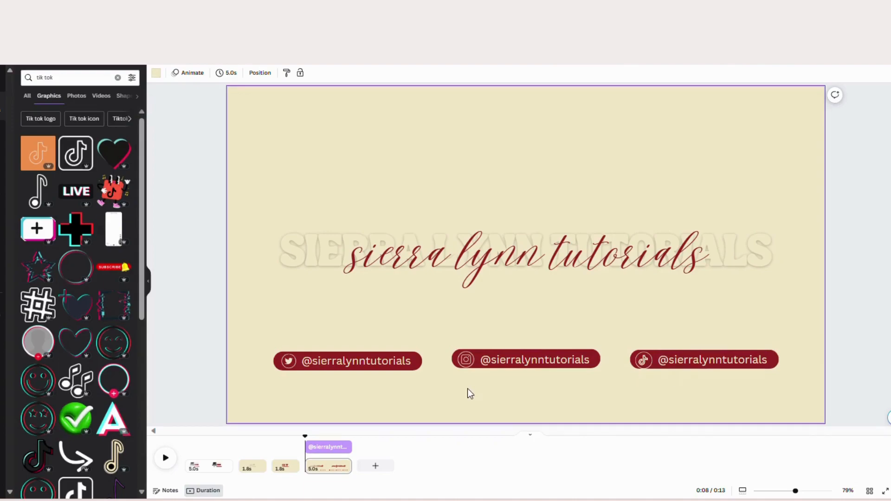
pyautogui.click(287, 360)
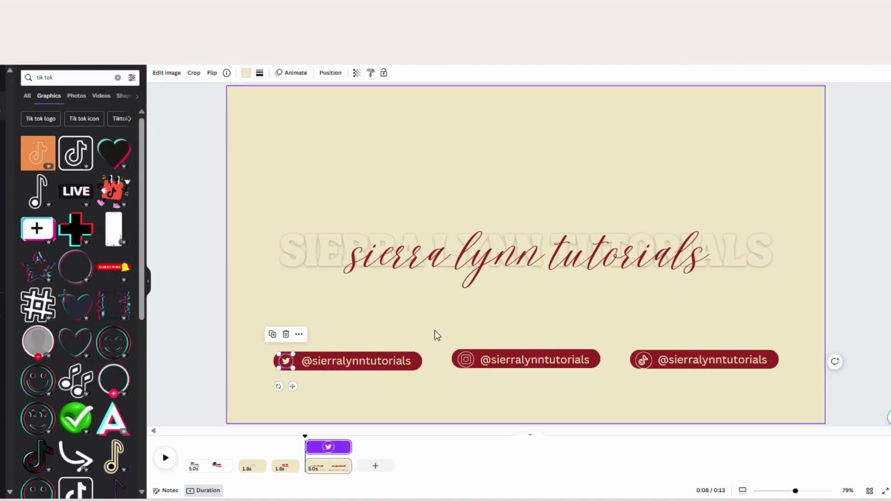
pyautogui.click(460, 330)
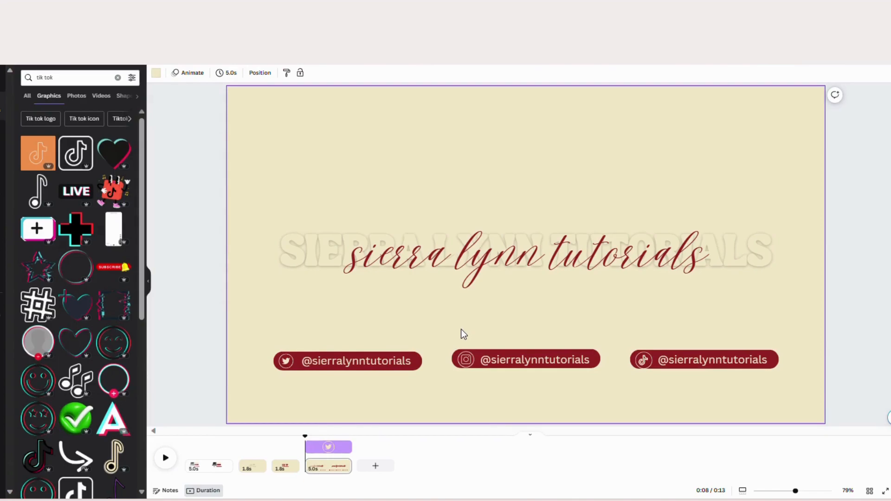
pyautogui.click(348, 360)
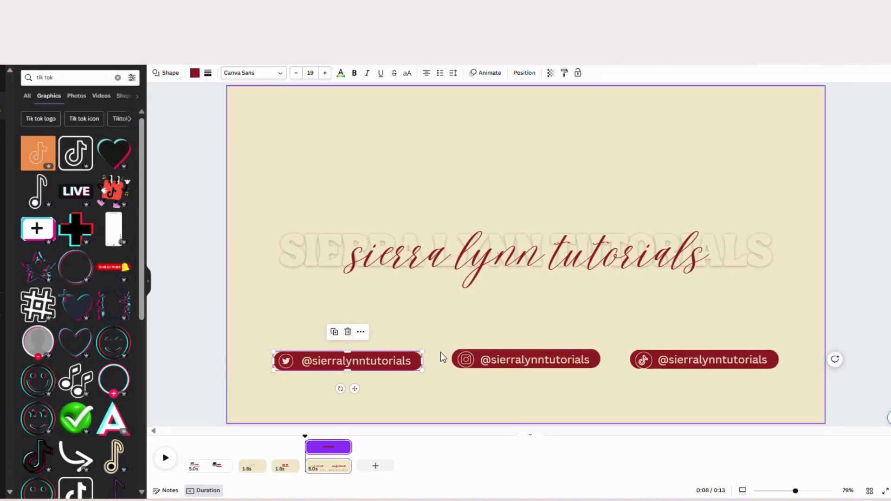
# Select all three pills and give them the Baseline entry animation with upward direction
pyautogui.click(526, 359)
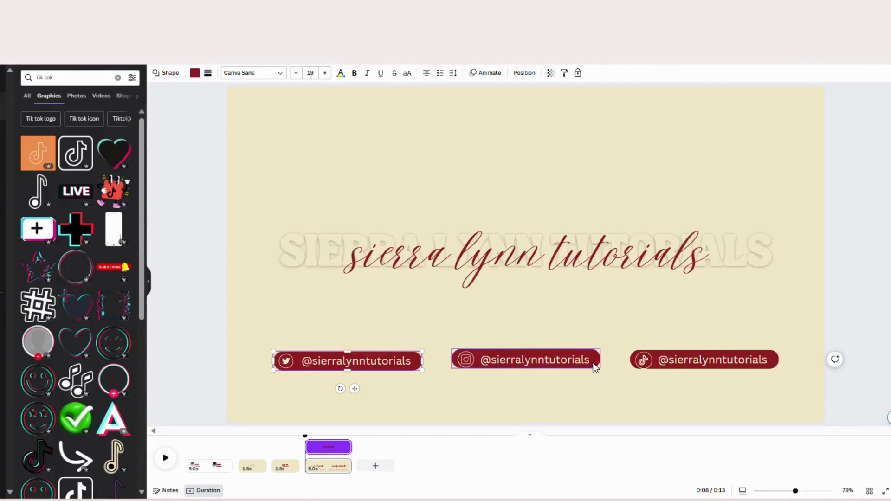
pyautogui.click(703, 359)
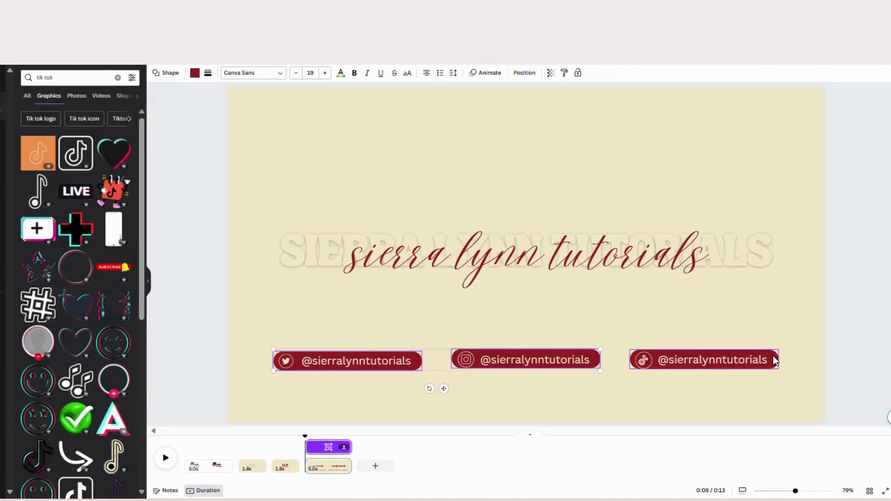
pyautogui.click(525, 359)
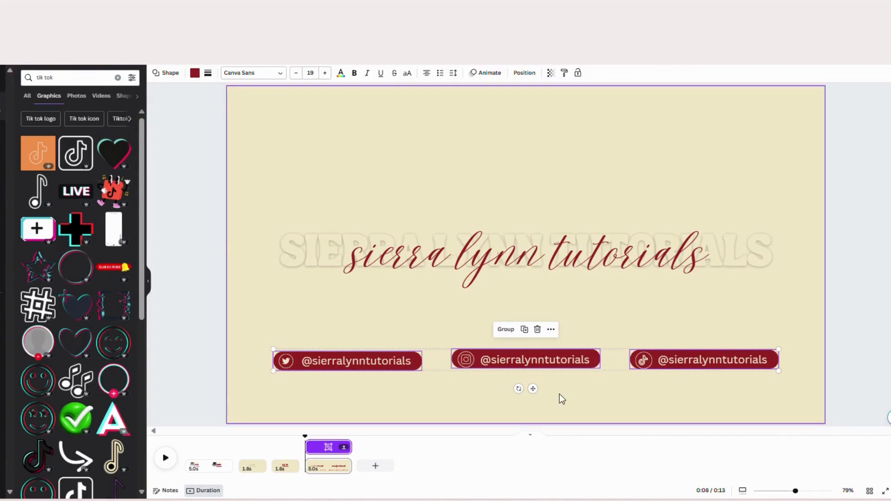
pyautogui.moveTo(426, 368)
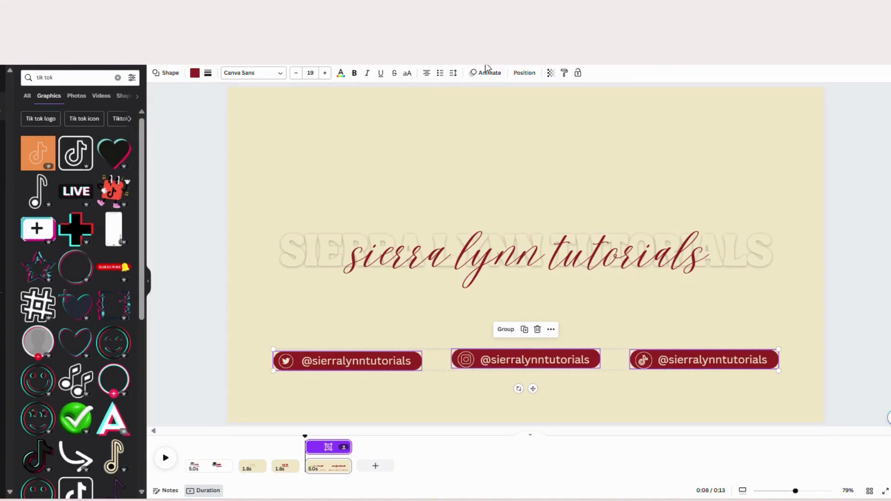
pyautogui.click(489, 73)
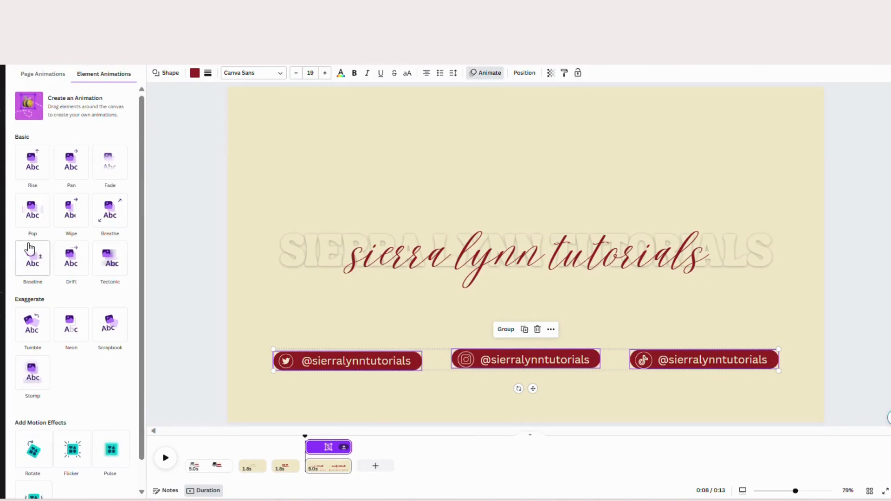
pyautogui.click(32, 259)
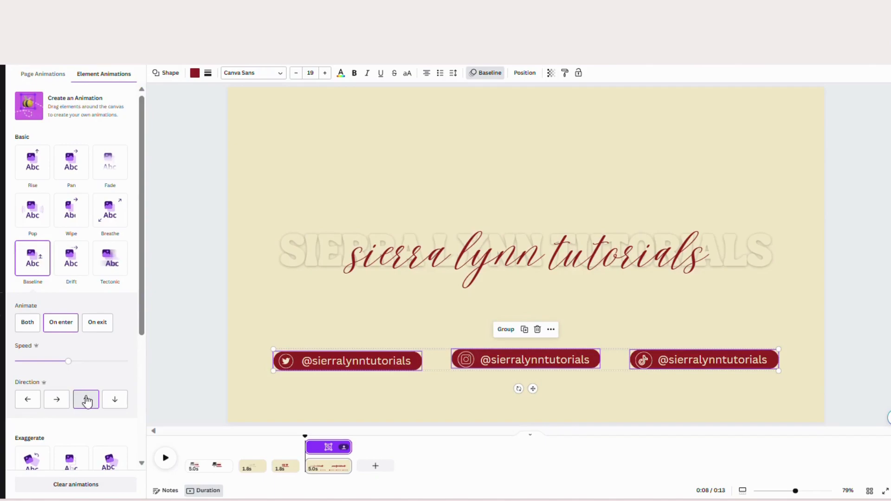
pyautogui.click(85, 399)
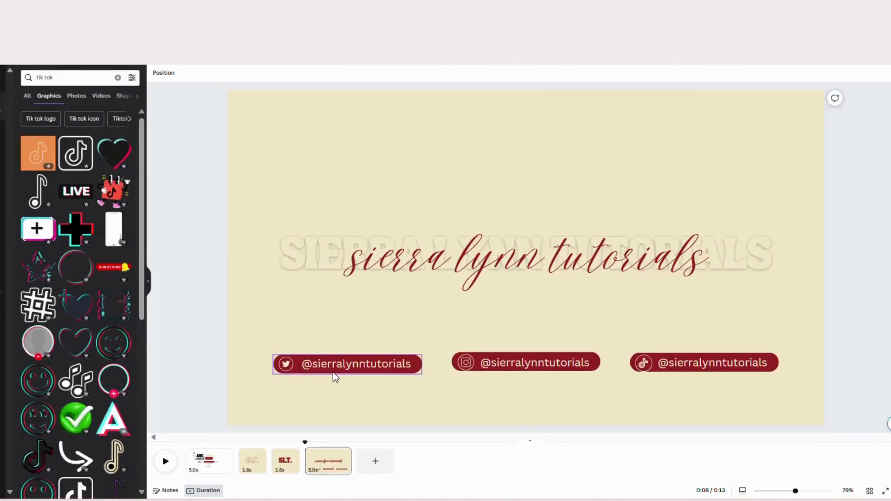
pyautogui.click(347, 363)
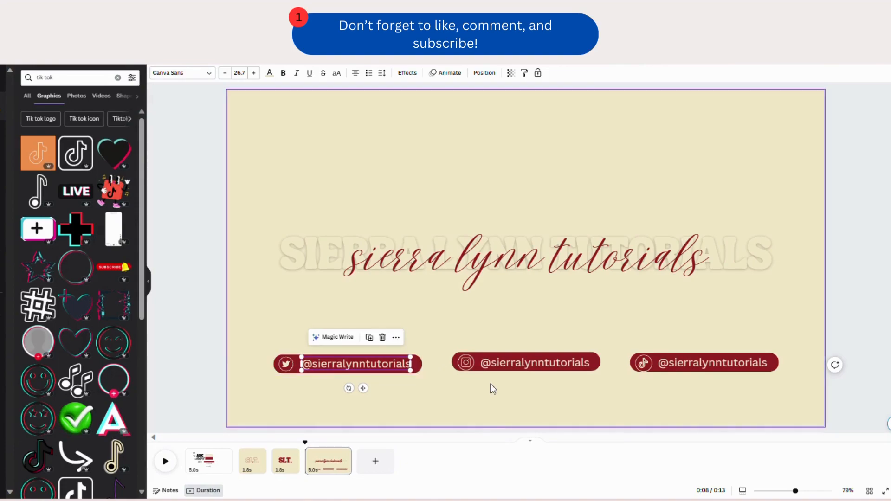
pyautogui.click(499, 391)
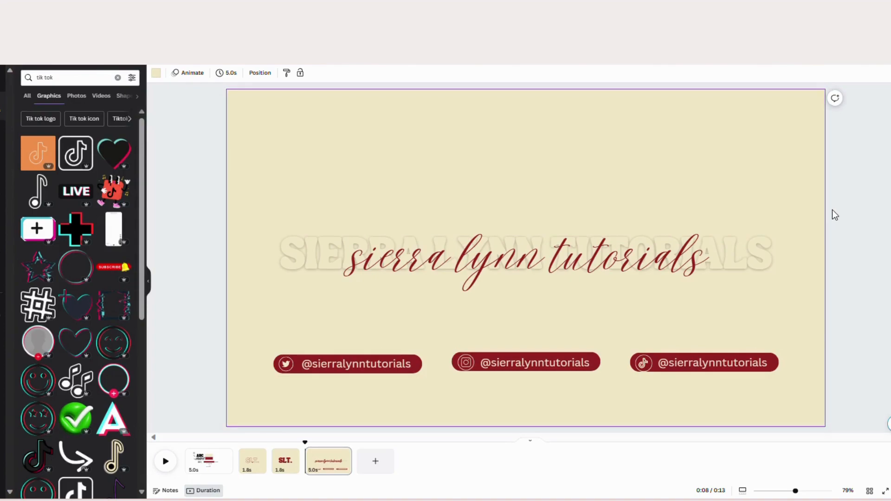
pyautogui.moveTo(879, 165)
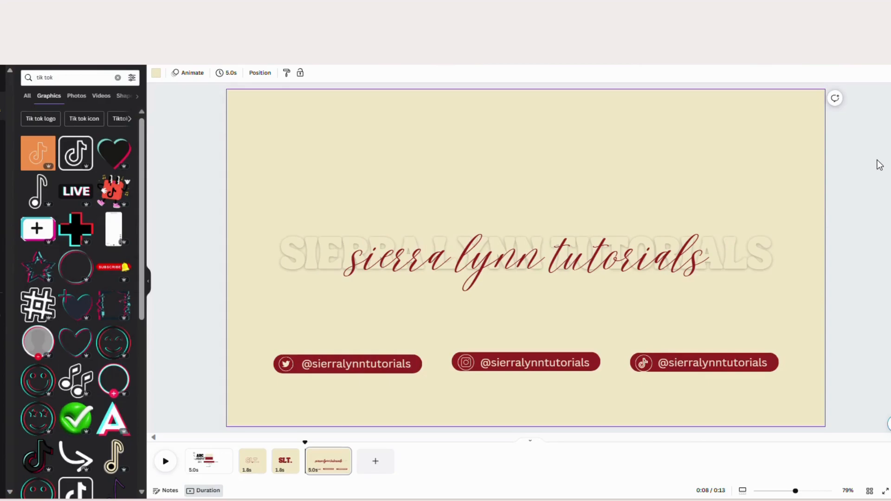